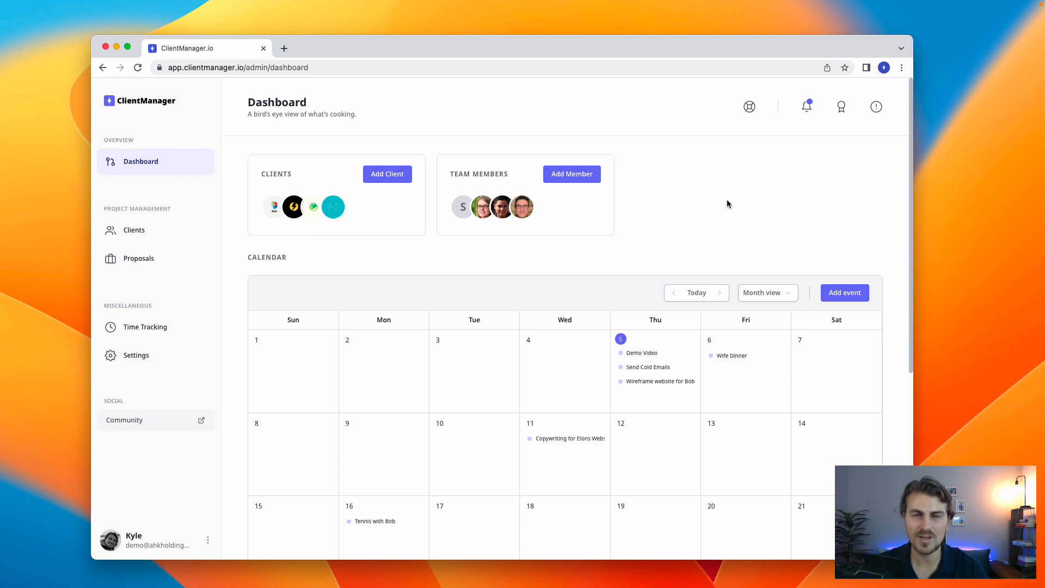
mouse_move(678, 179)
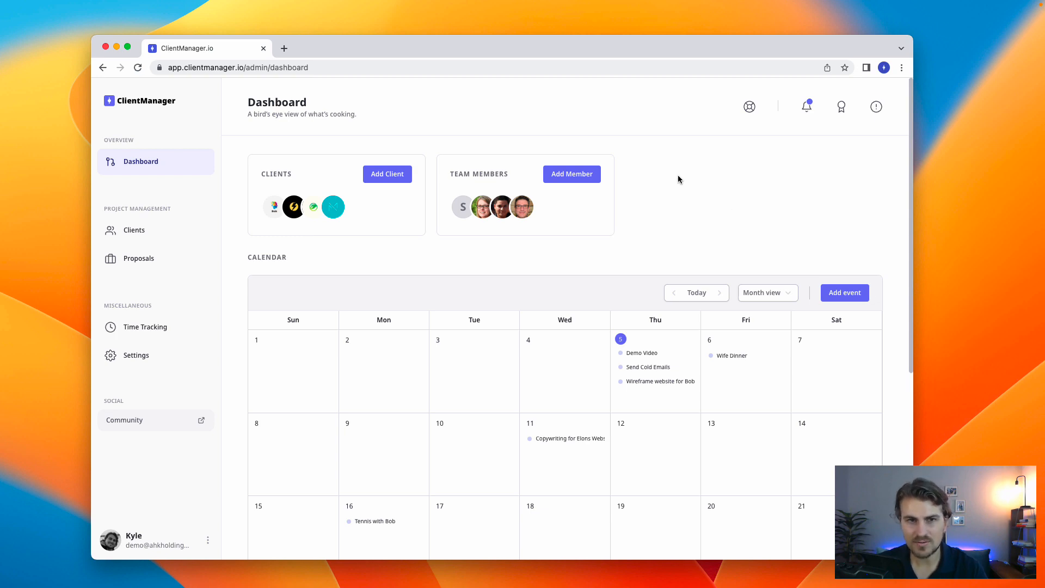
mouse_move(664, 130)
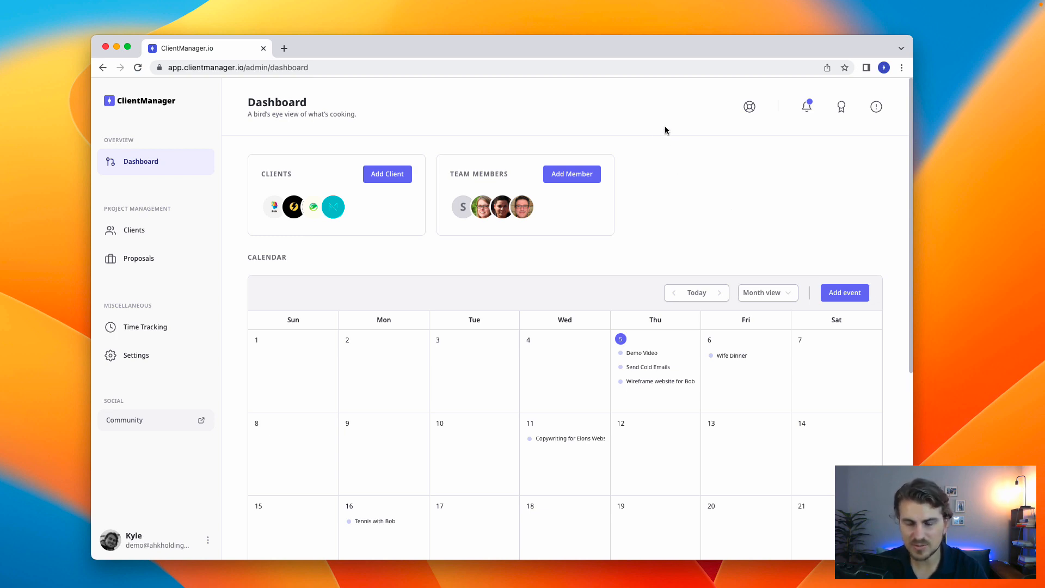
mouse_move(276, 133)
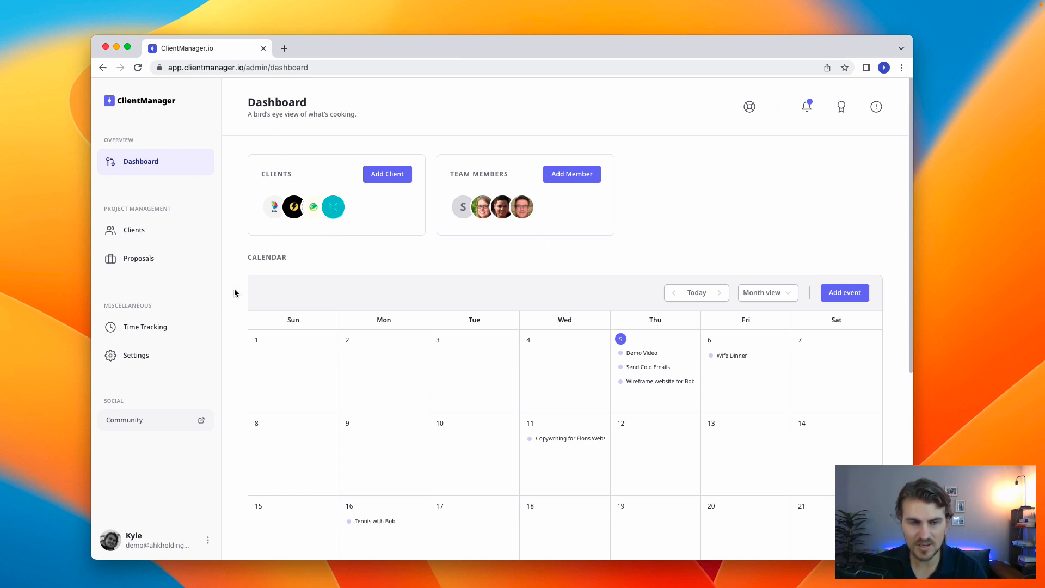
mouse_move(228, 251)
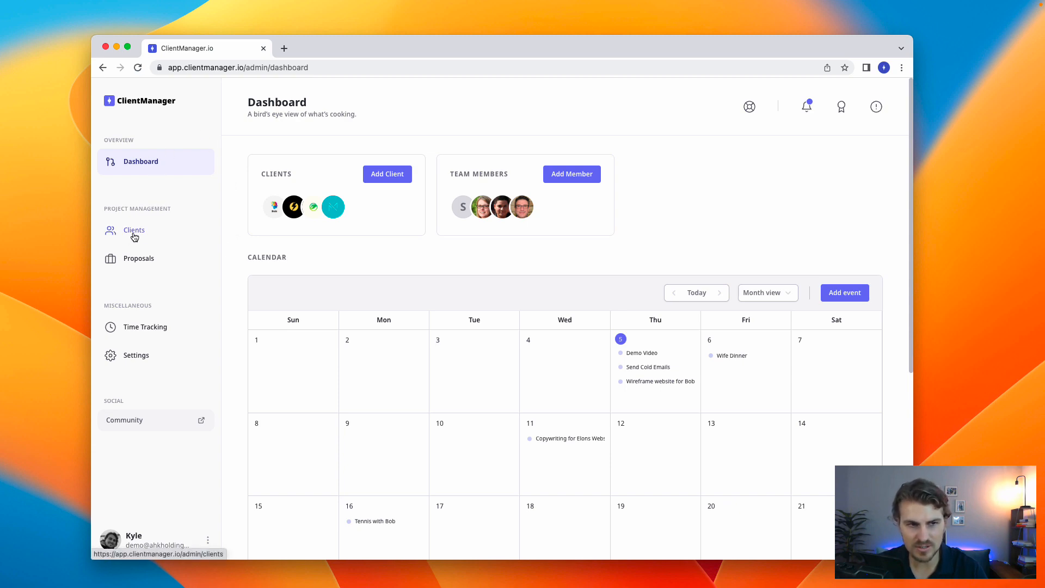
mouse_move(145, 327)
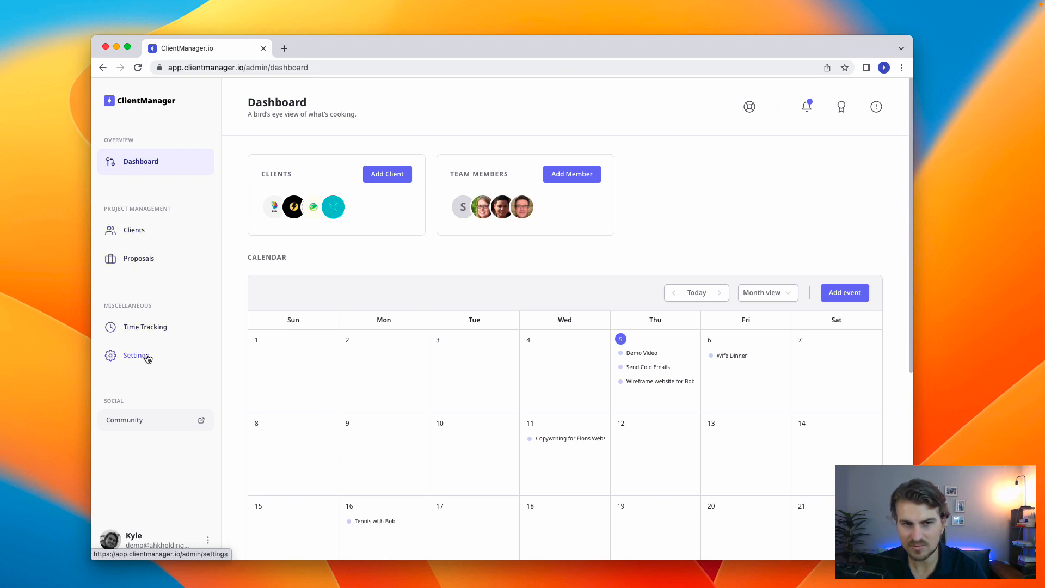
mouse_move(396, 292)
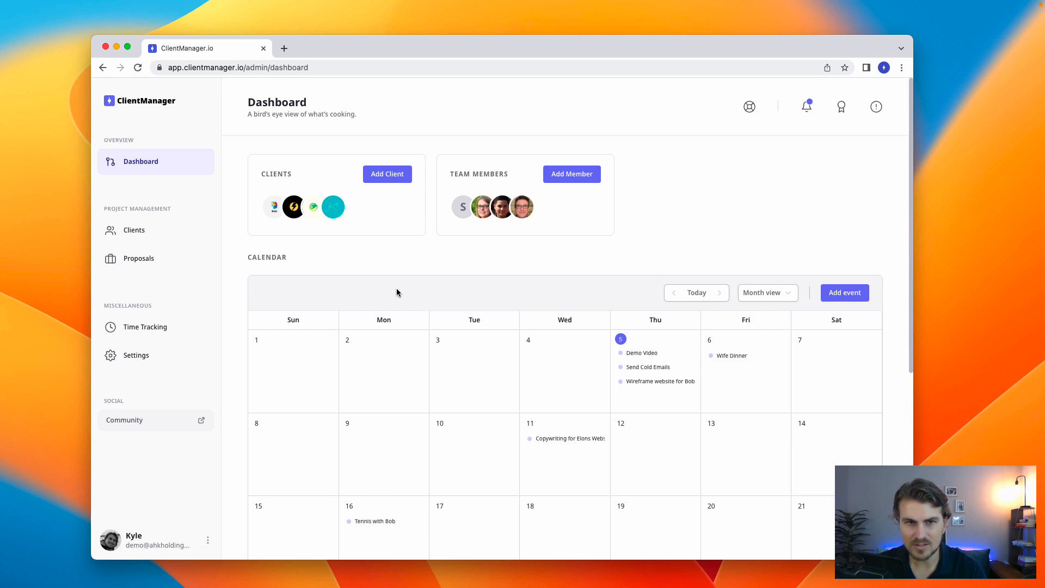
mouse_move(571, 174)
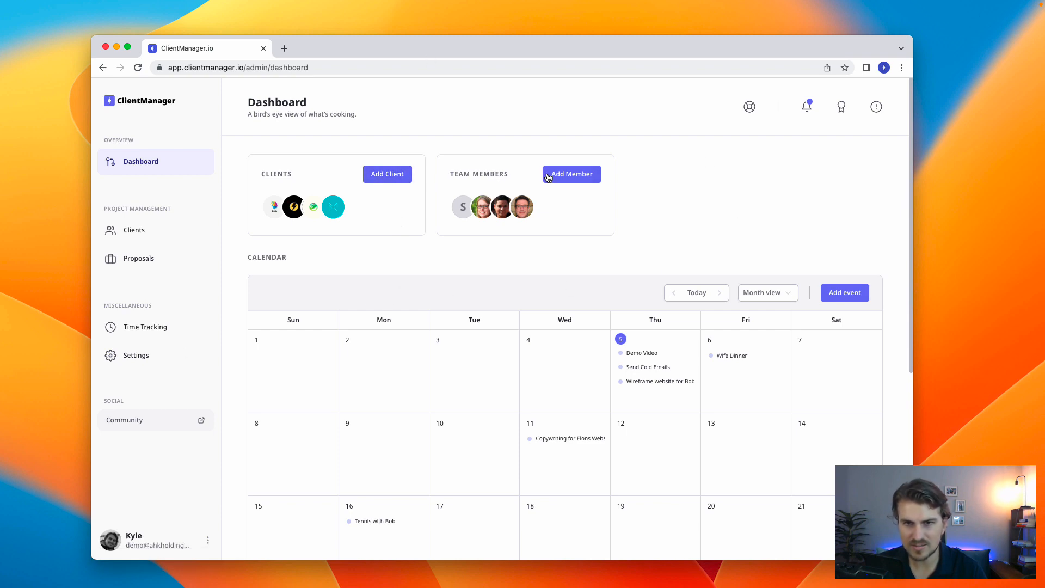
Step: Check the support contact details and recent client activity notifications
scroll("down", 3)
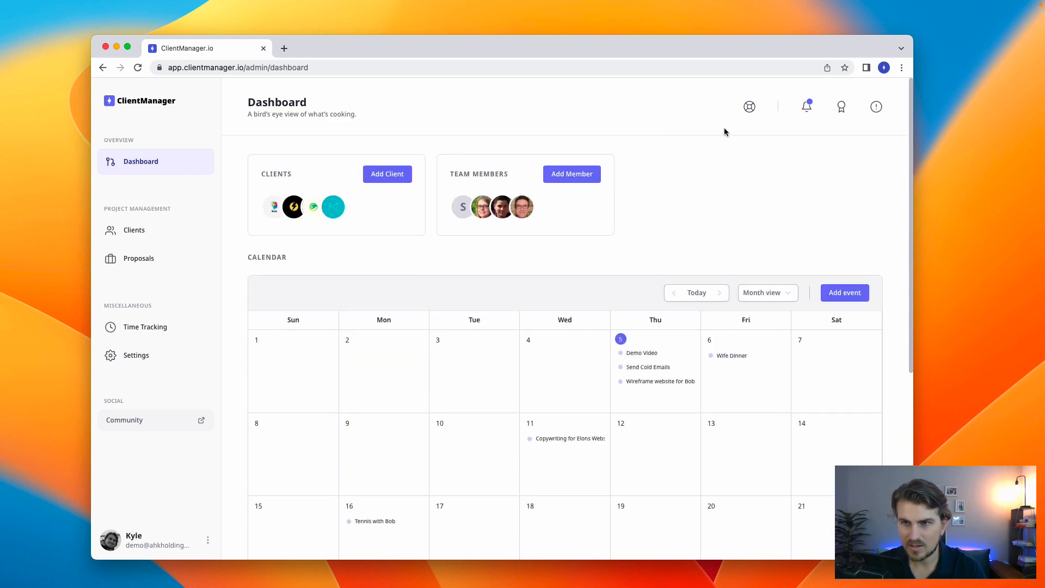
left_click(749, 107)
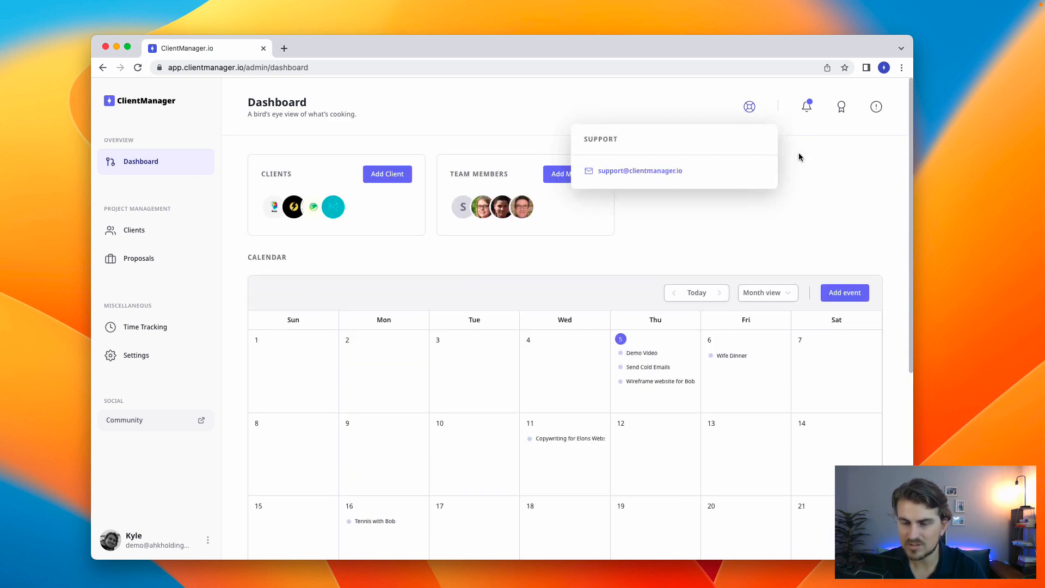
left_click(805, 106)
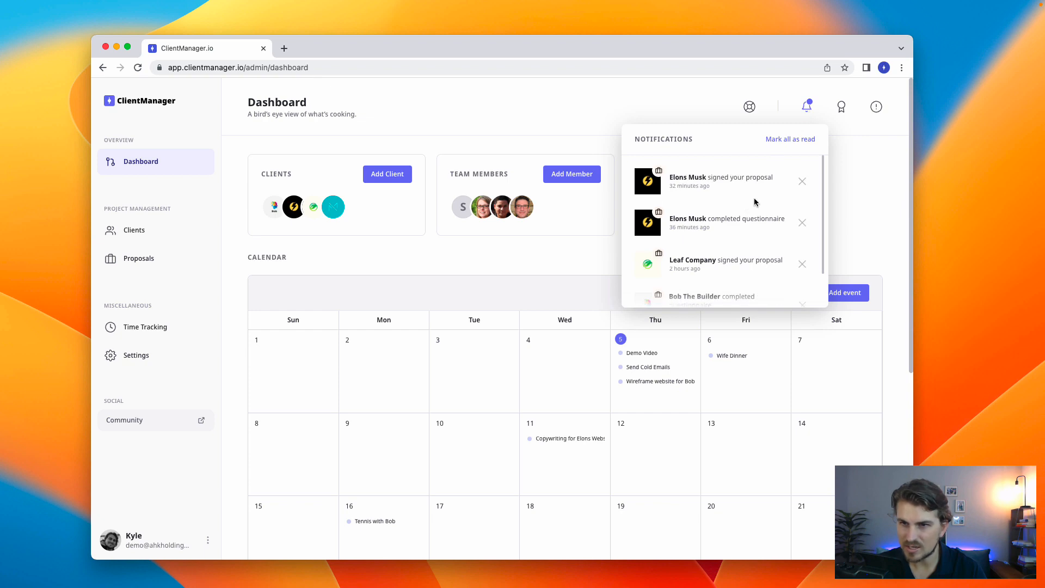
mouse_move(751, 202)
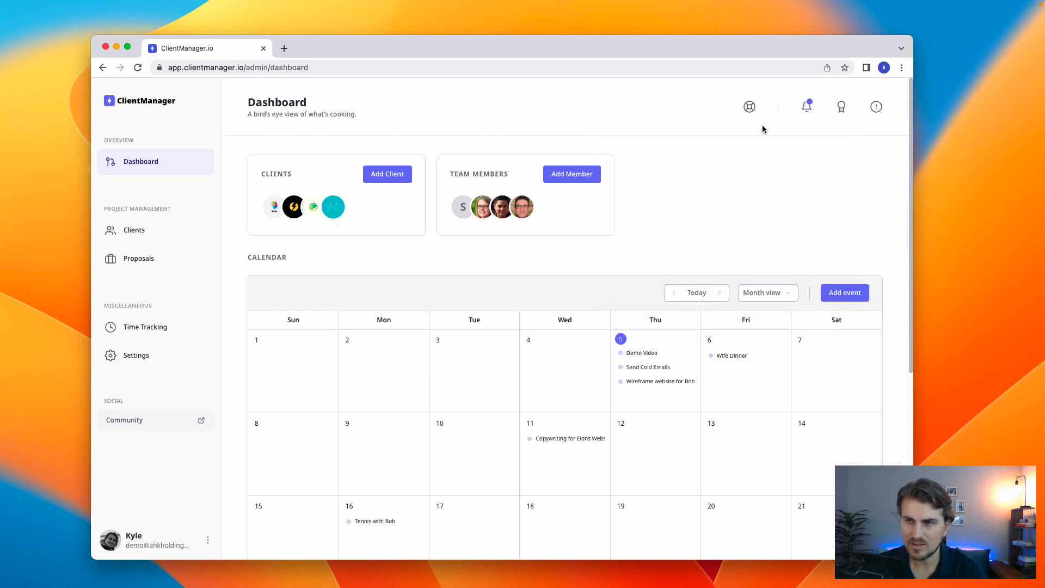
Step: Browse the goals list and upcoming reminders, then dismiss both
left_click(841, 107)
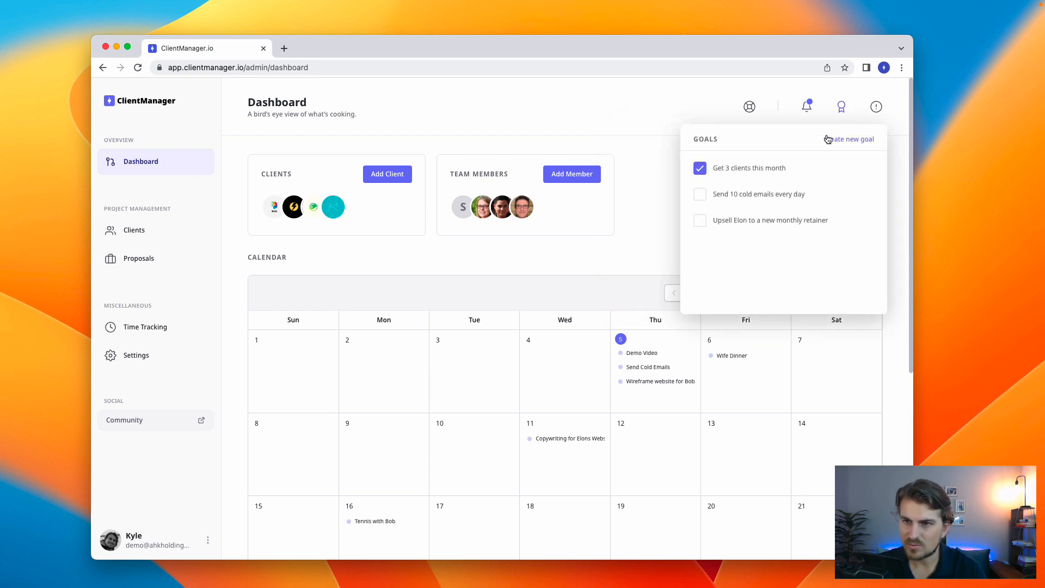
left_click(699, 168)
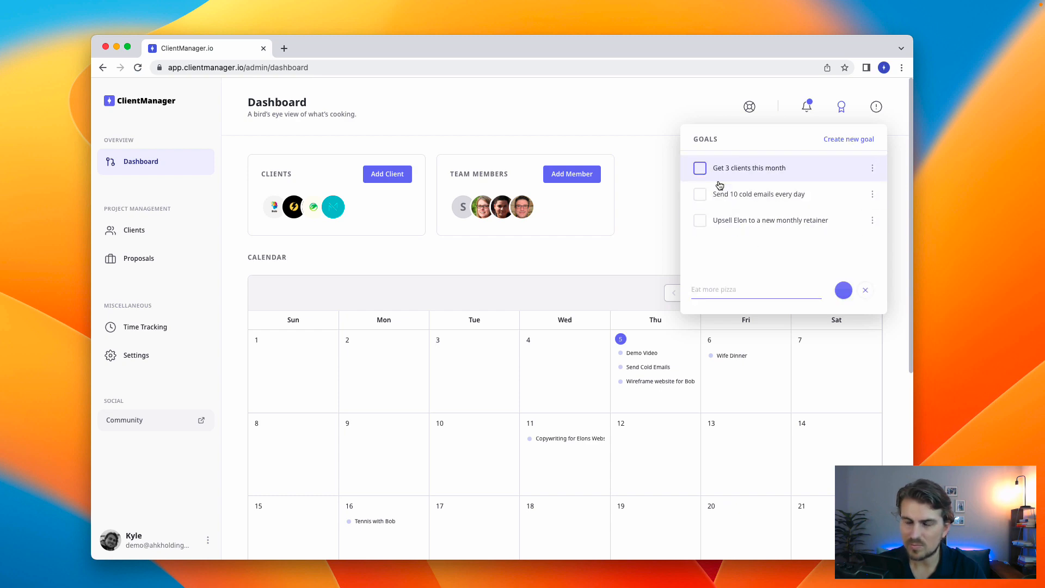
left_click(875, 107)
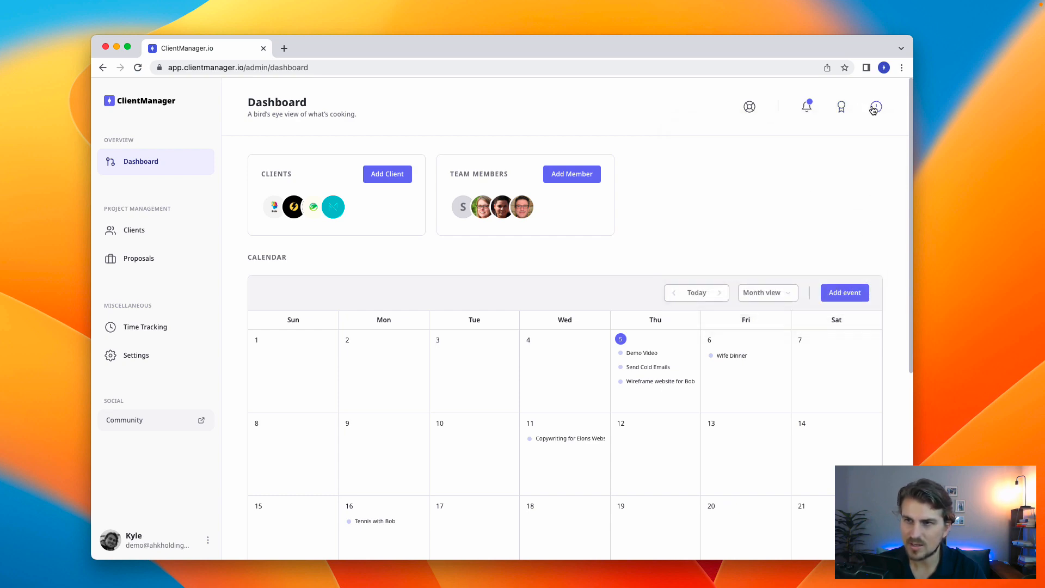
left_click(875, 106)
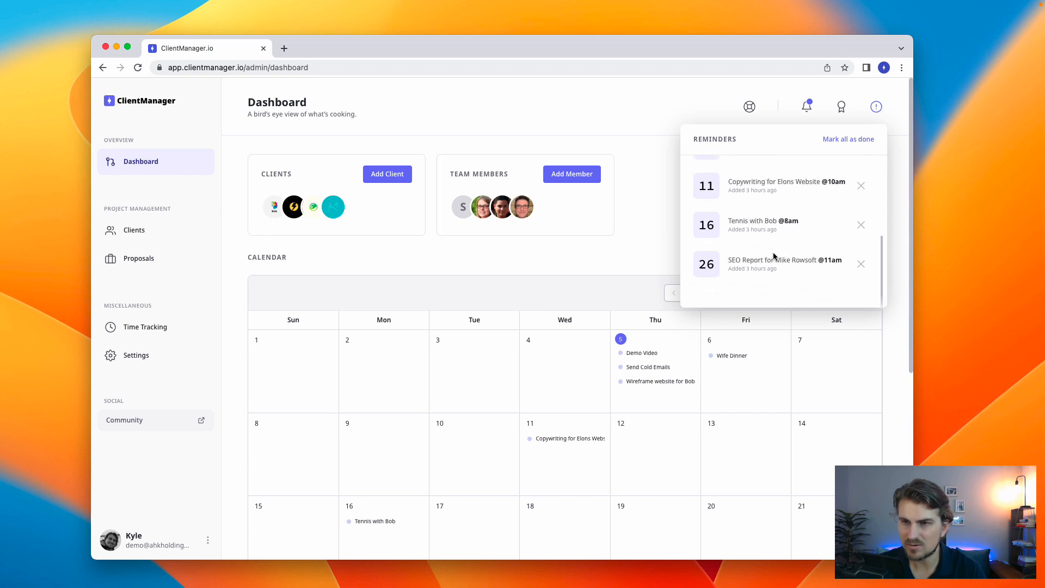
left_click(653, 193)
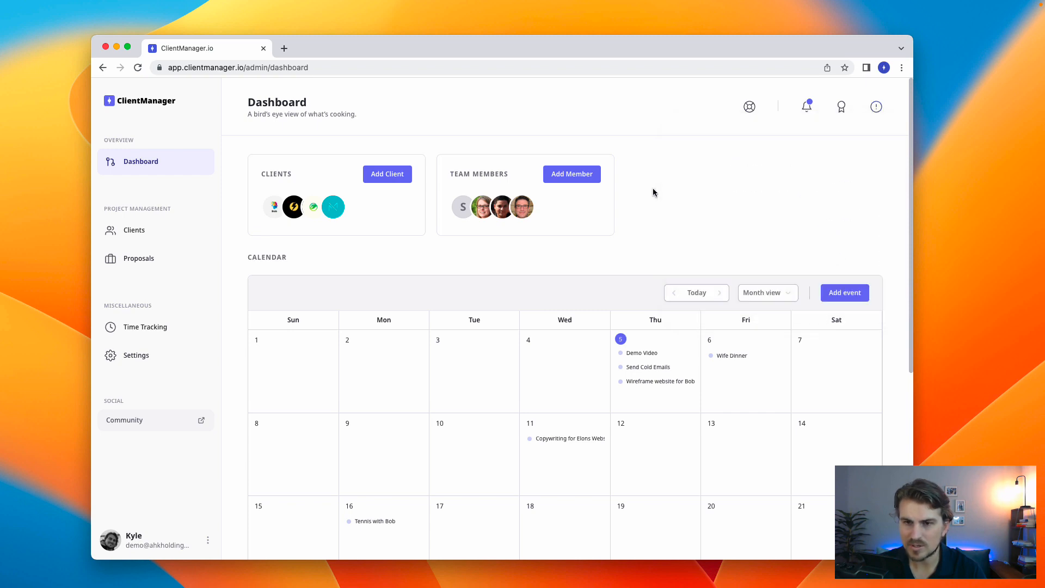
Step: Open a new calendar event form and close it without saving
scroll("down", 3)
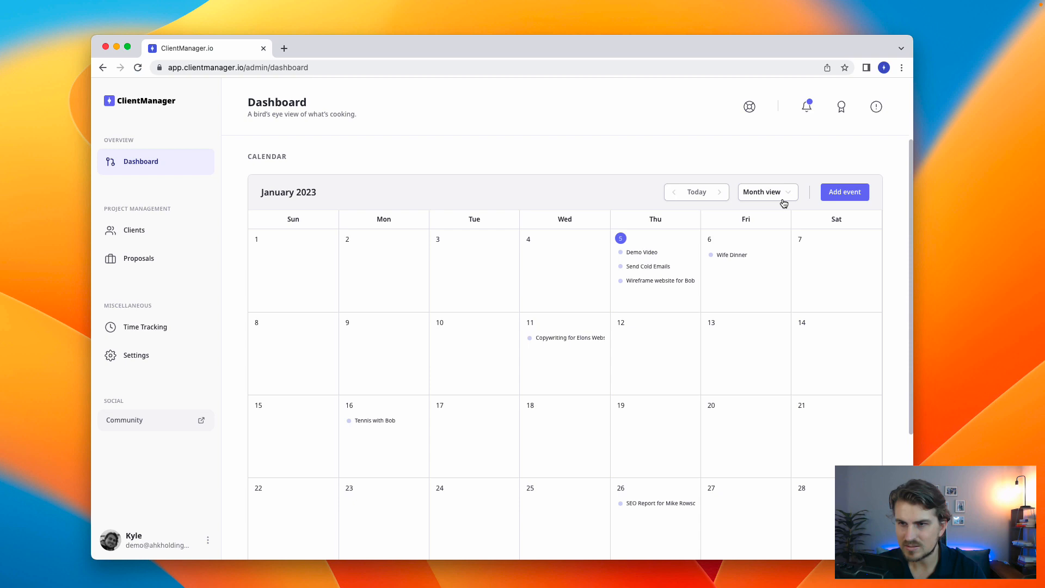
left_click(844, 192)
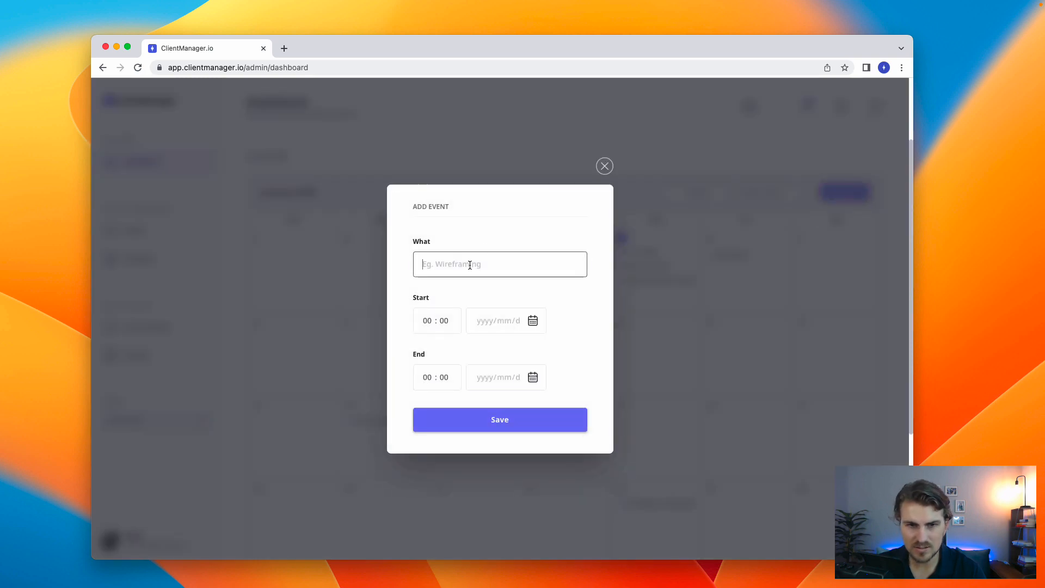
left_click(499, 263)
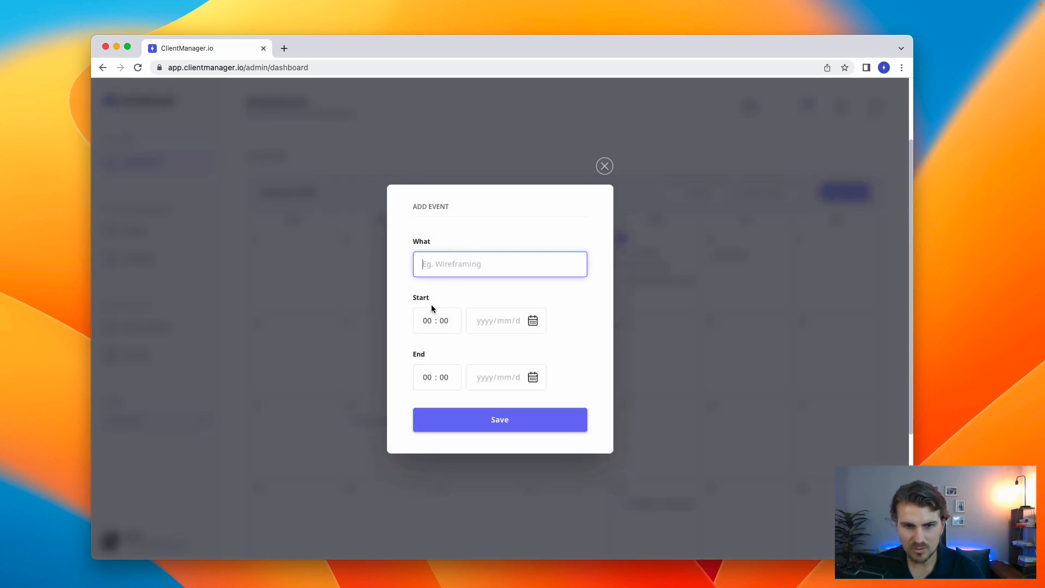
left_click(603, 165)
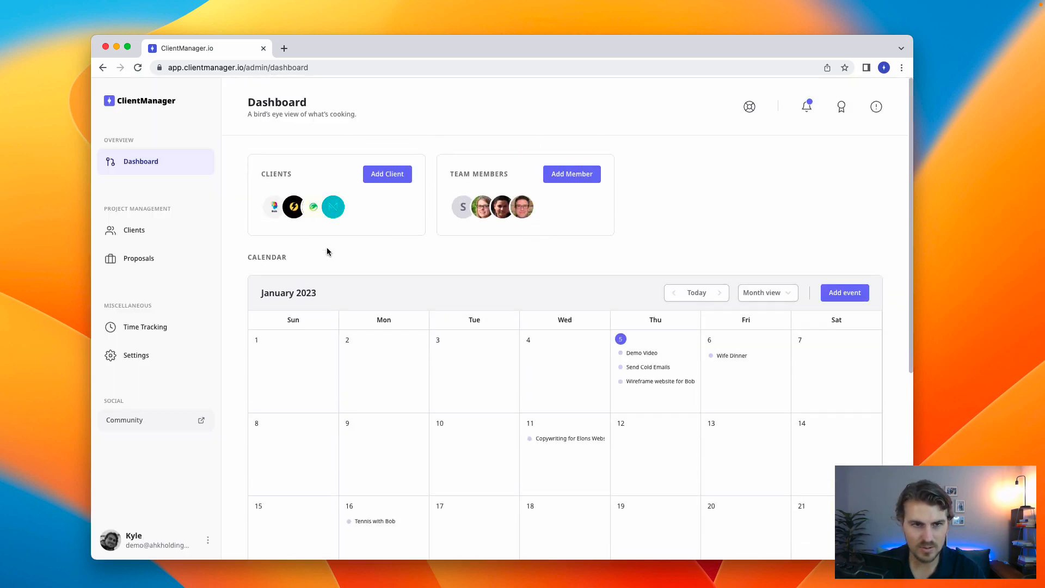
mouse_move(317, 185)
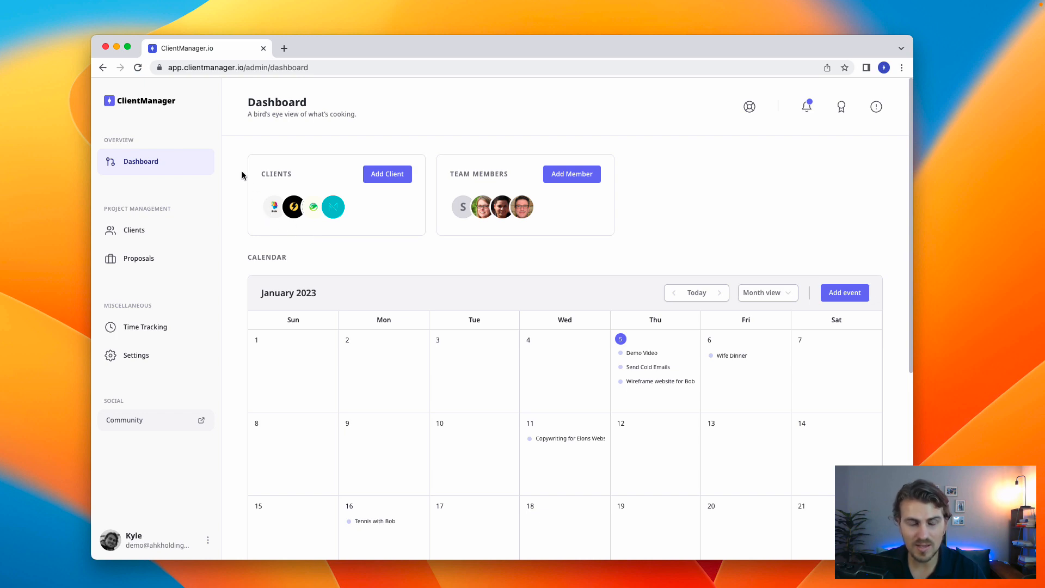
mouse_move(134, 230)
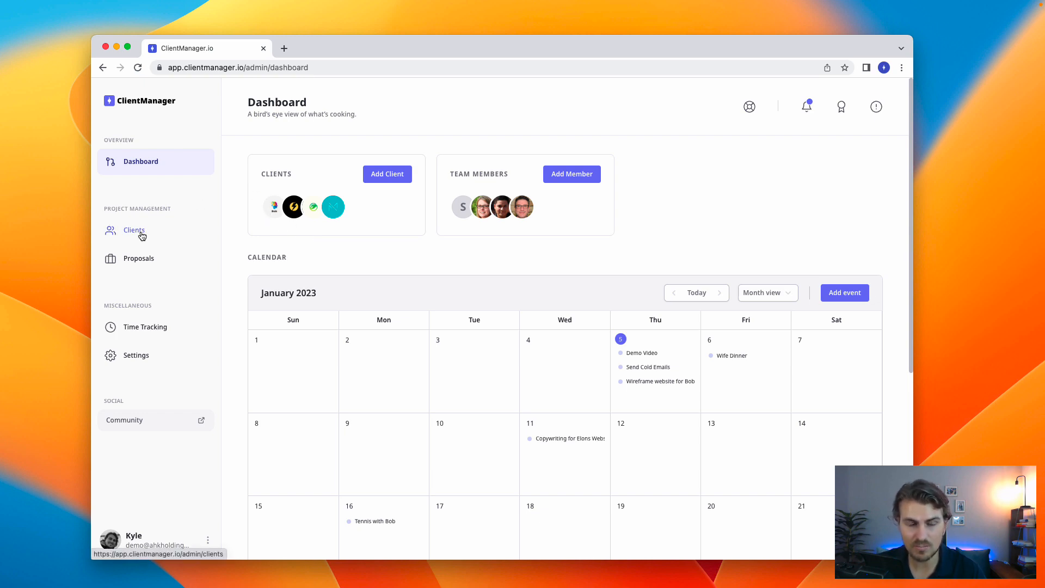
left_click(134, 229)
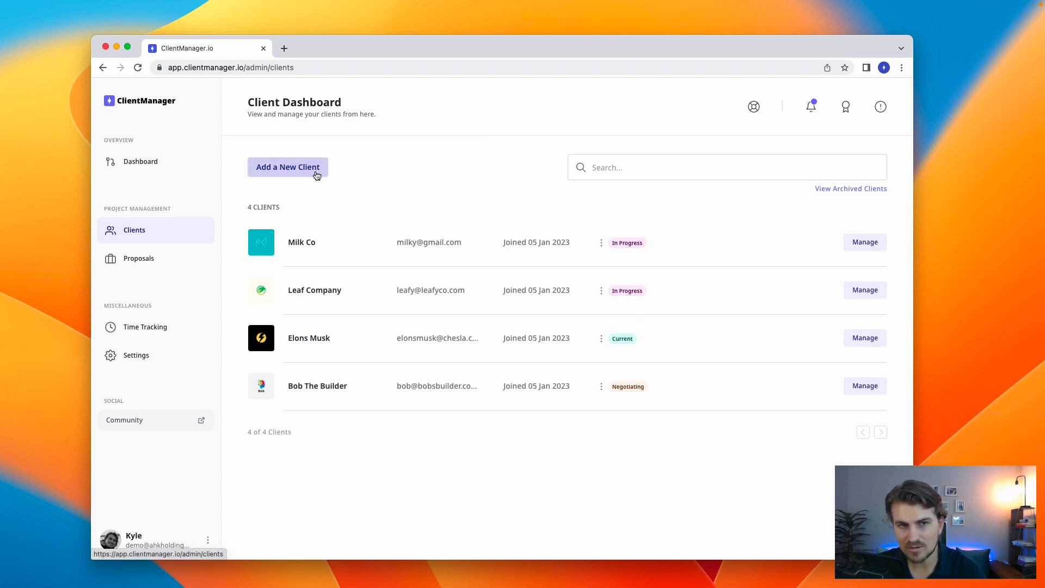
left_click(140, 161)
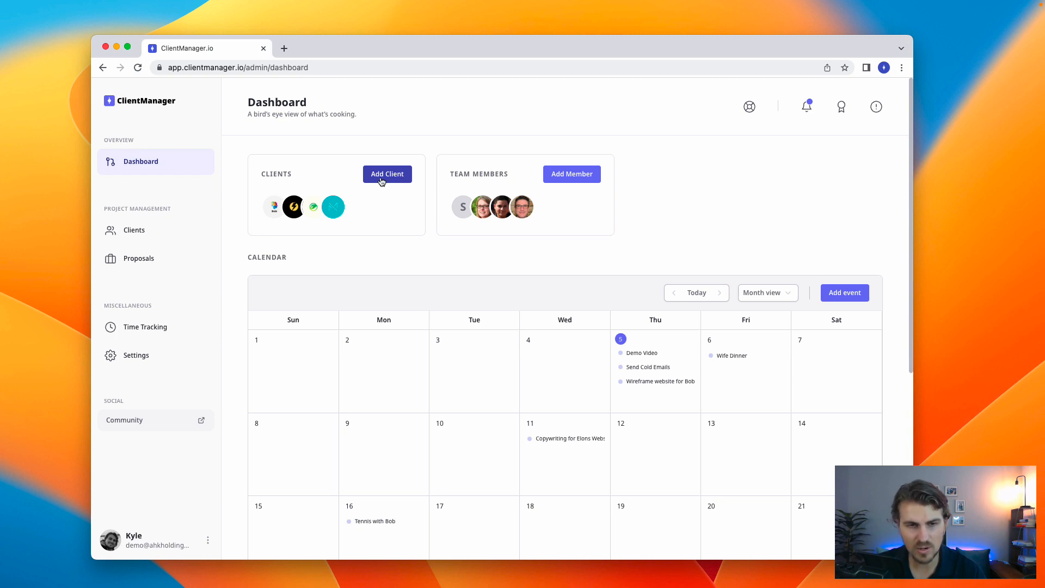
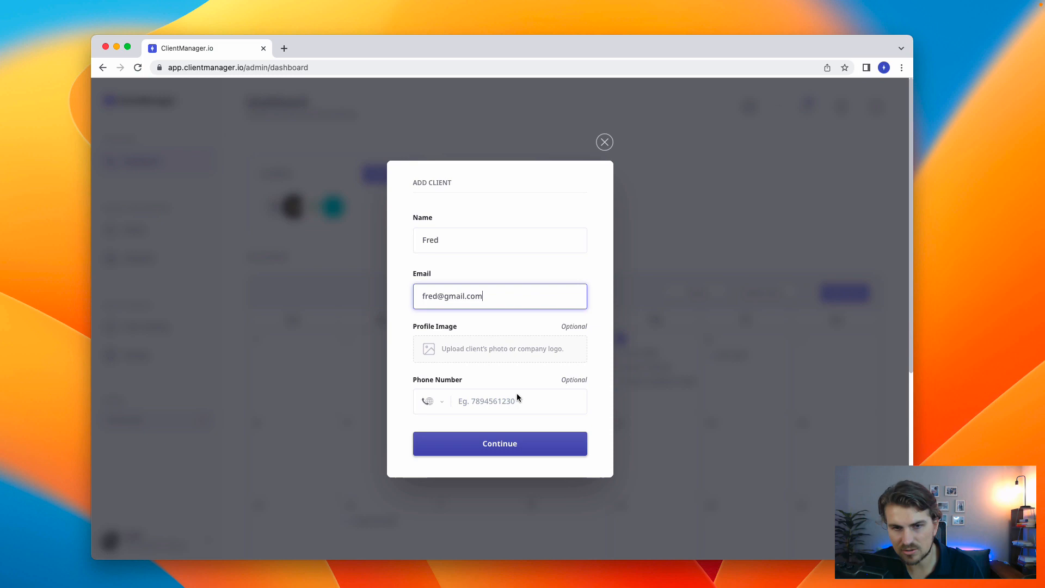
left_click(603, 142)
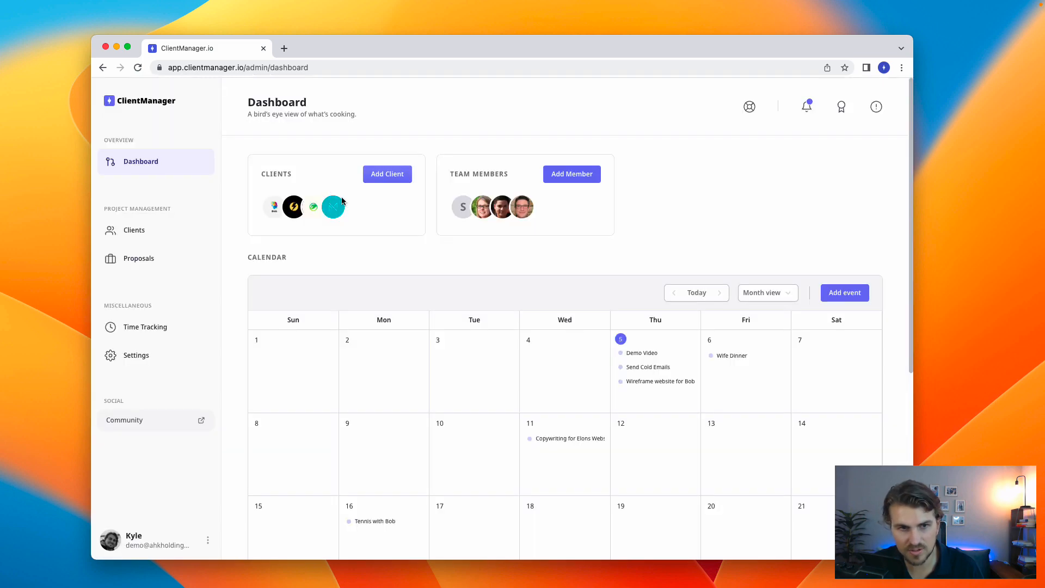
mouse_move(268, 247)
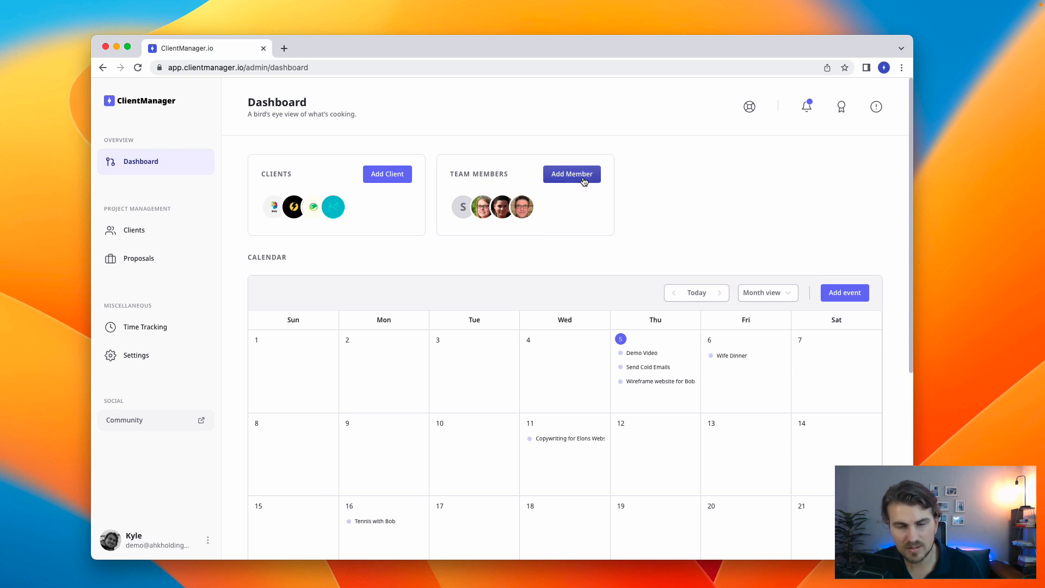
Step: Explore team member roles in the invite form, then open Bob The Builder's page
left_click(571, 174)
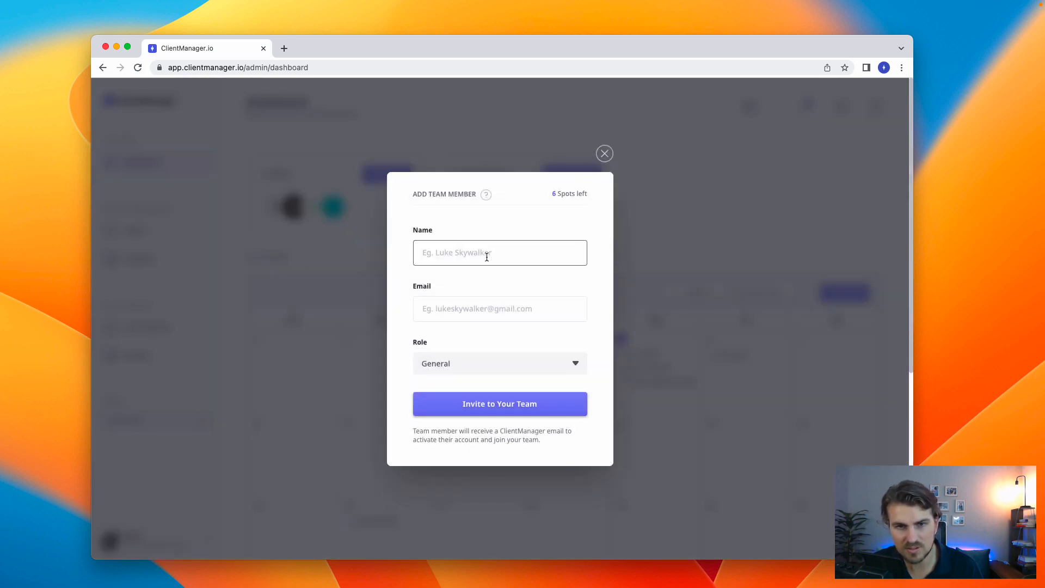
left_click(499, 363)
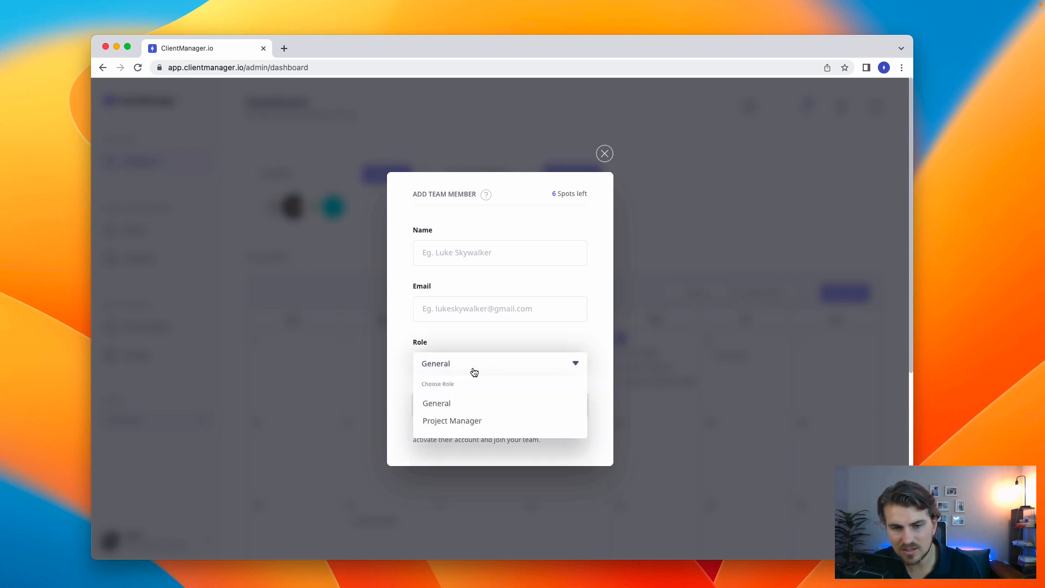
left_click(486, 193)
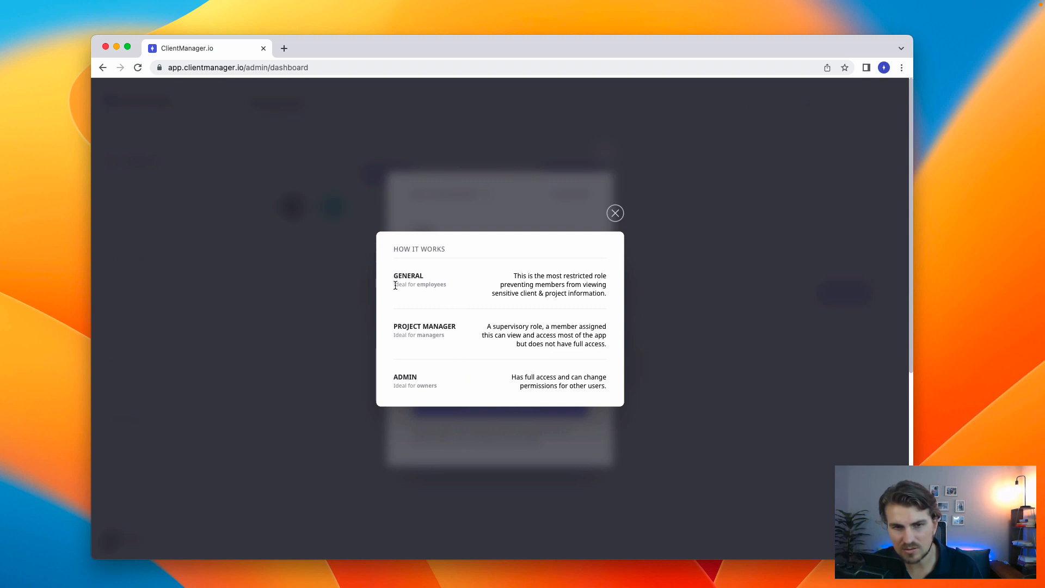
mouse_move(443, 328)
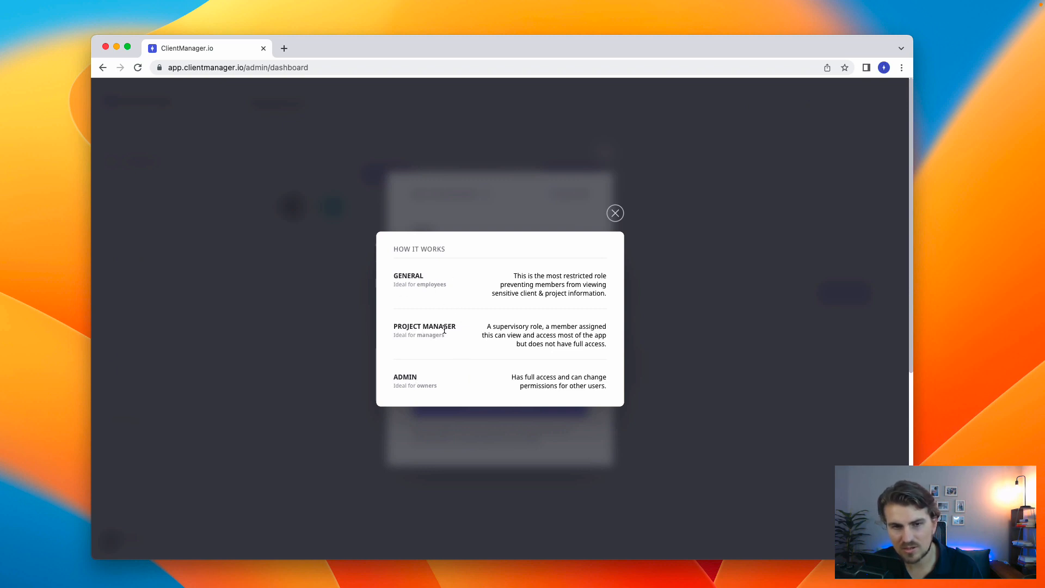
mouse_move(419, 384)
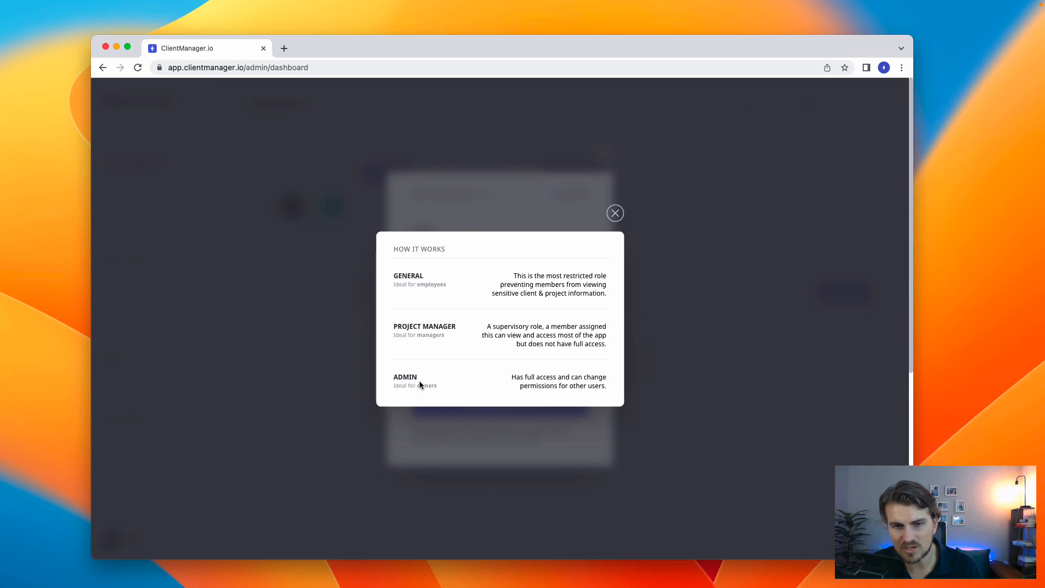
mouse_move(582, 343)
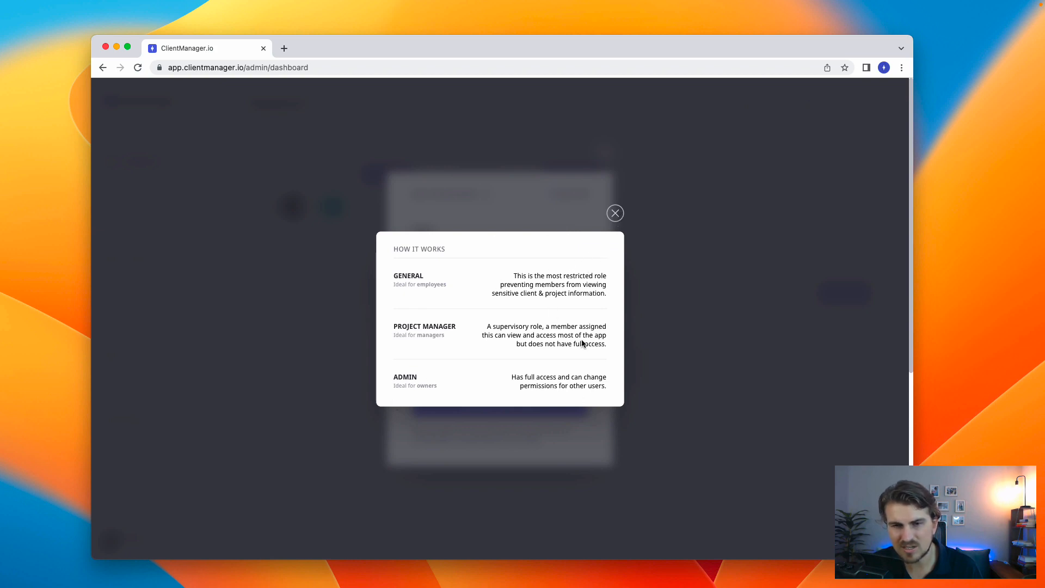
left_click(613, 213)
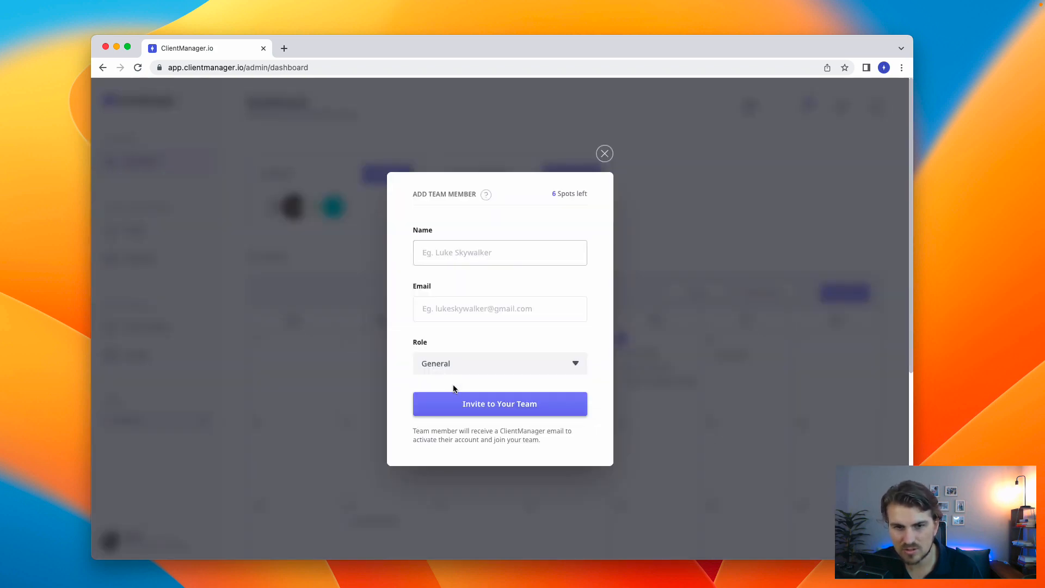
left_click(499, 363)
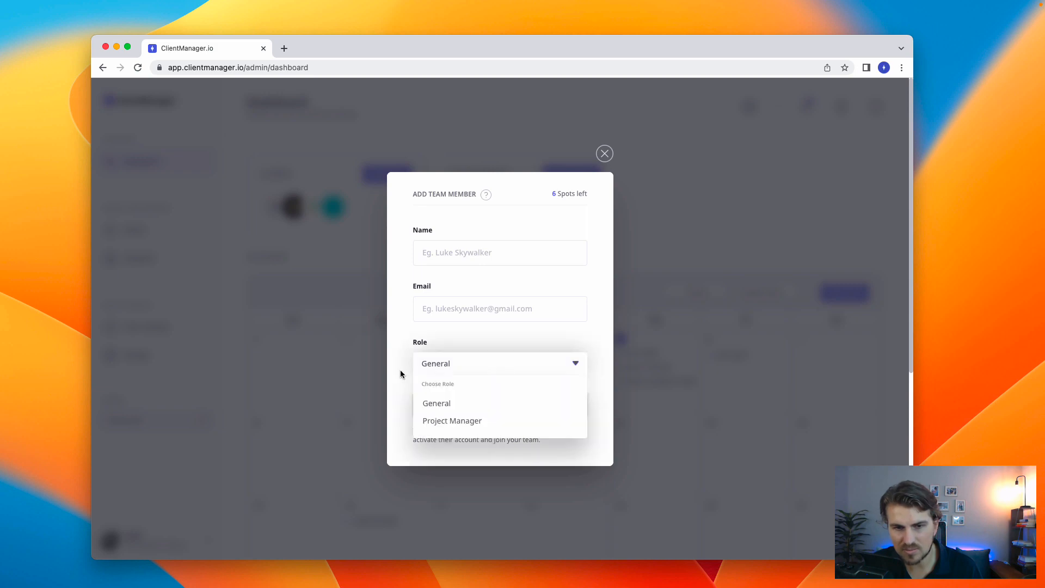
left_click(436, 403)
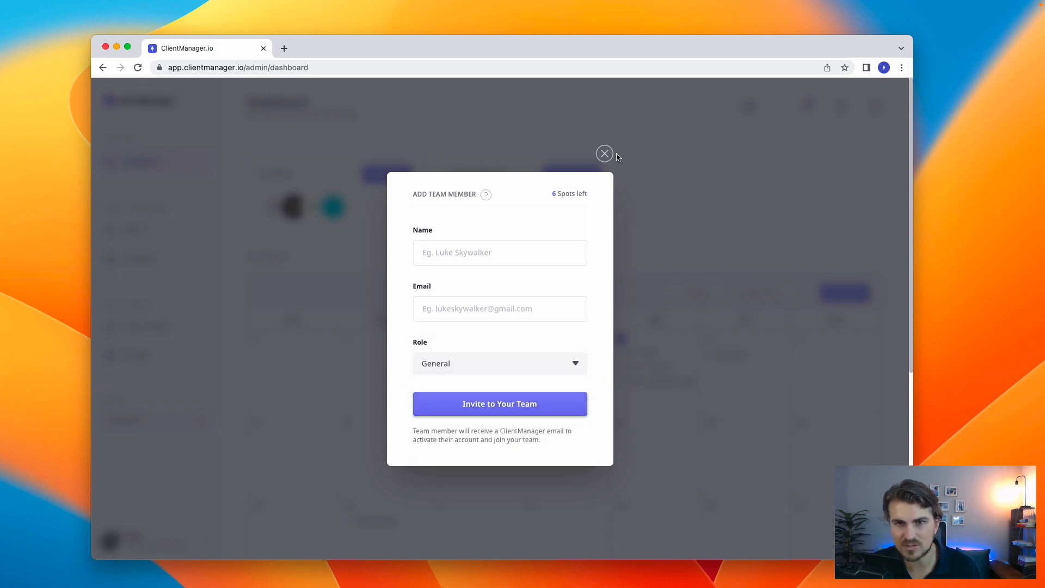
left_click(603, 153)
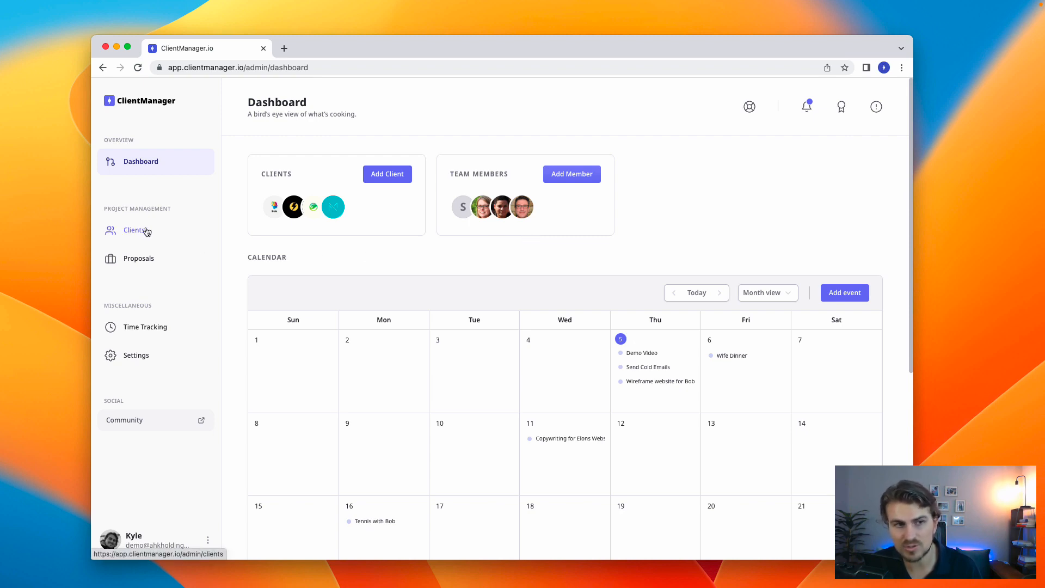
mouse_move(454, 250)
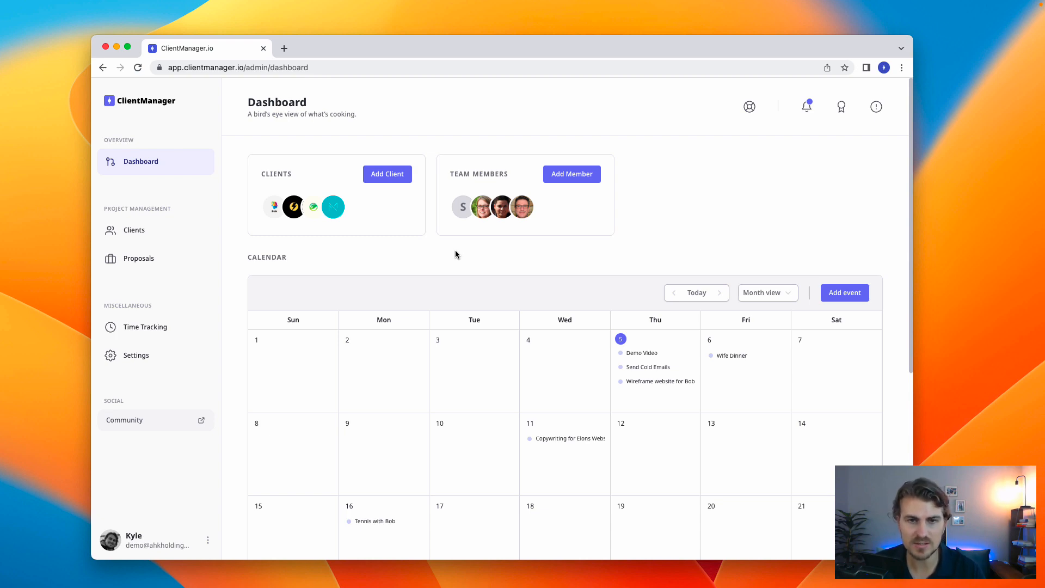
mouse_move(462, 255)
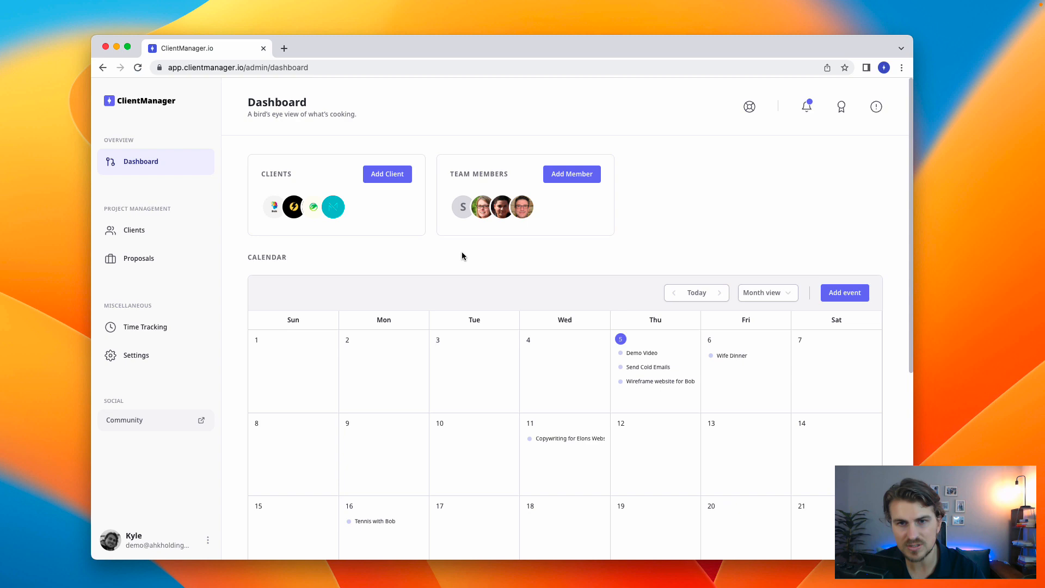
mouse_move(531, 145)
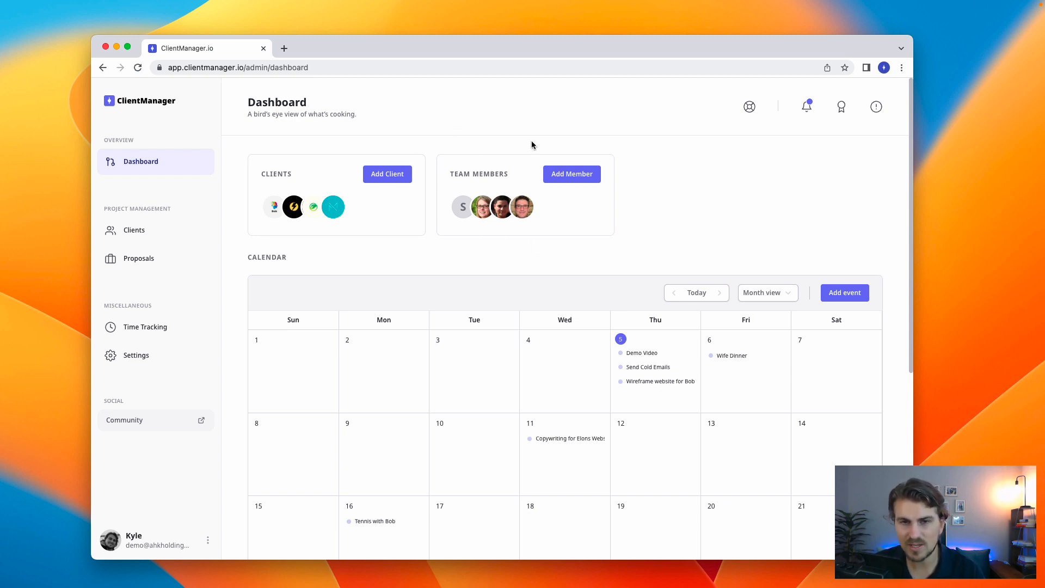
mouse_move(561, 191)
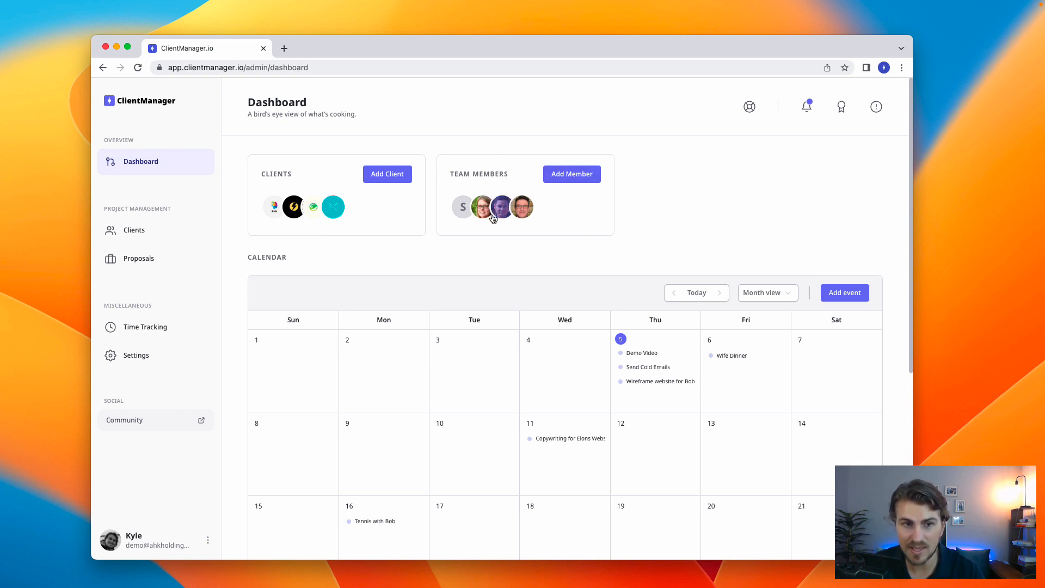
left_click(134, 229)
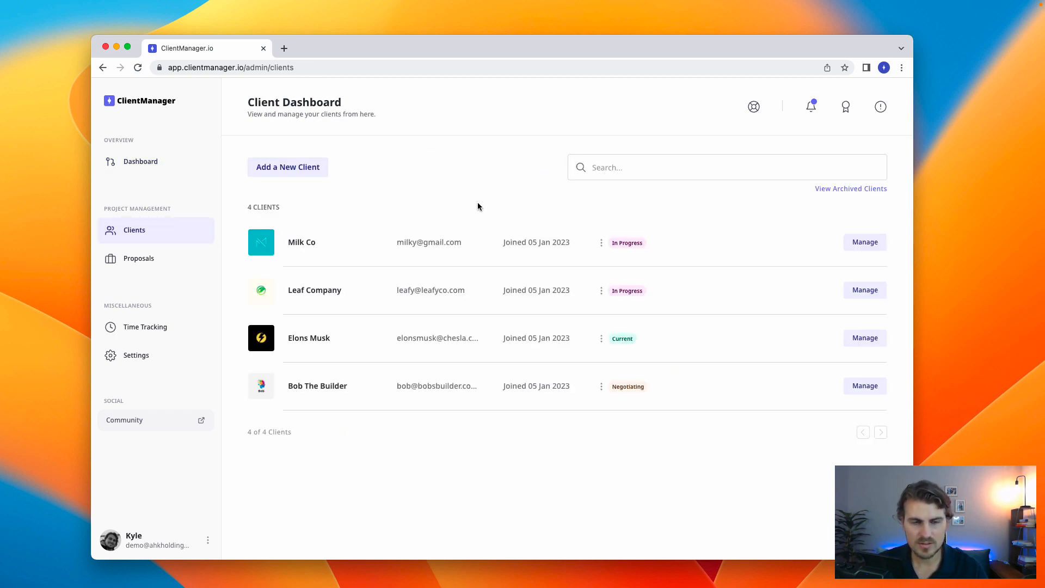
mouse_move(613, 250)
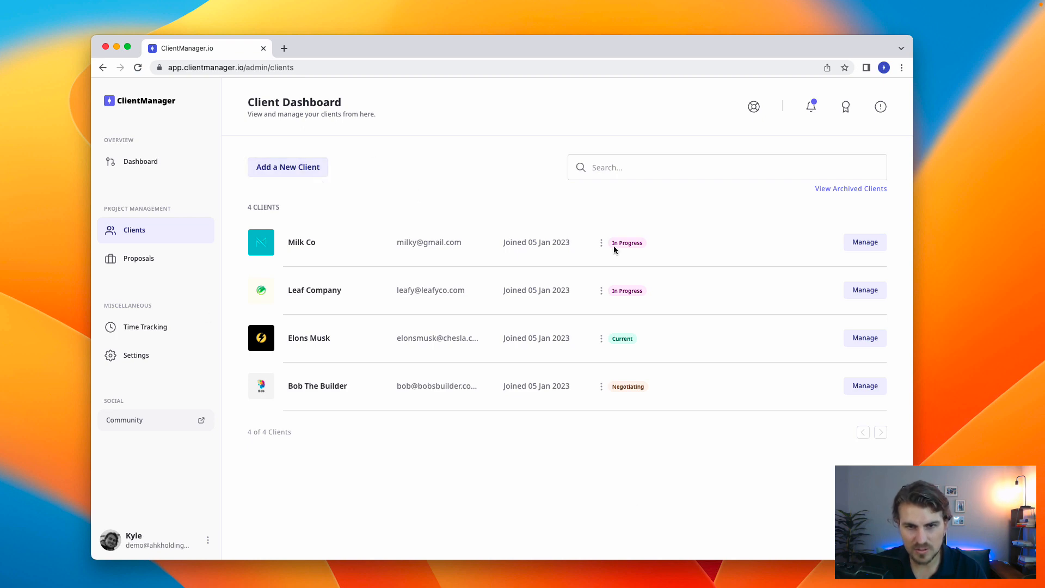
mouse_move(466, 242)
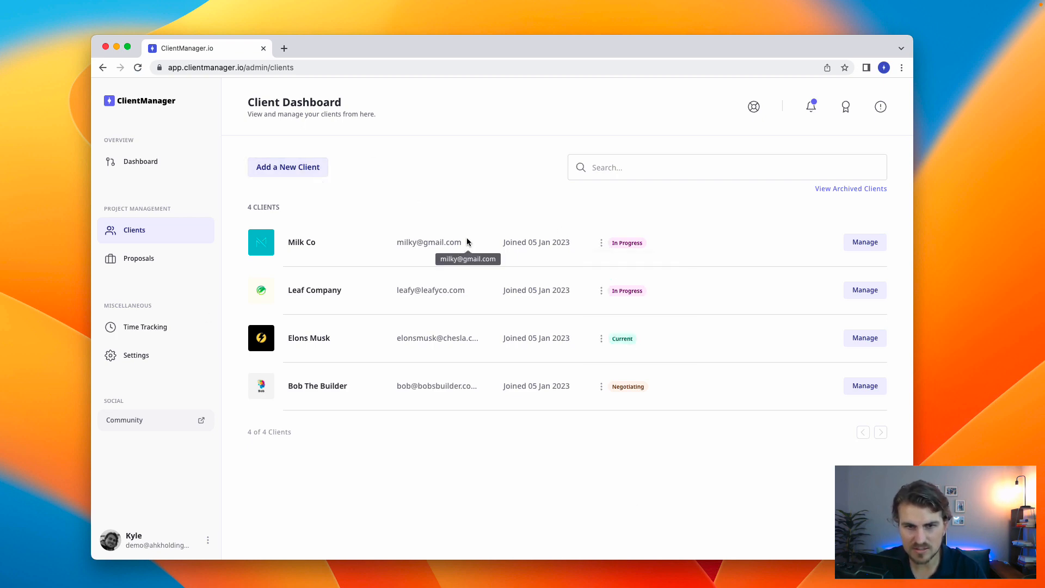
mouse_move(604, 232)
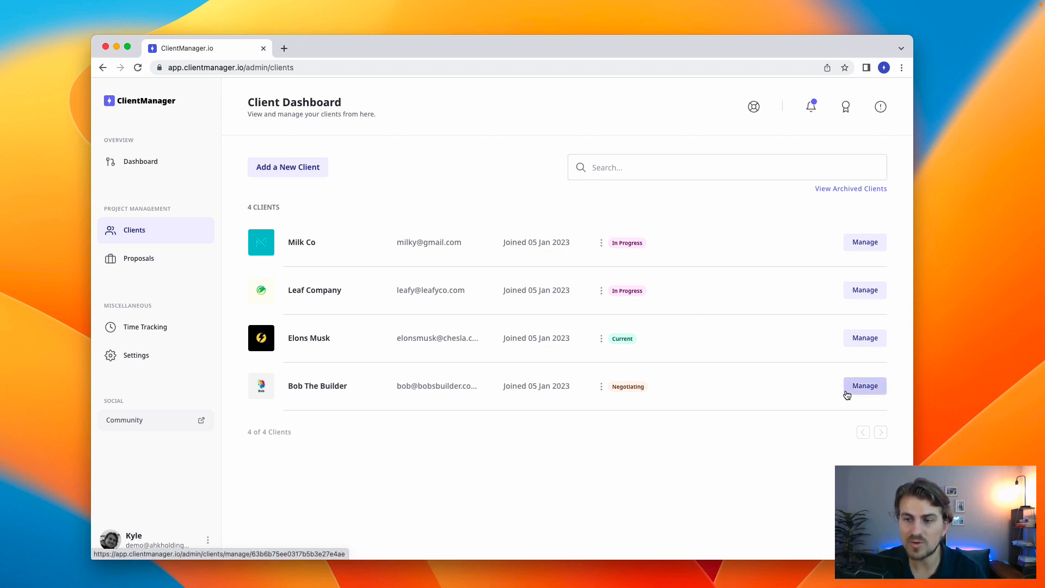
left_click(864, 386)
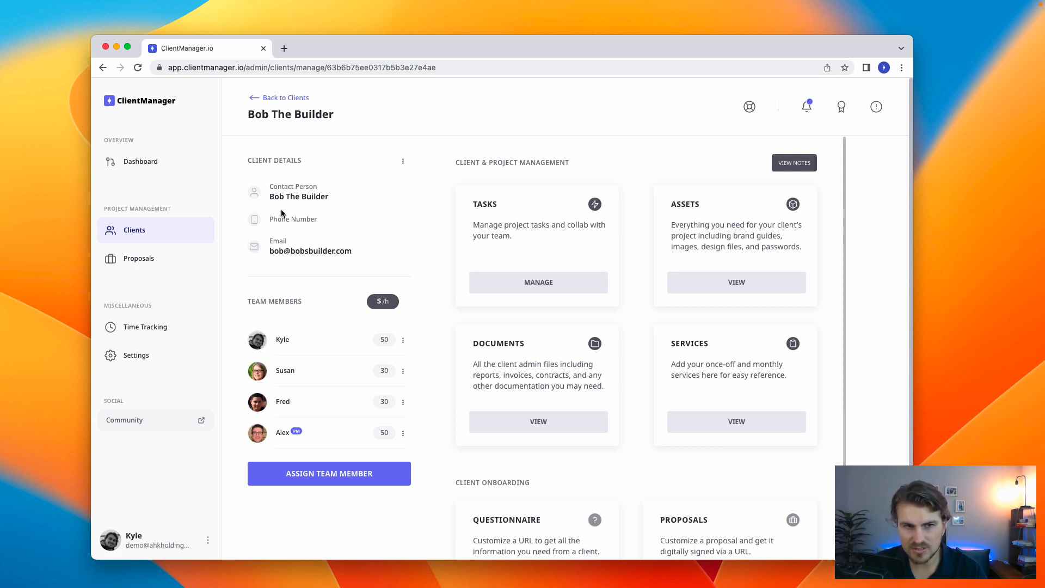
mouse_move(212, 337)
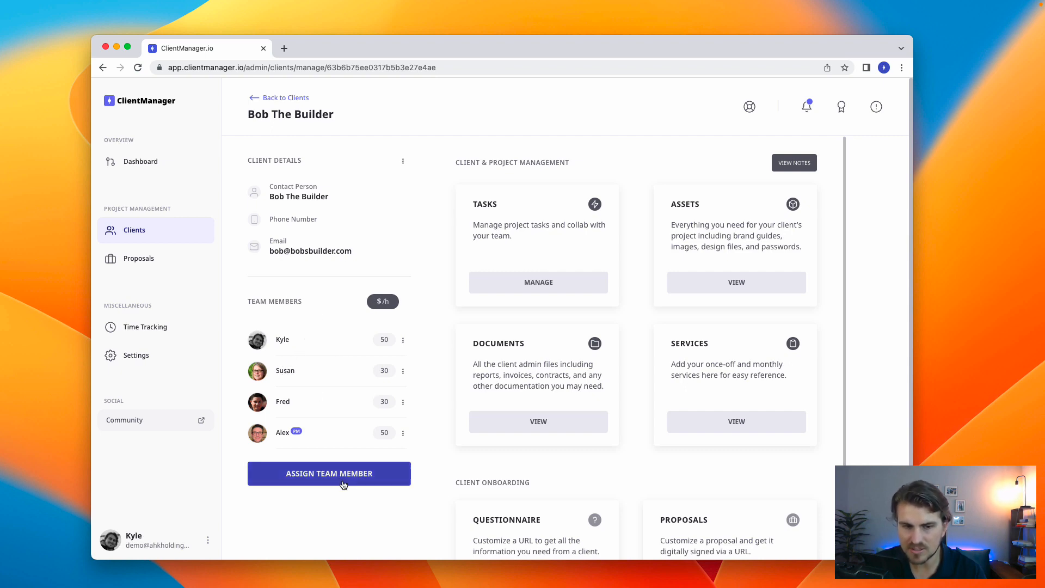
left_click(328, 473)
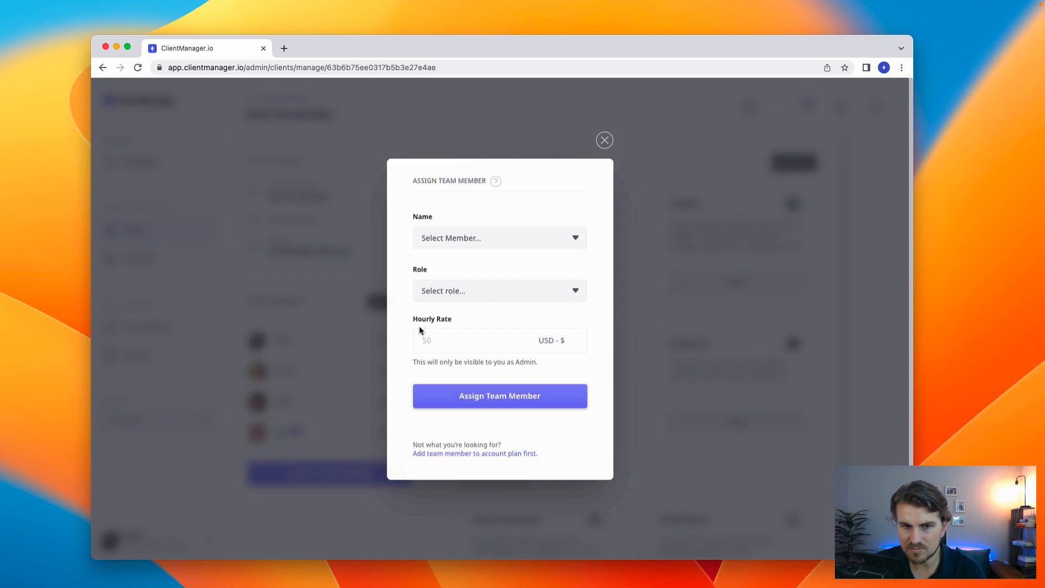
left_click(499, 238)
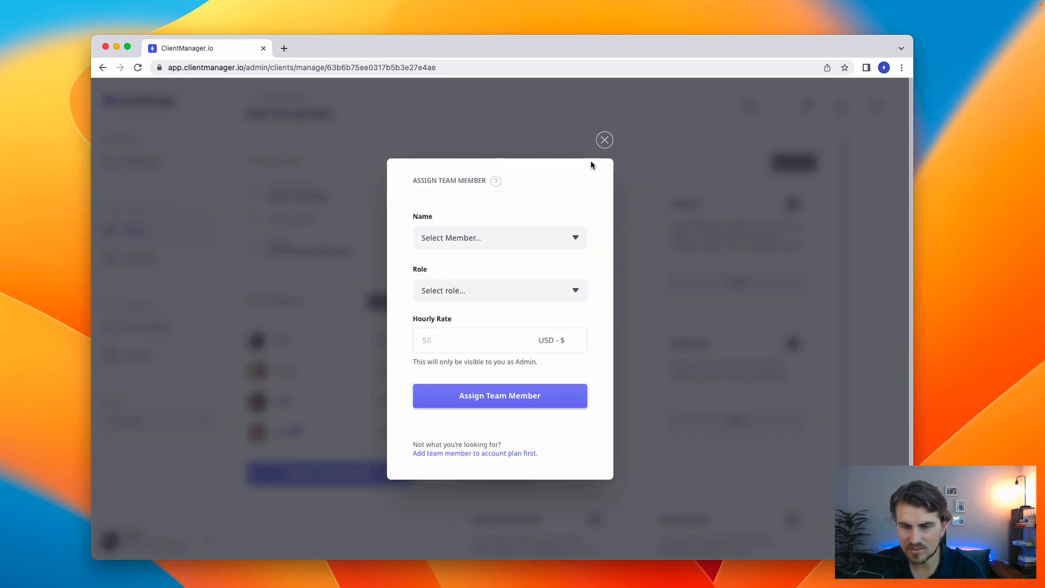
left_click(604, 139)
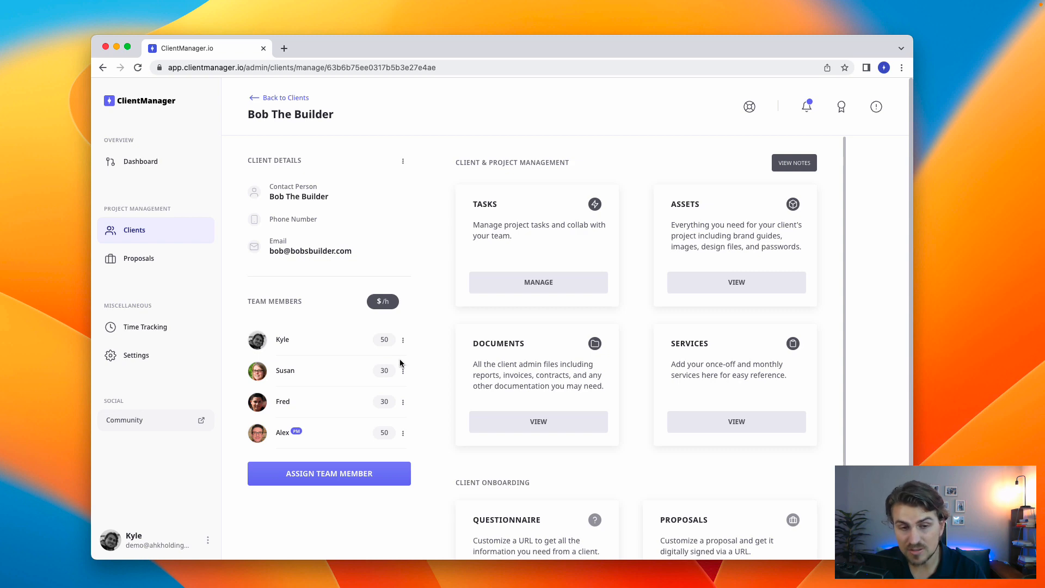
mouse_move(401, 362)
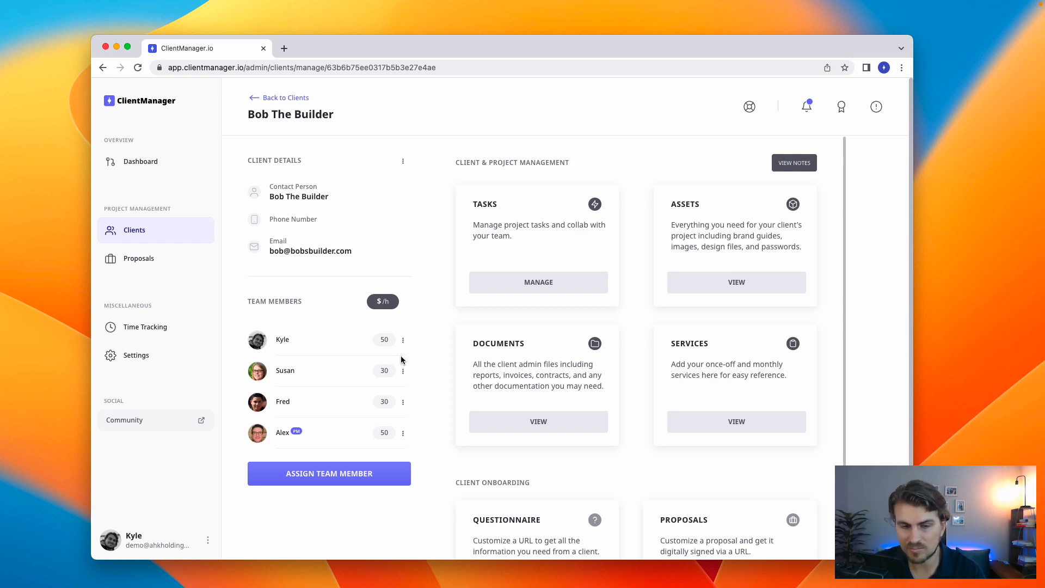
mouse_move(145, 326)
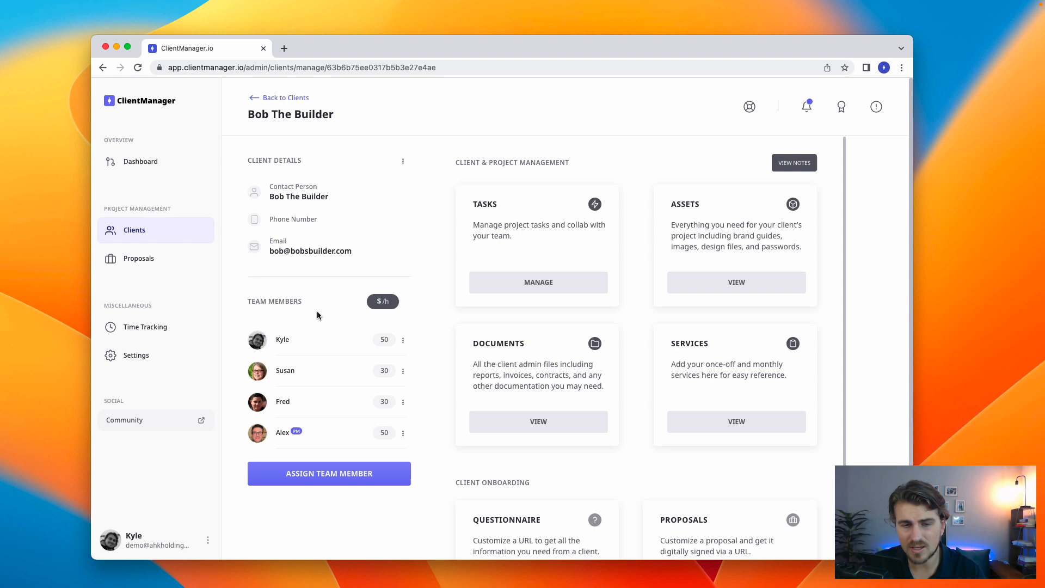
mouse_move(332, 354)
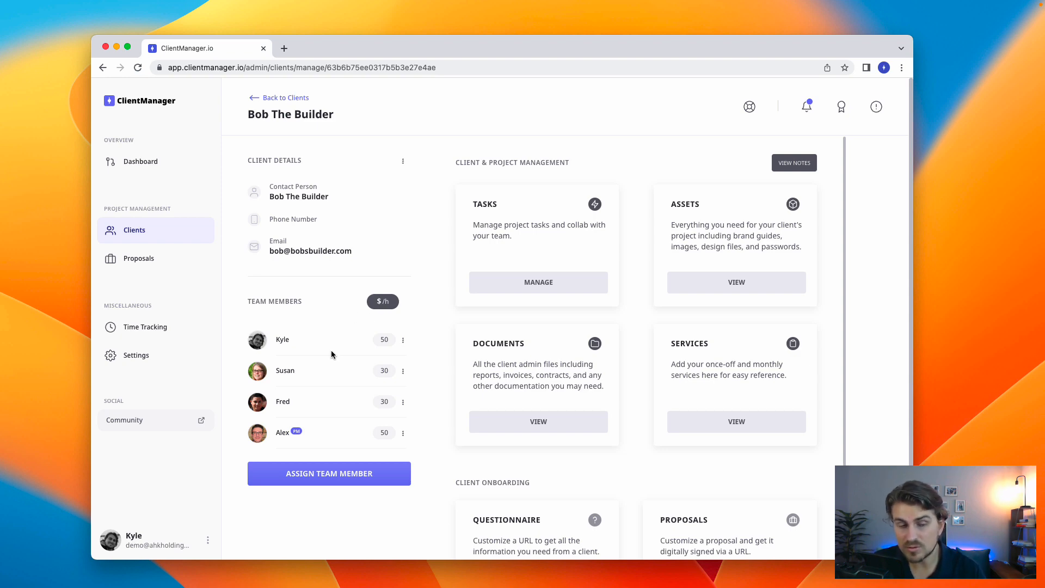
mouse_move(339, 346)
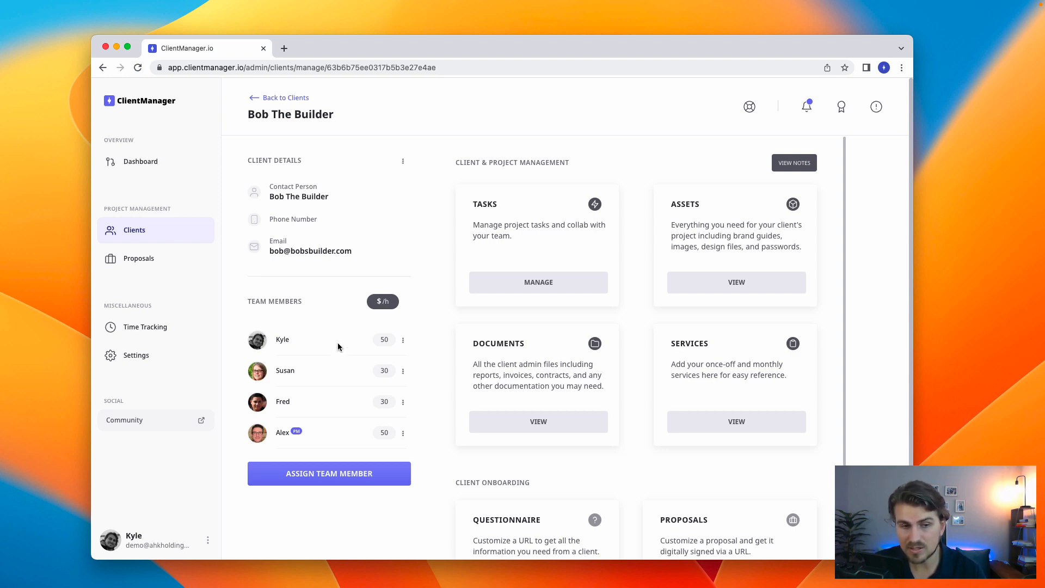
Step: Scroll through Bob The Builder's documents, services, onboarding and danger-zone sections
scroll("down", 3)
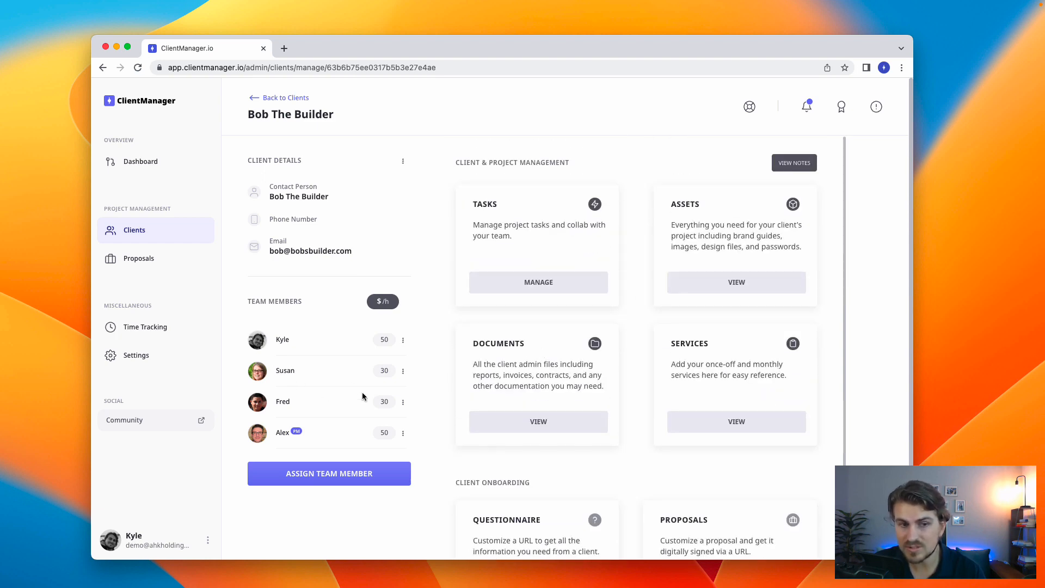
scroll("down", 3)
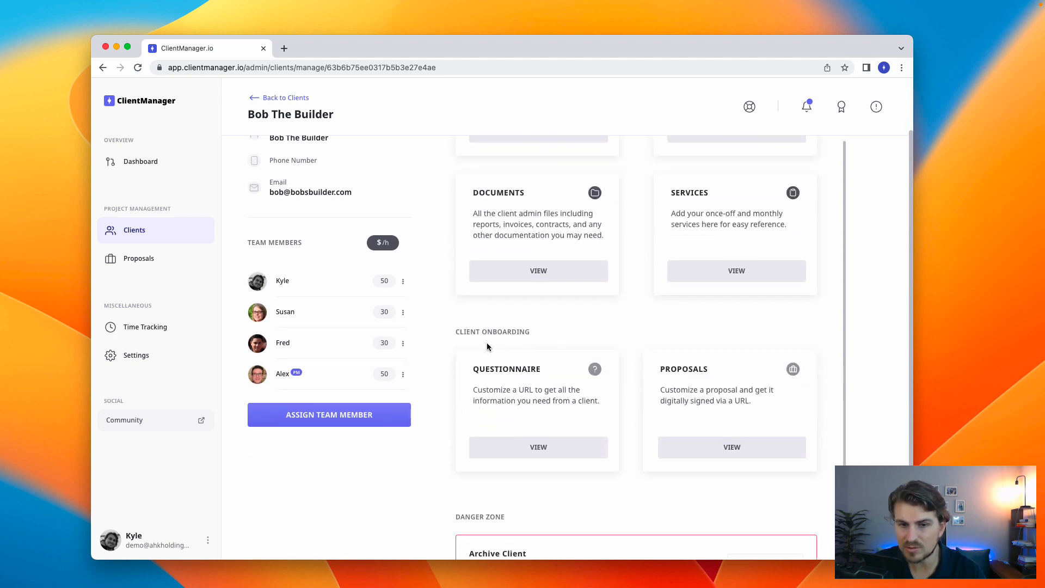
mouse_move(612, 379)
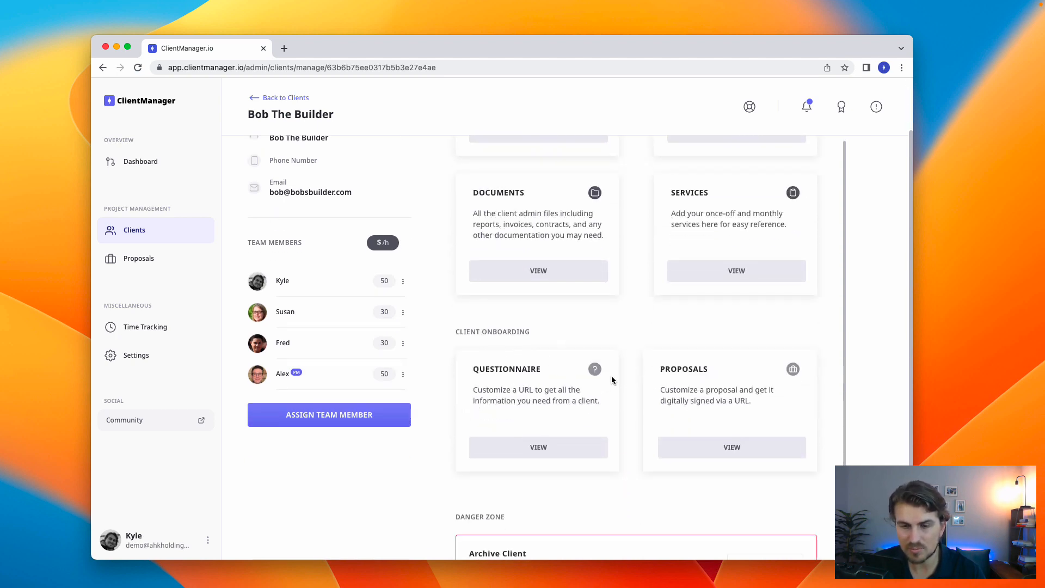
mouse_move(632, 379)
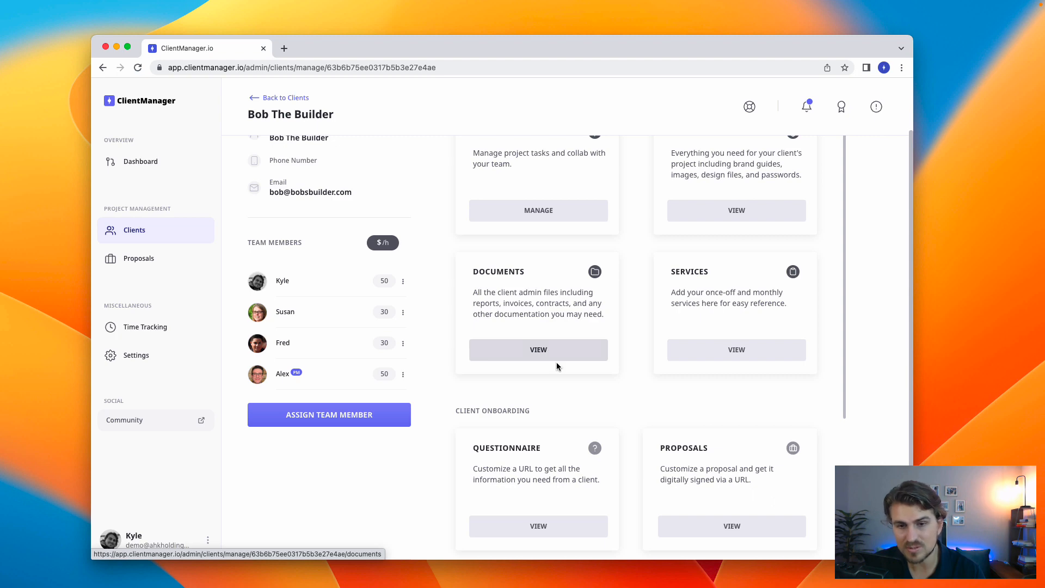
mouse_move(558, 359)
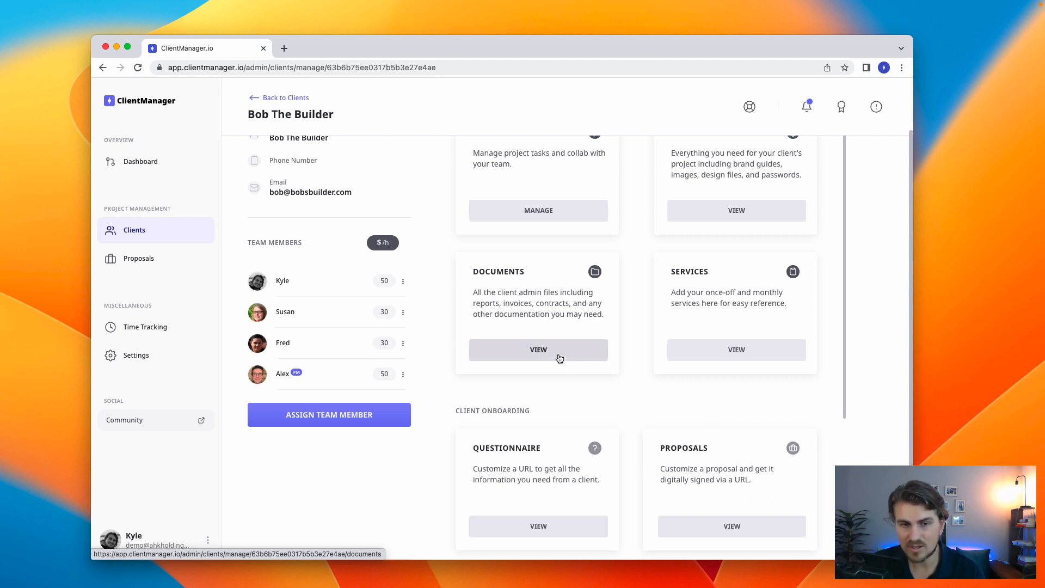
mouse_move(552, 370)
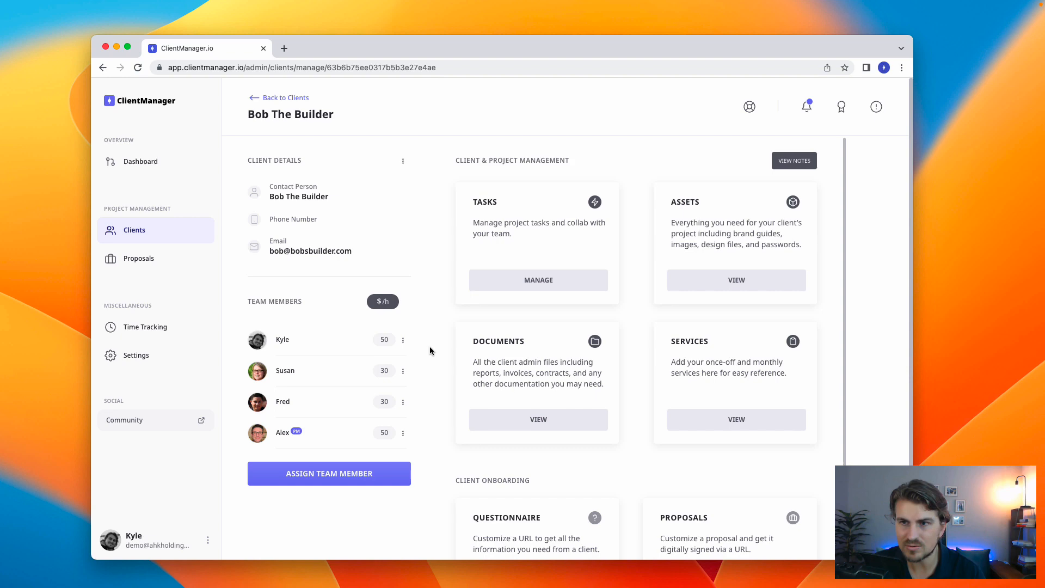
mouse_move(625, 393)
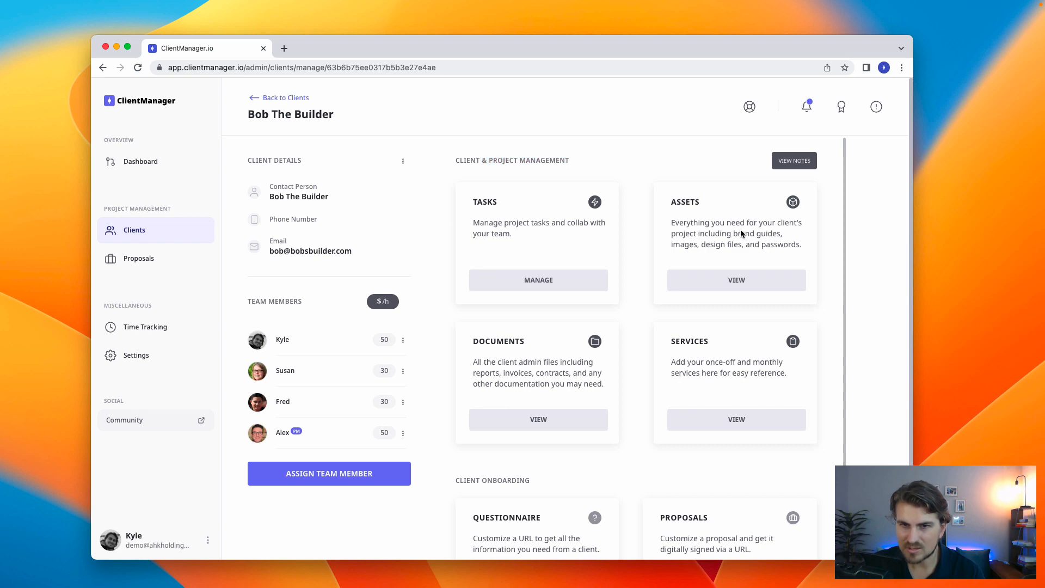
scroll("down", 3)
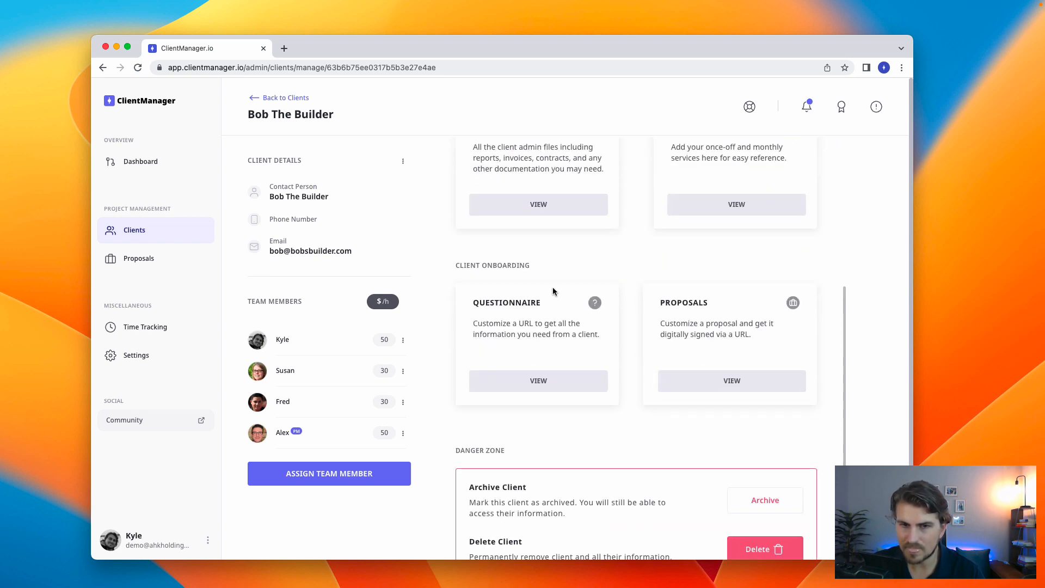
mouse_move(676, 353)
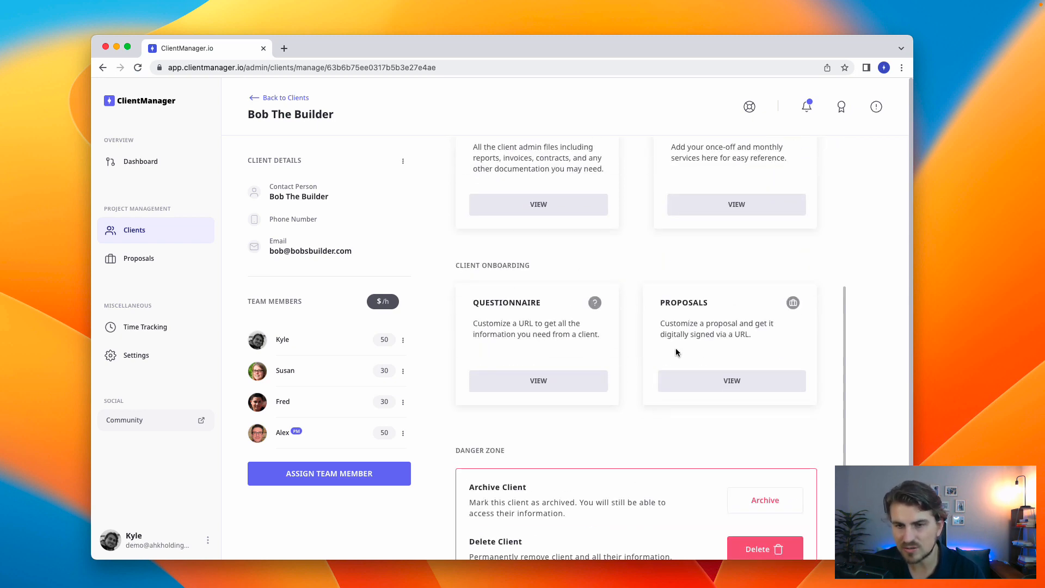
scroll("down", 3)
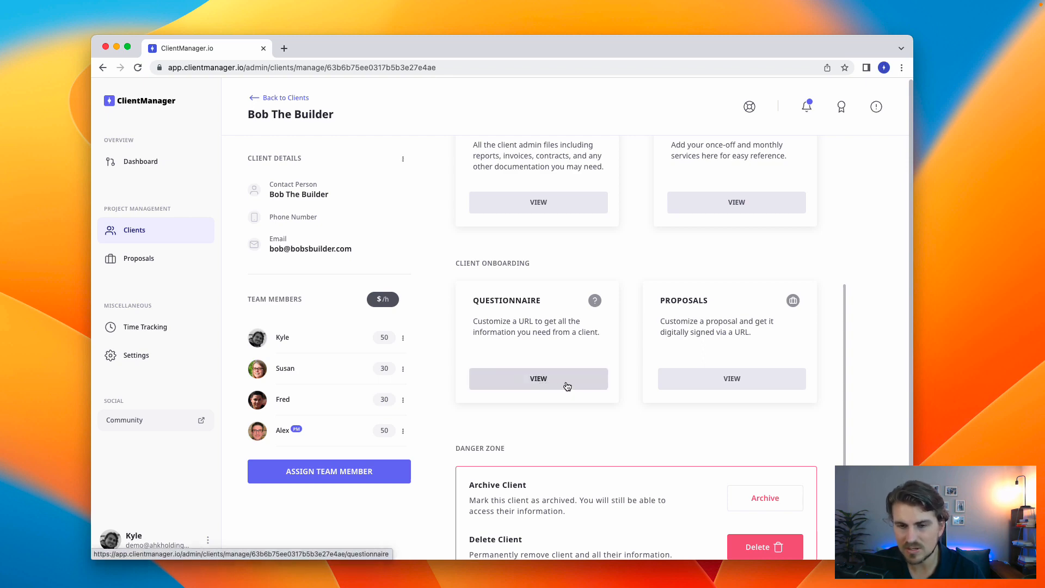
mouse_move(566, 386)
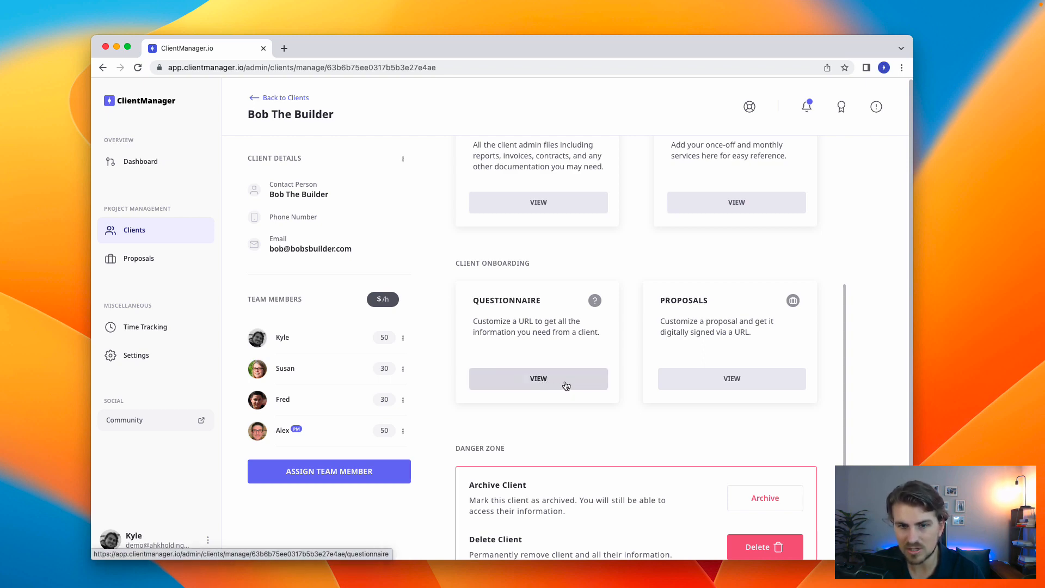
Step: Open Bob The Builder's questionnaire and scroll through its 12 answered questions
left_click(537, 379)
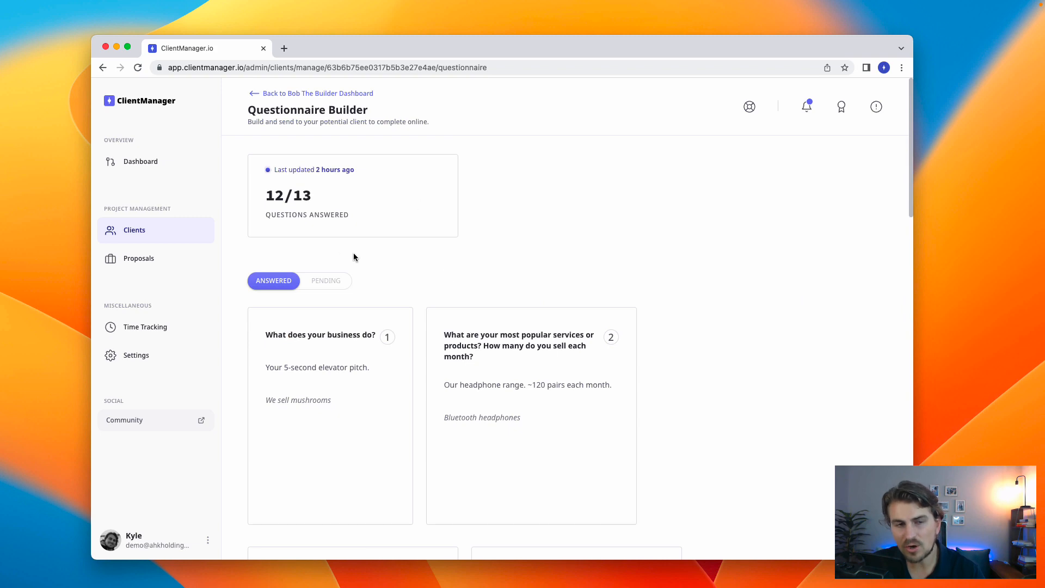
mouse_move(328, 285)
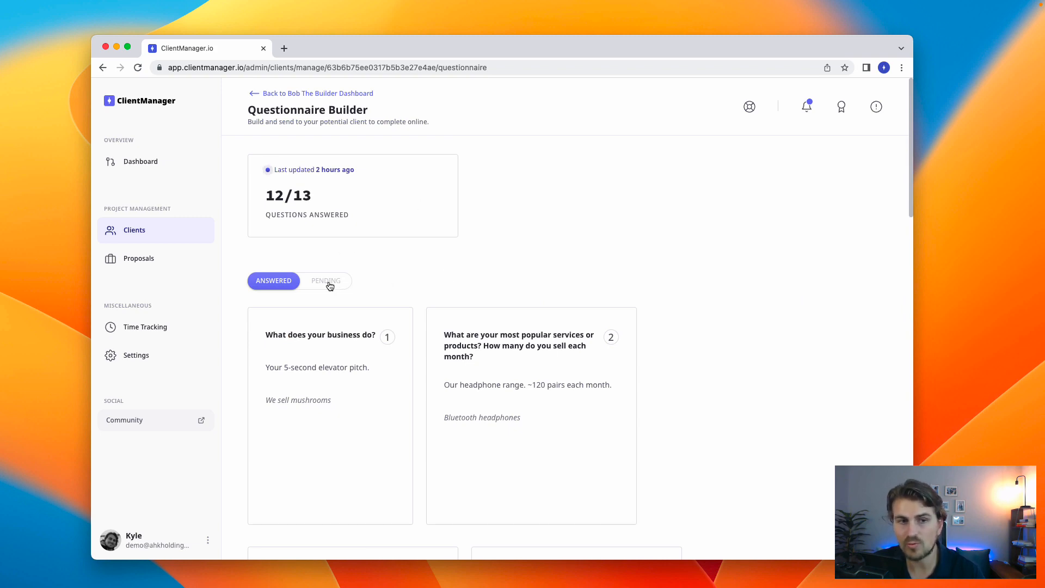
mouse_move(302, 98)
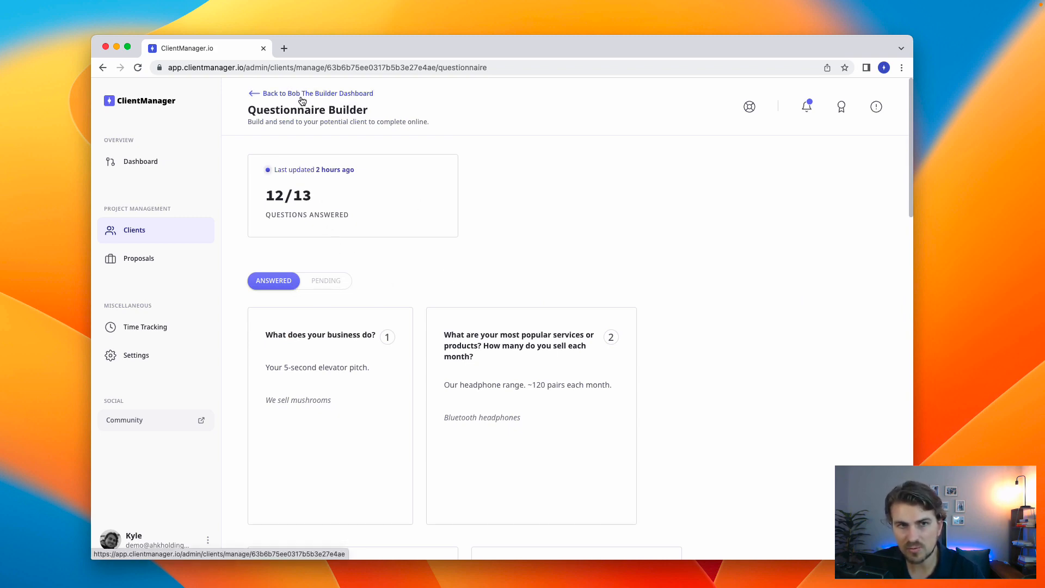
scroll("down", 3)
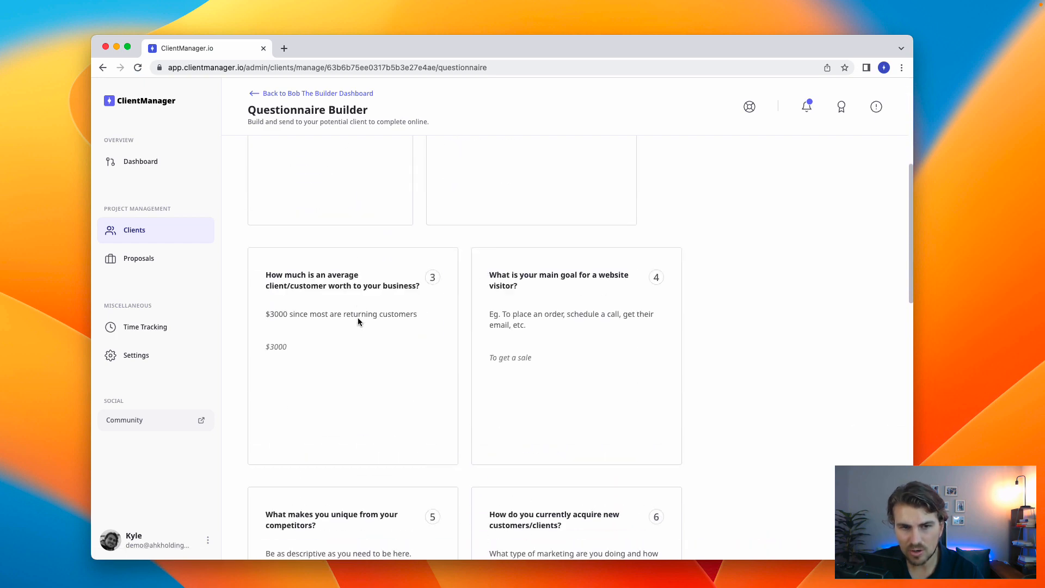
scroll("down", 3)
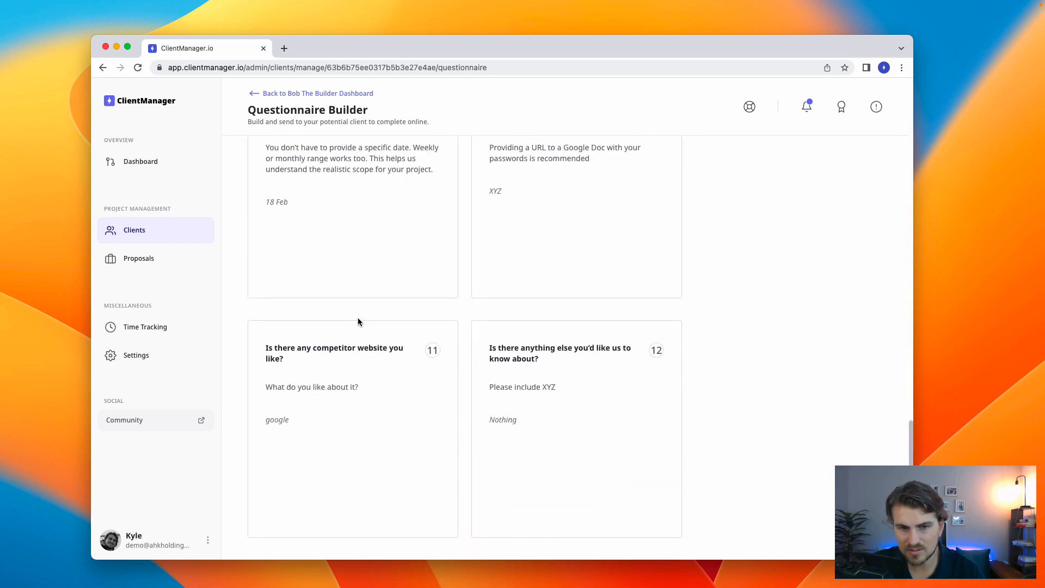
scroll("up", 3)
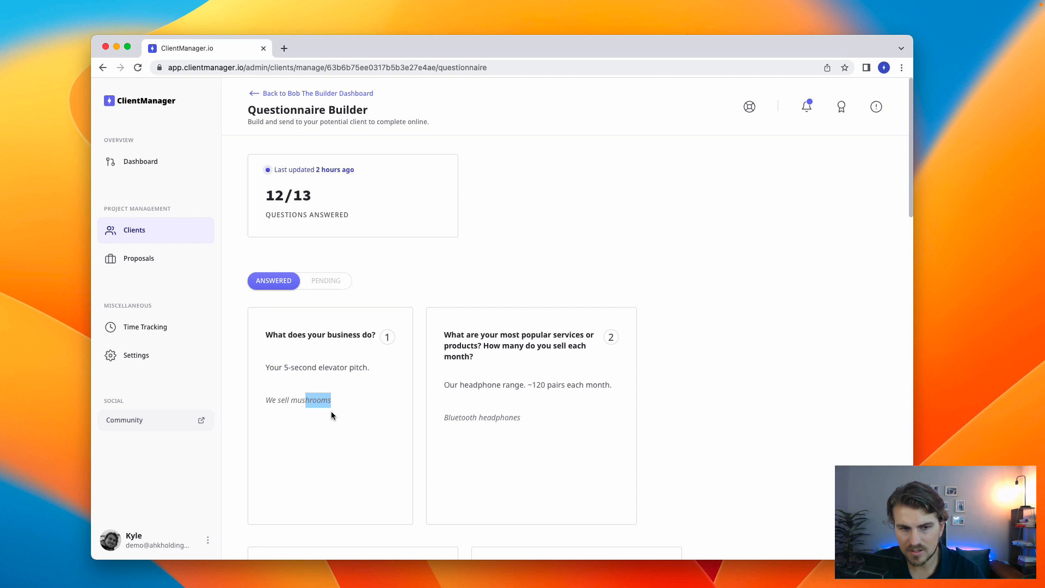
scroll("down", 3)
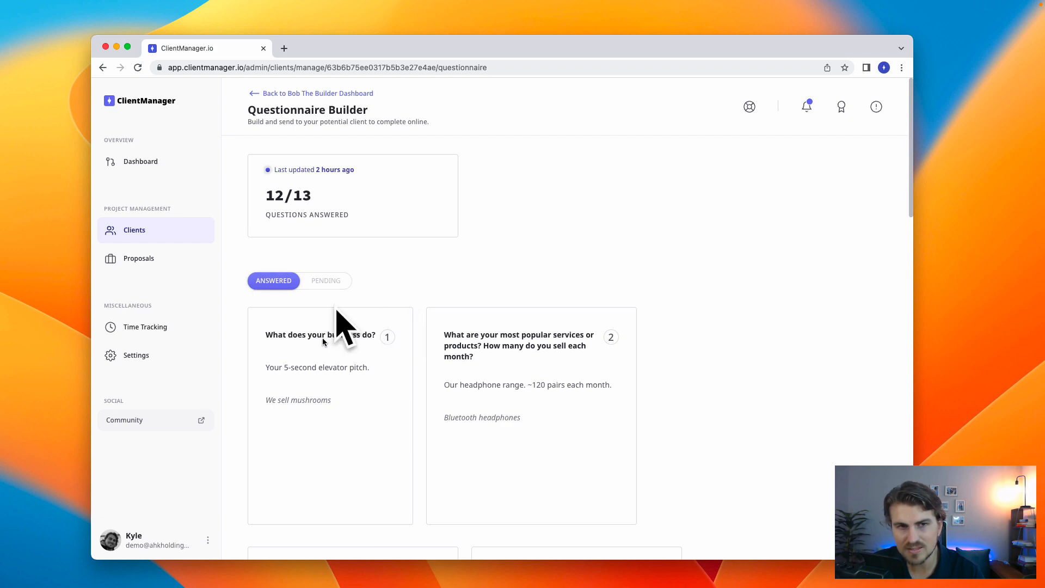
mouse_move(383, 290)
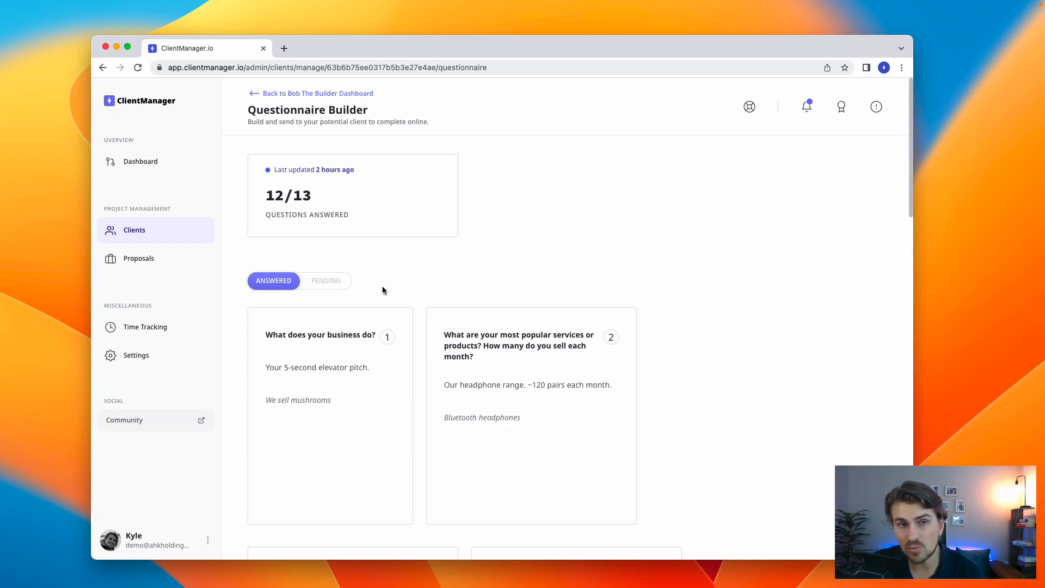
mouse_move(385, 285)
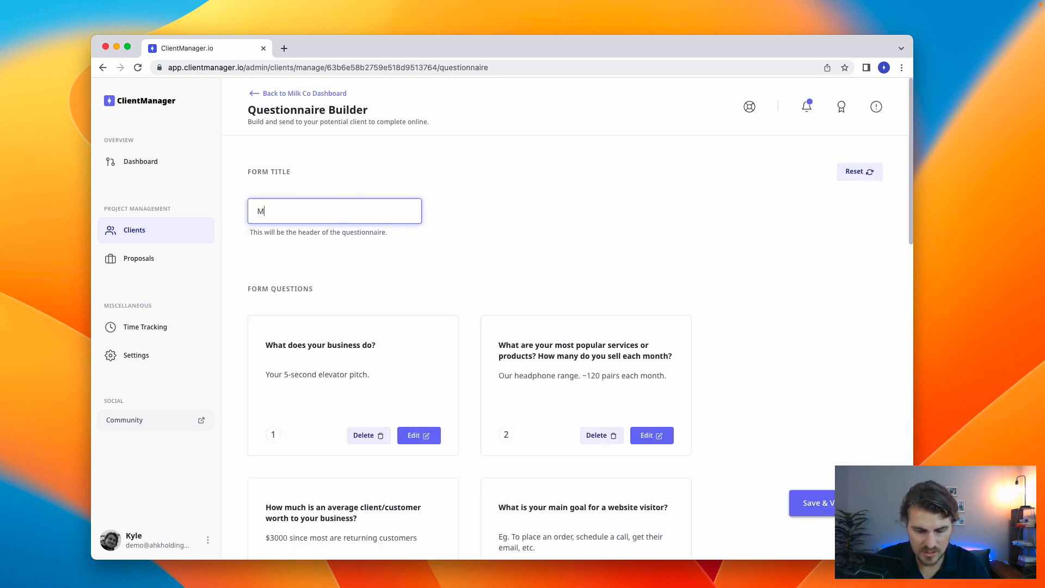
Step: Title Milk Co's questionnaire 'Mily Onboarding' and scroll through its 13 questions
type("ily Onbo")
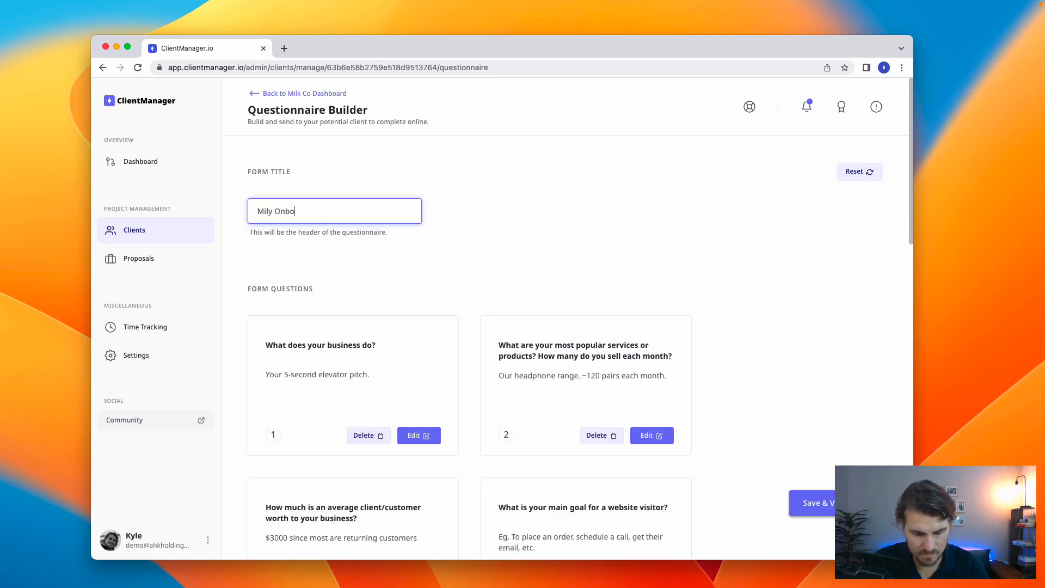
type("arding")
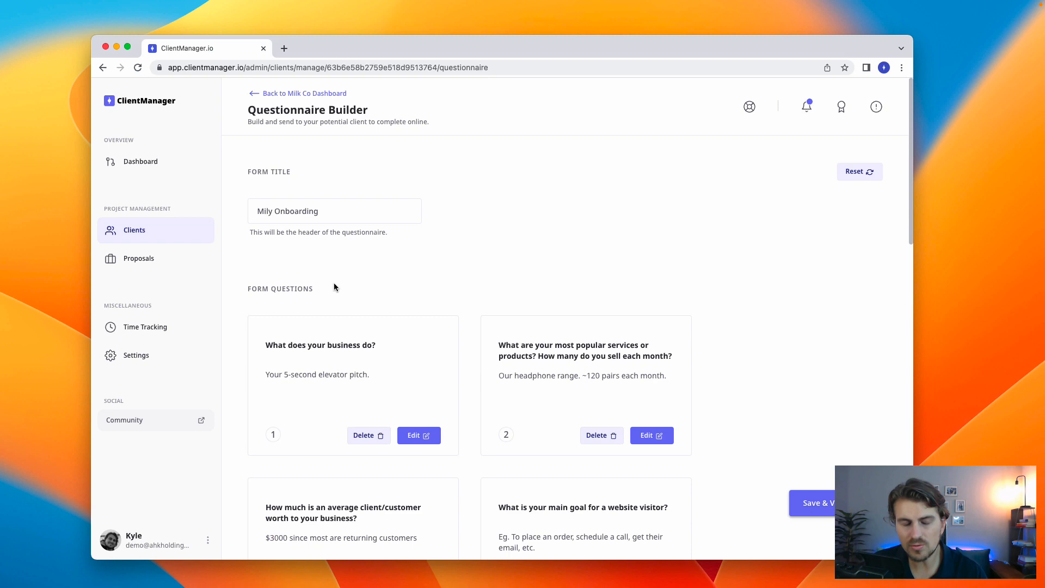
mouse_move(361, 300)
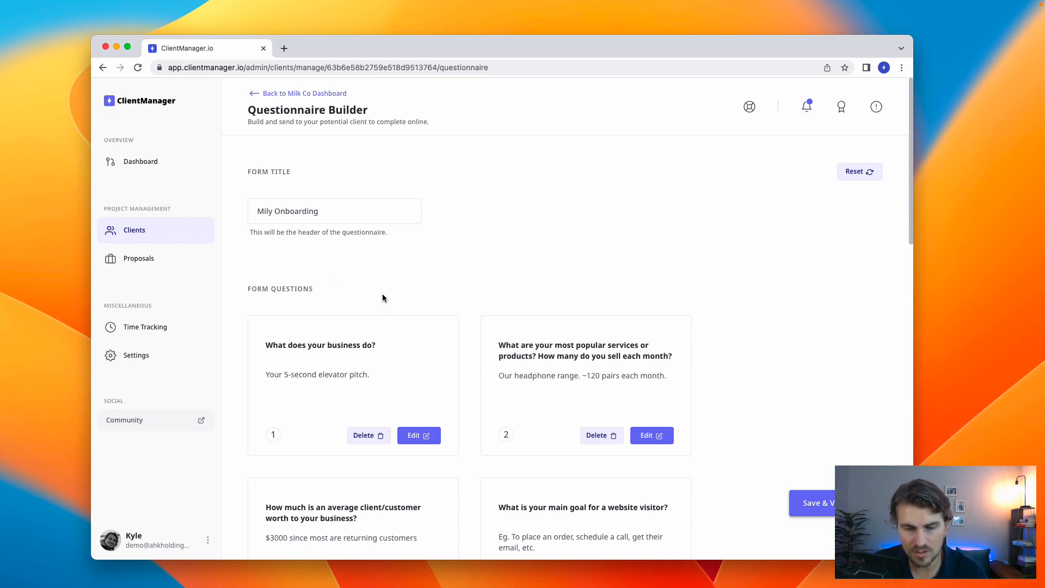
scroll("down", 3)
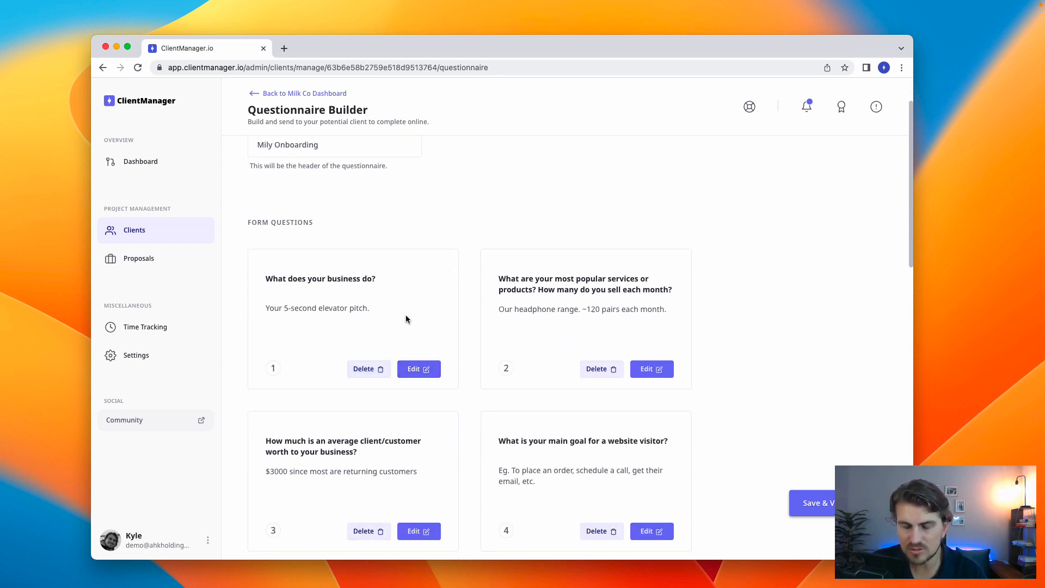
scroll("down", 3)
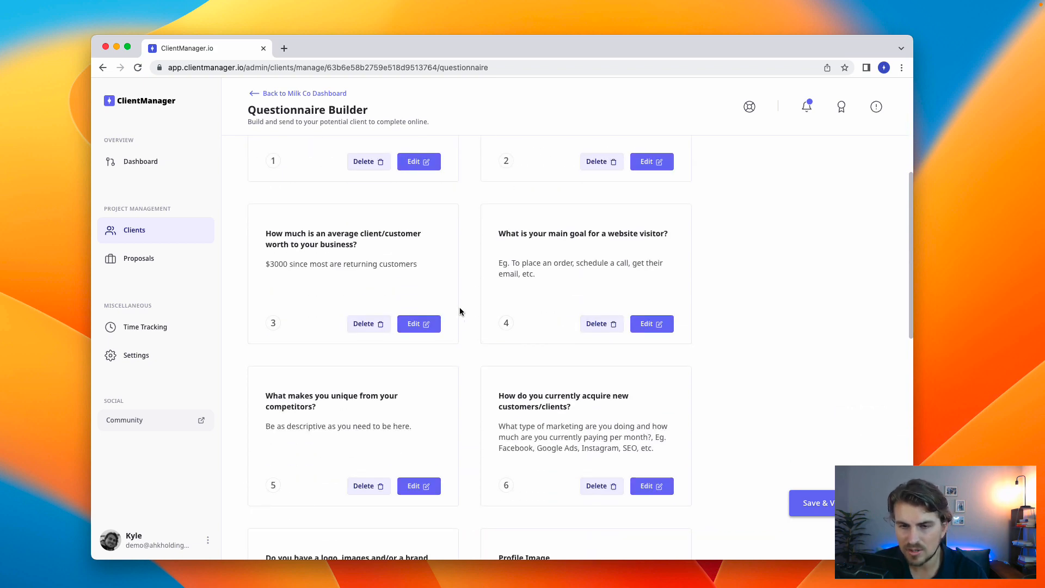
scroll("down", 3)
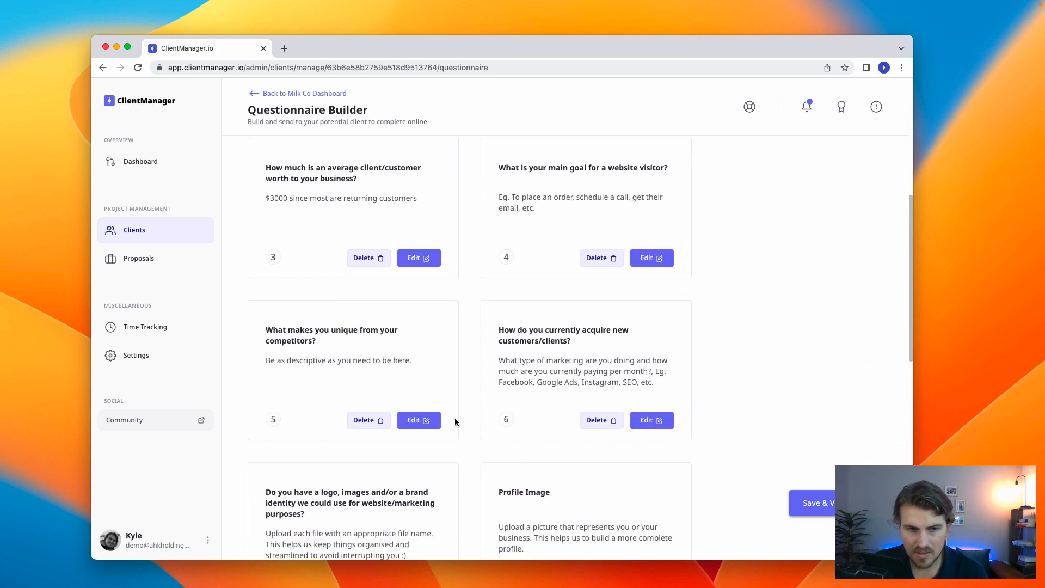
scroll("down", 3)
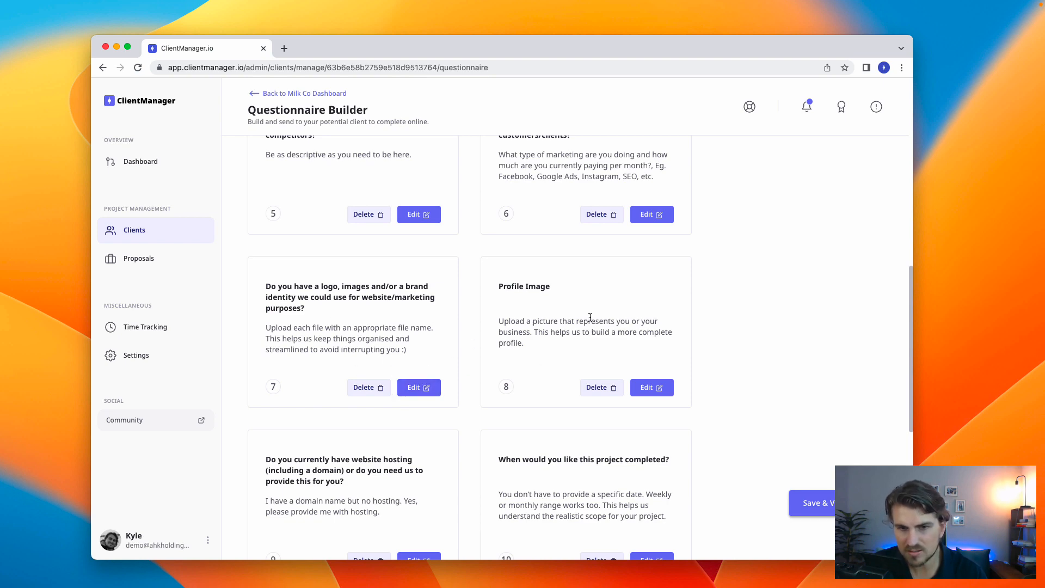
scroll("down", 3)
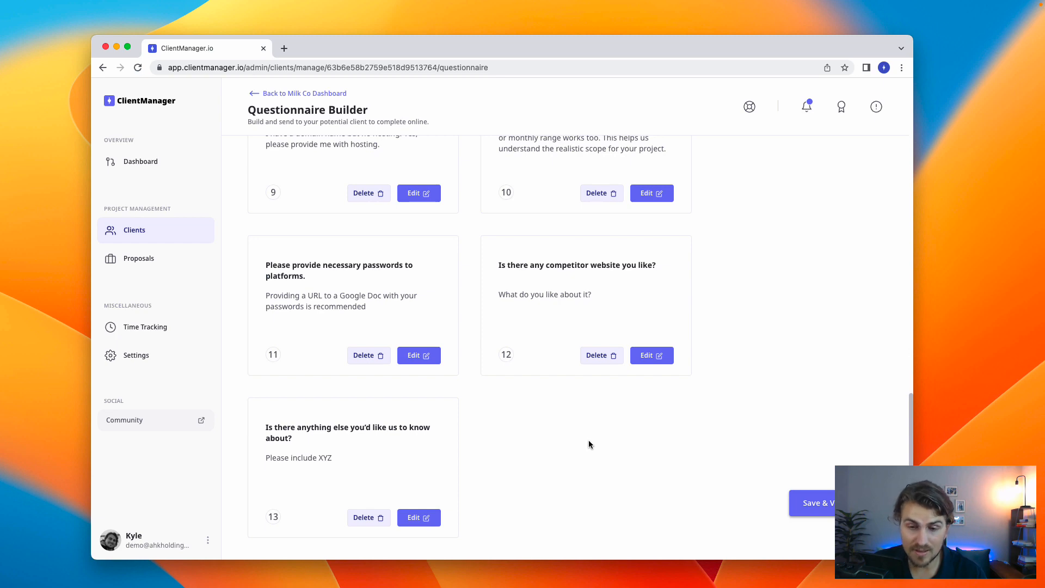
mouse_move(575, 431)
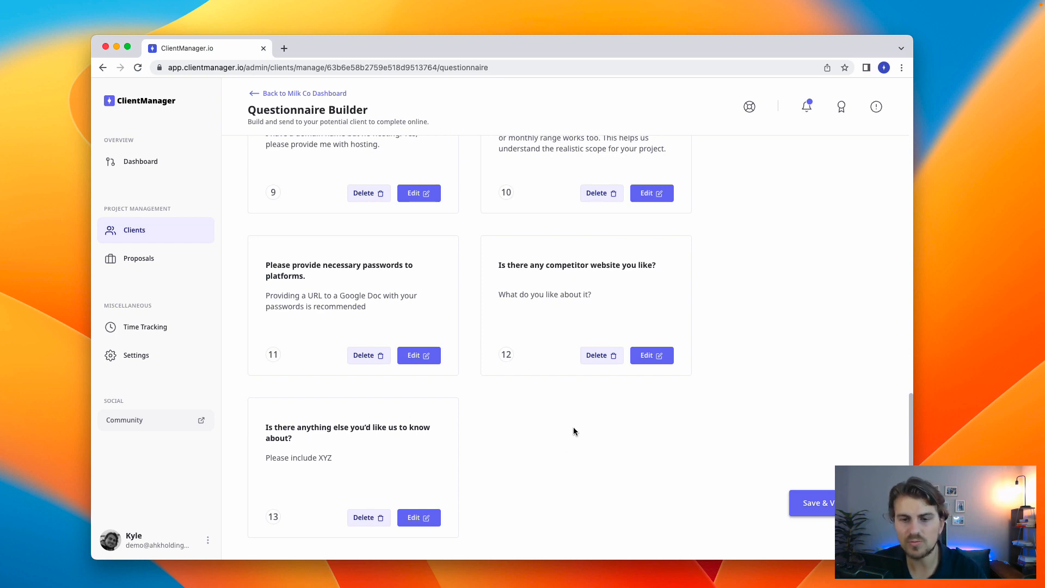
mouse_move(470, 433)
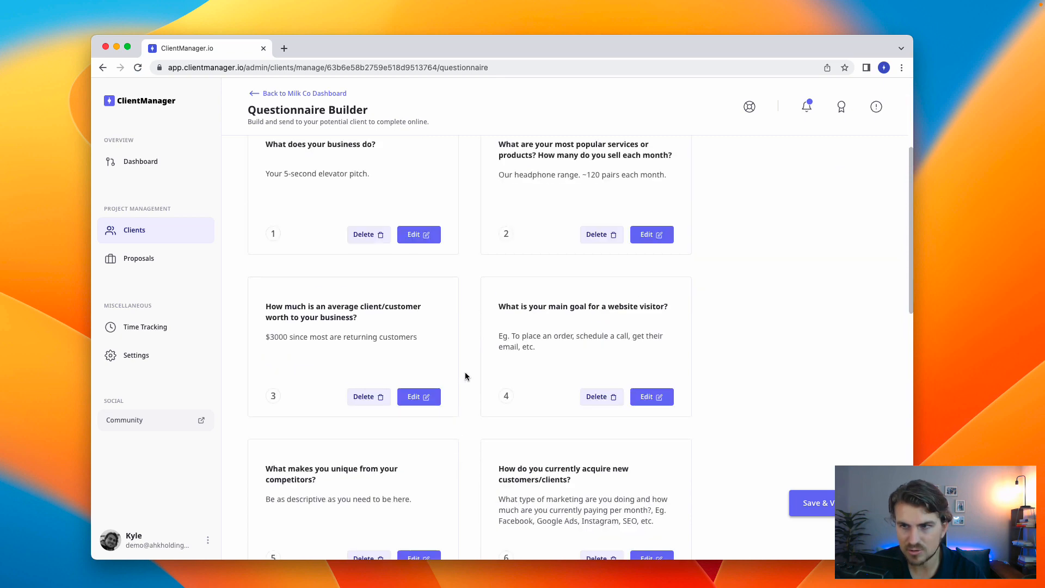
scroll("down", 3)
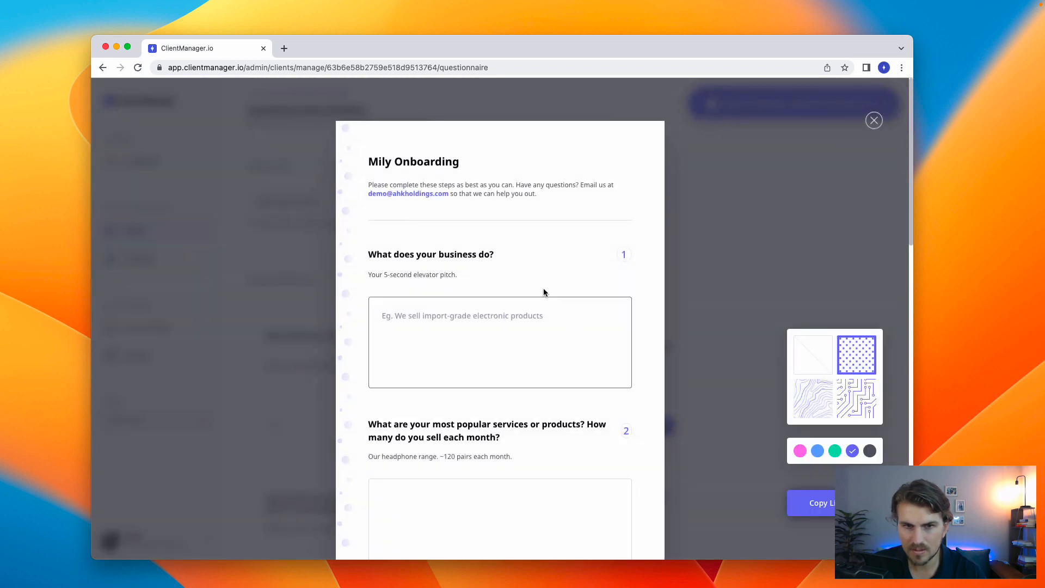
Step: Scroll the client-facing questionnaire preview and copy its shareable link
scroll("down", 3)
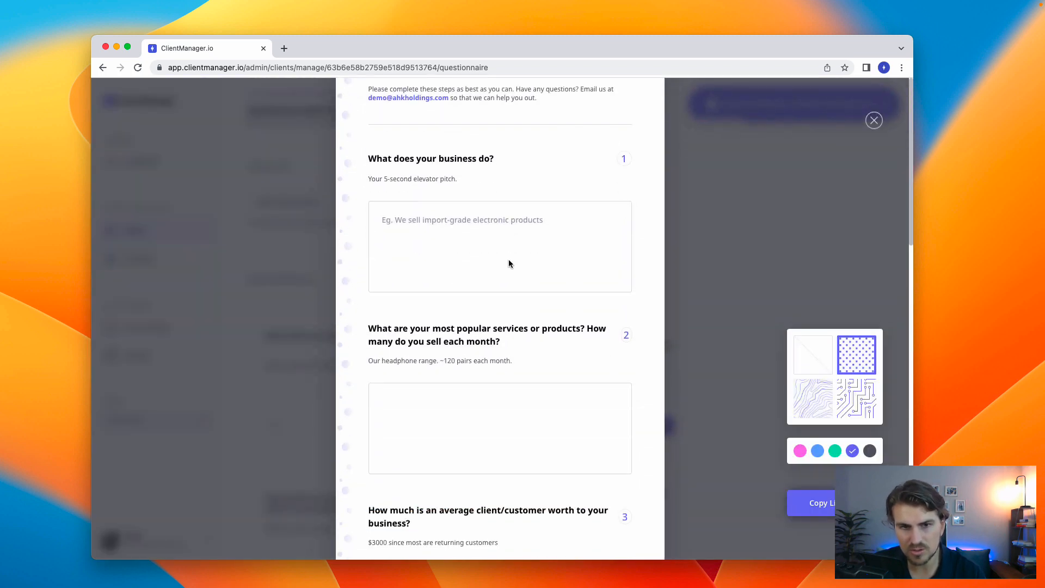
scroll("down", 3)
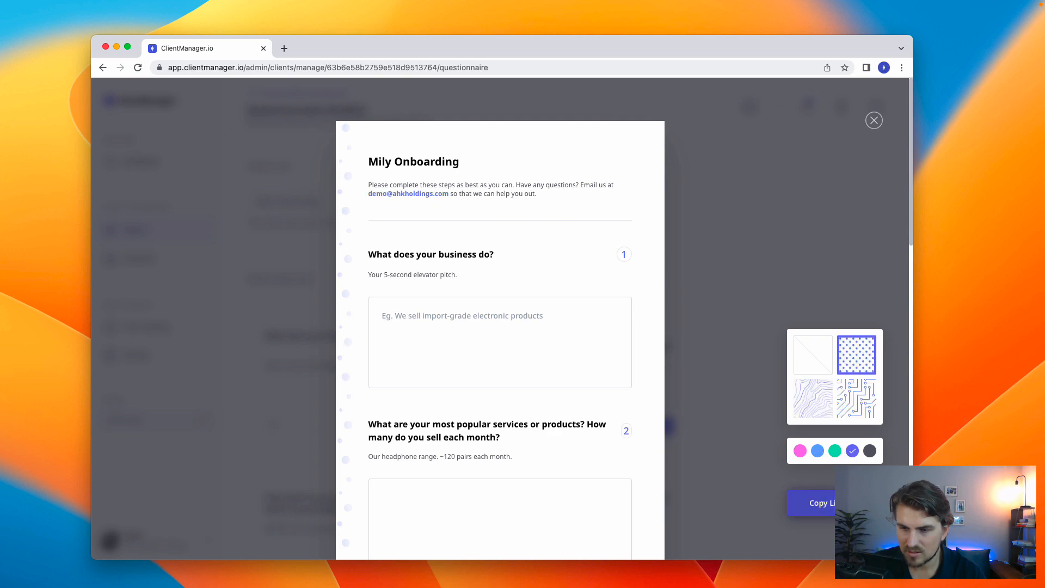
left_click(819, 502)
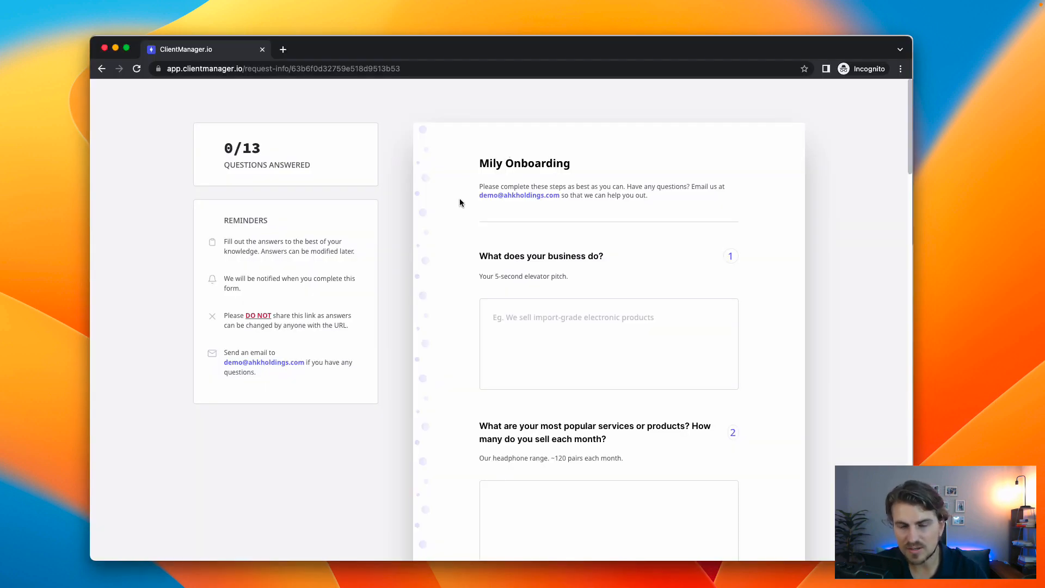
mouse_move(429, 289)
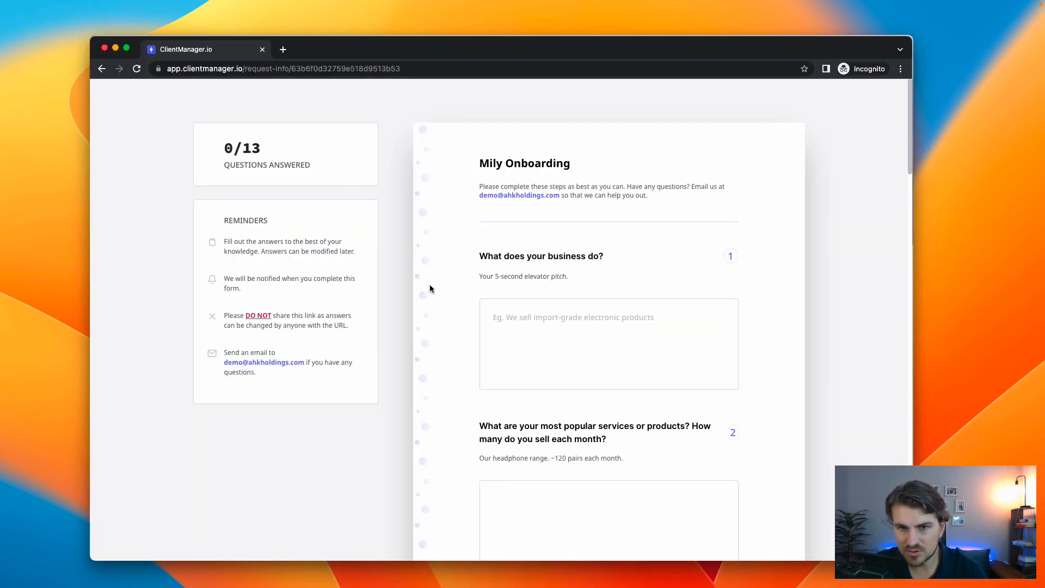
Step: Scroll through the public Mily Onboarding questionnaire and save its answers
scroll("down", 3)
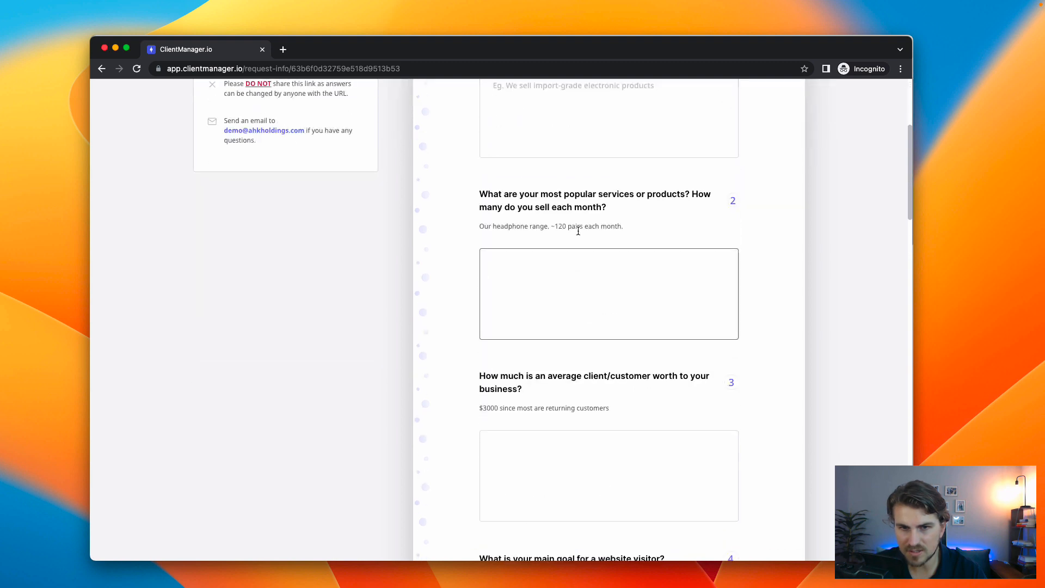
scroll("down", 3)
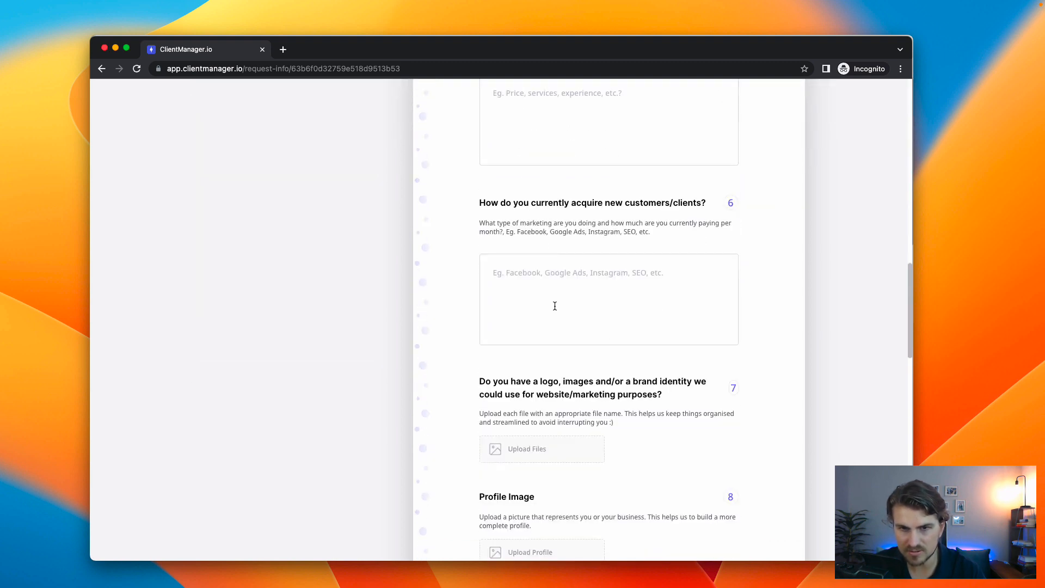
scroll("down", 3)
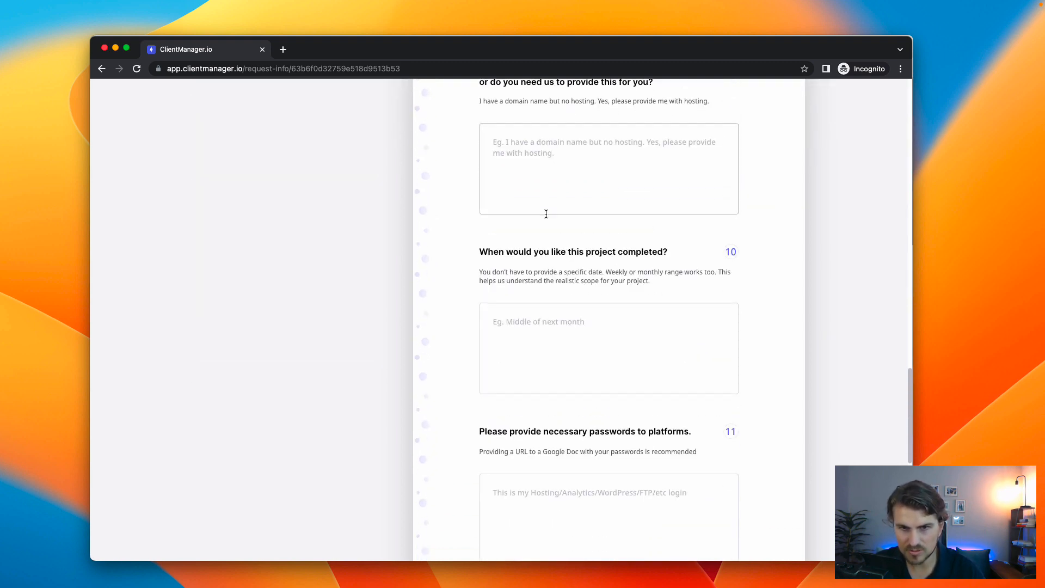
scroll("up", 3)
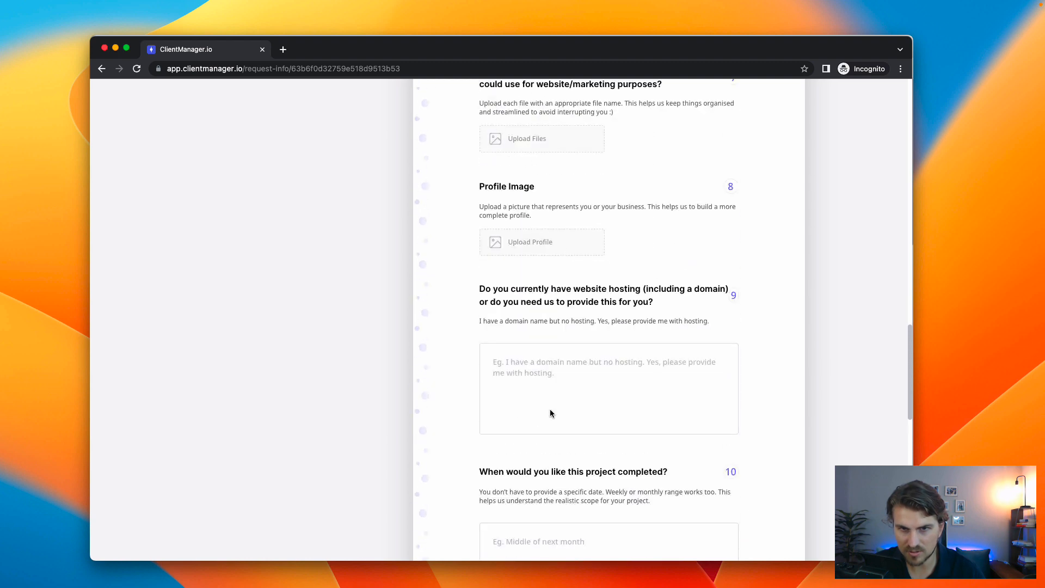
scroll("down", 3)
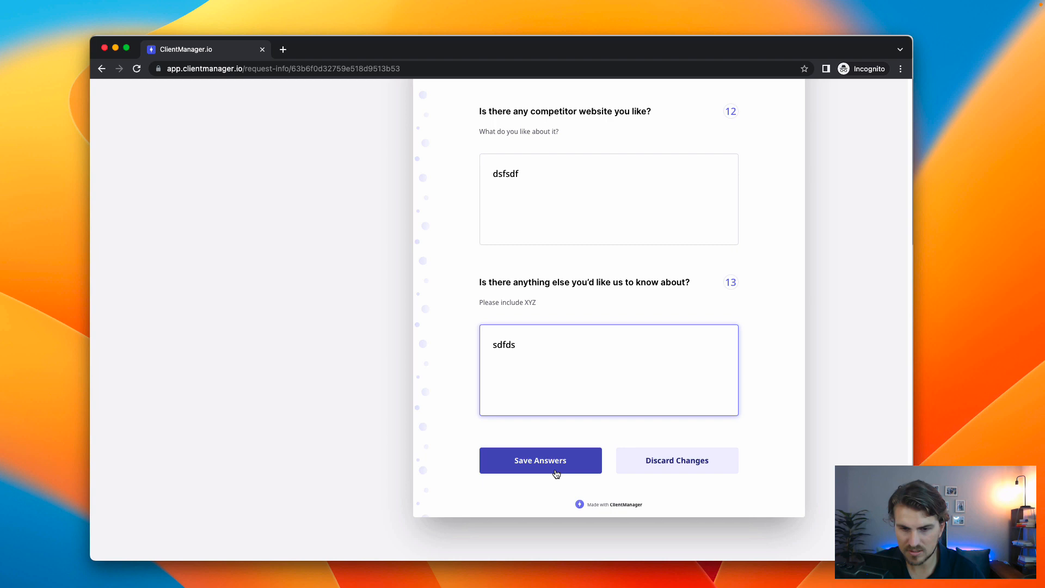
left_click(539, 459)
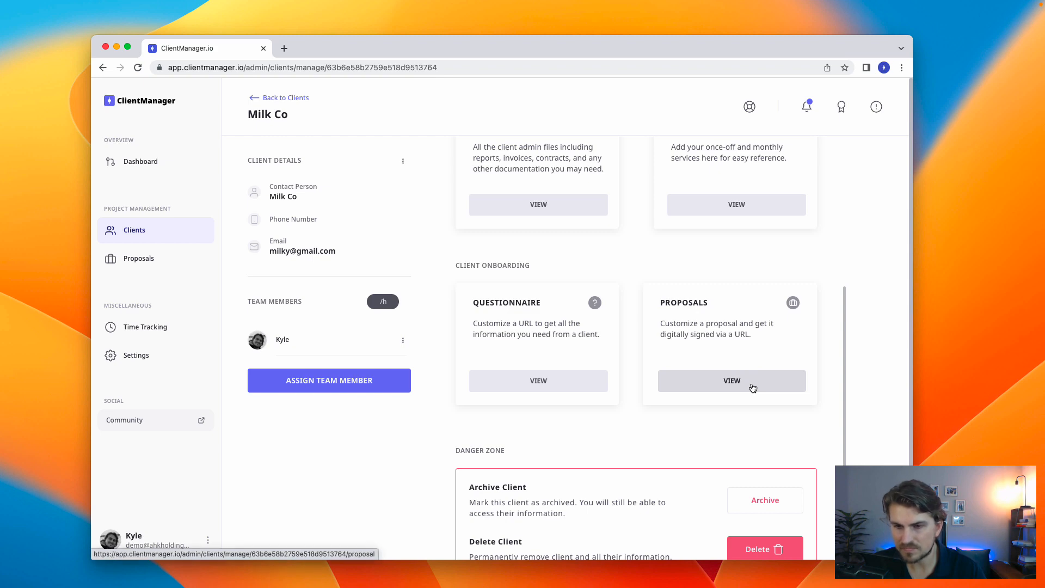
Step: Open Milk Co's proposal template and scroll down to the signature page
left_click(731, 381)
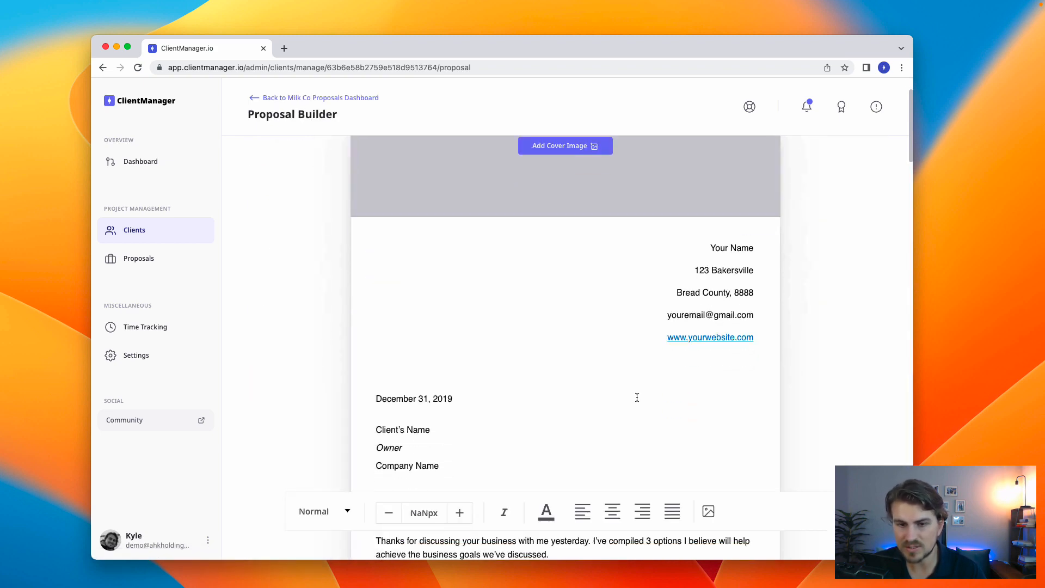
scroll("down", 3)
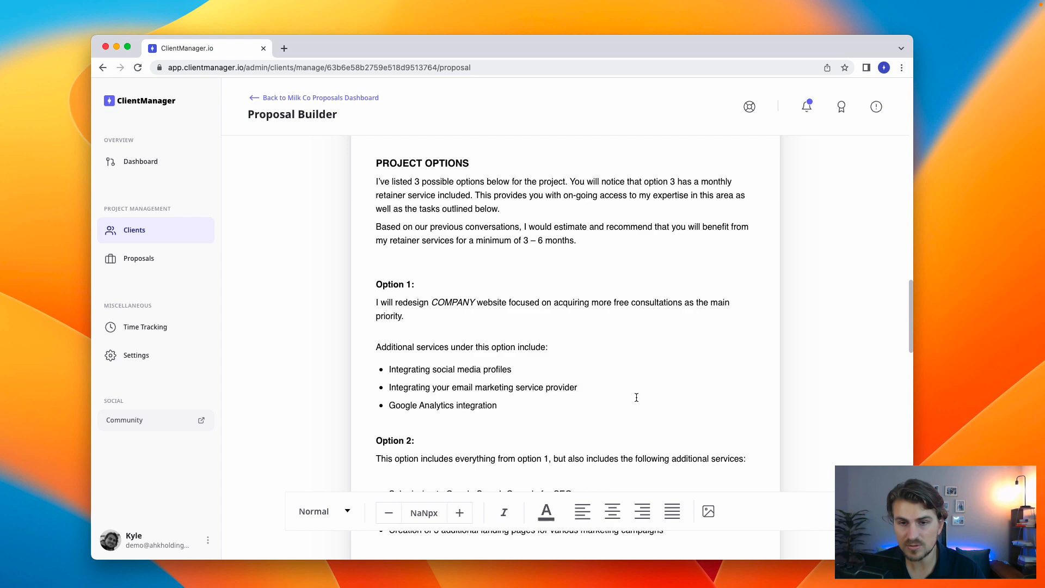
scroll("down", 3)
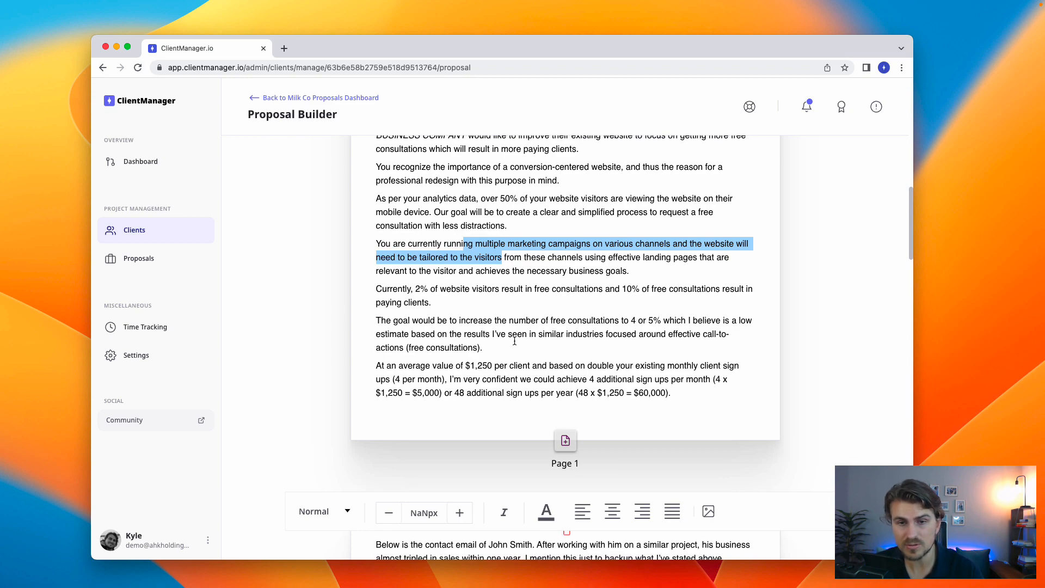
scroll("down", 3)
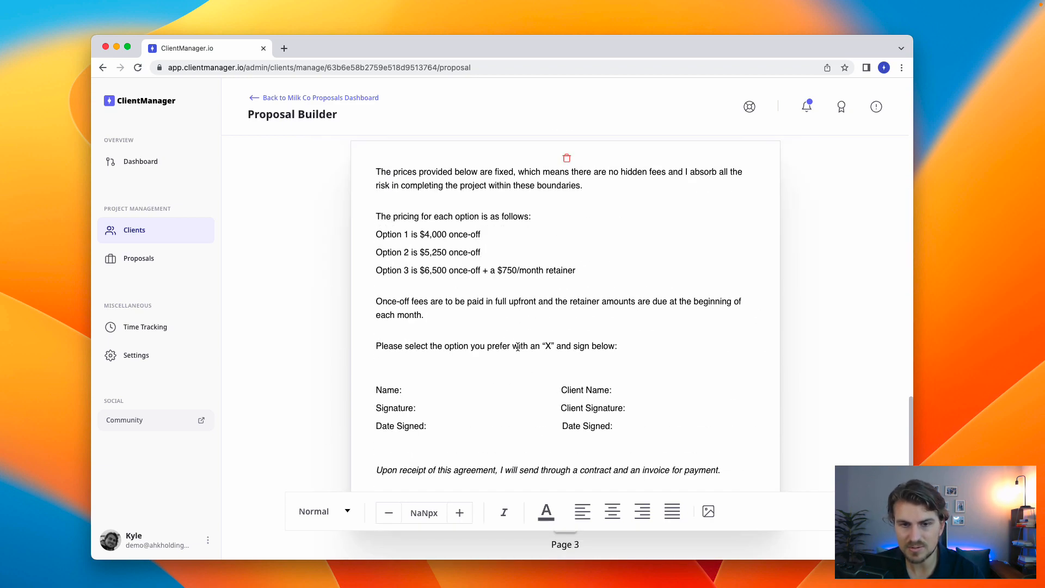
scroll("down", 3)
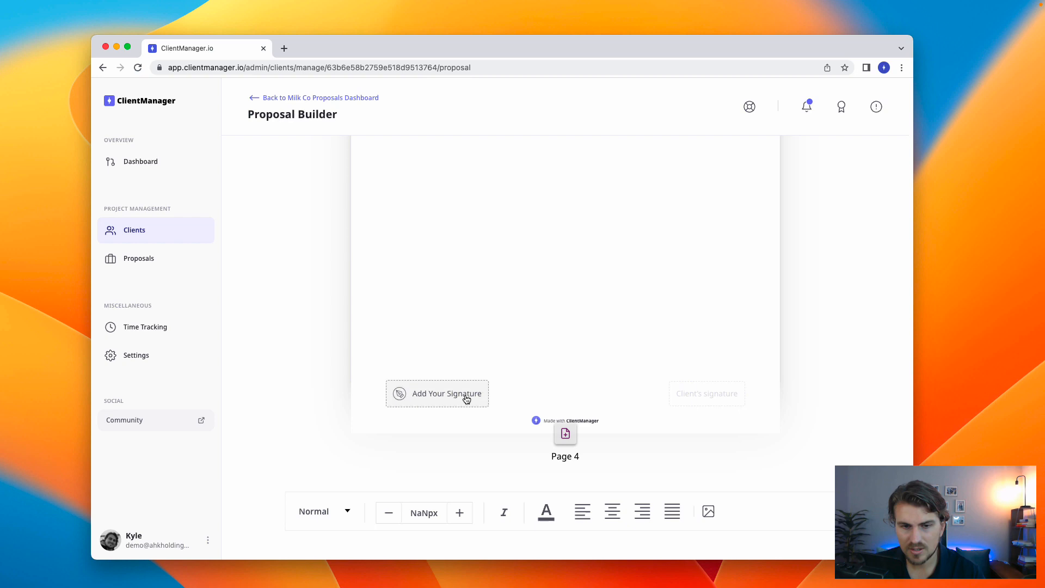
mouse_move(718, 381)
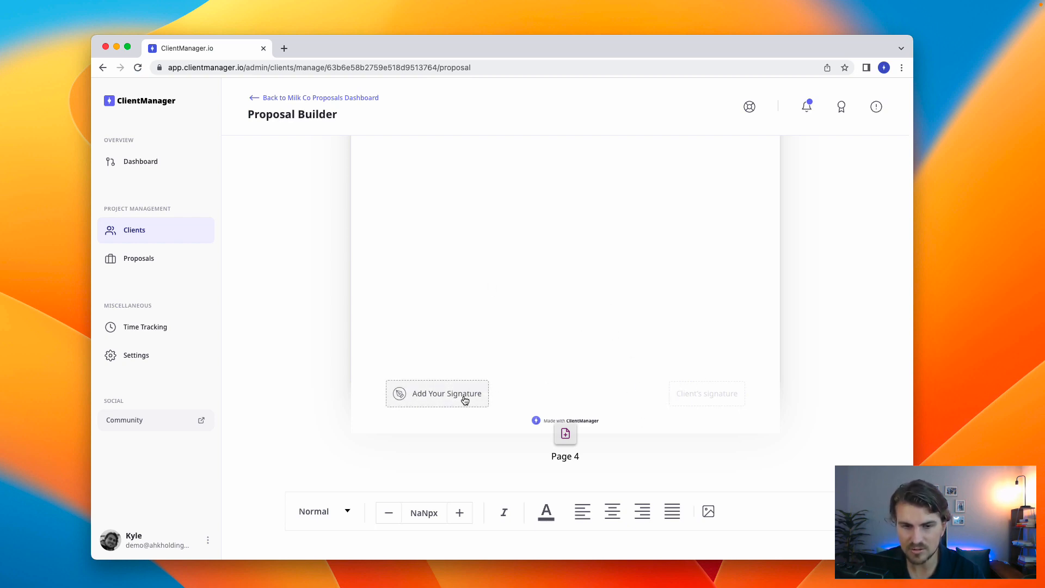
Step: Sign the proposal as 'Kyle Pri' and copy its shareable link
left_click(437, 393)
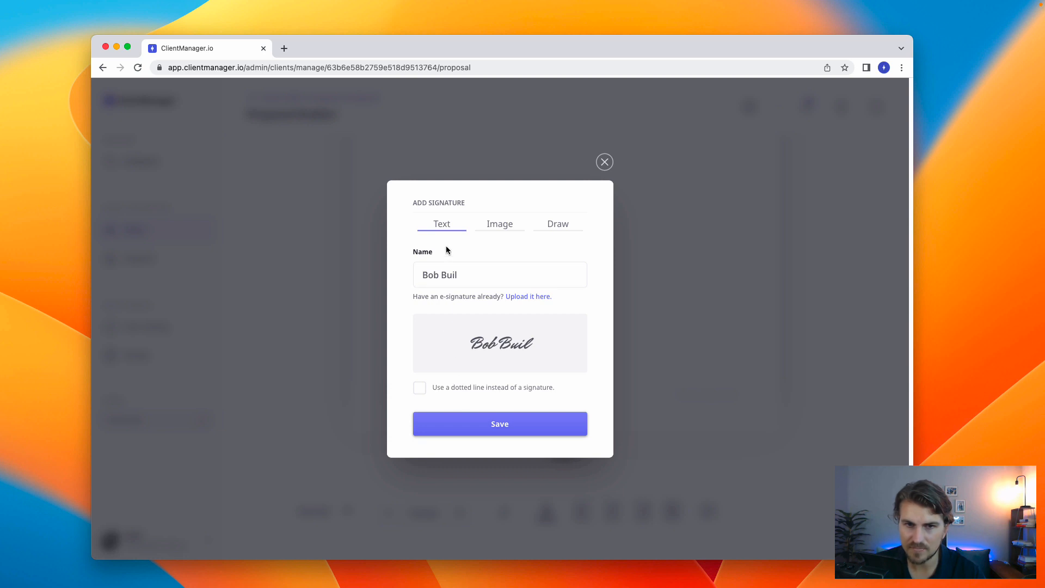
mouse_move(441, 228)
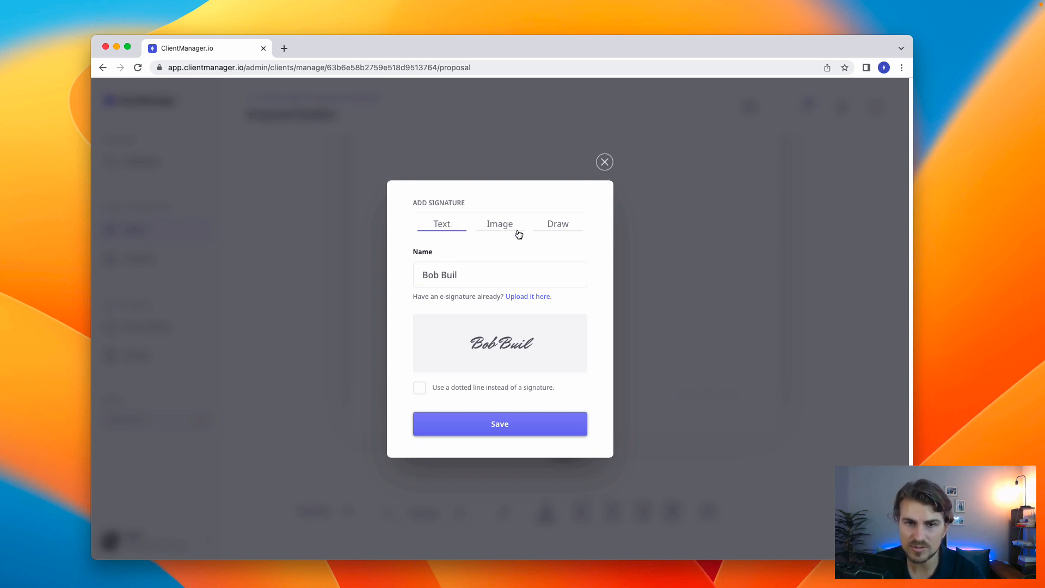
left_click(557, 223)
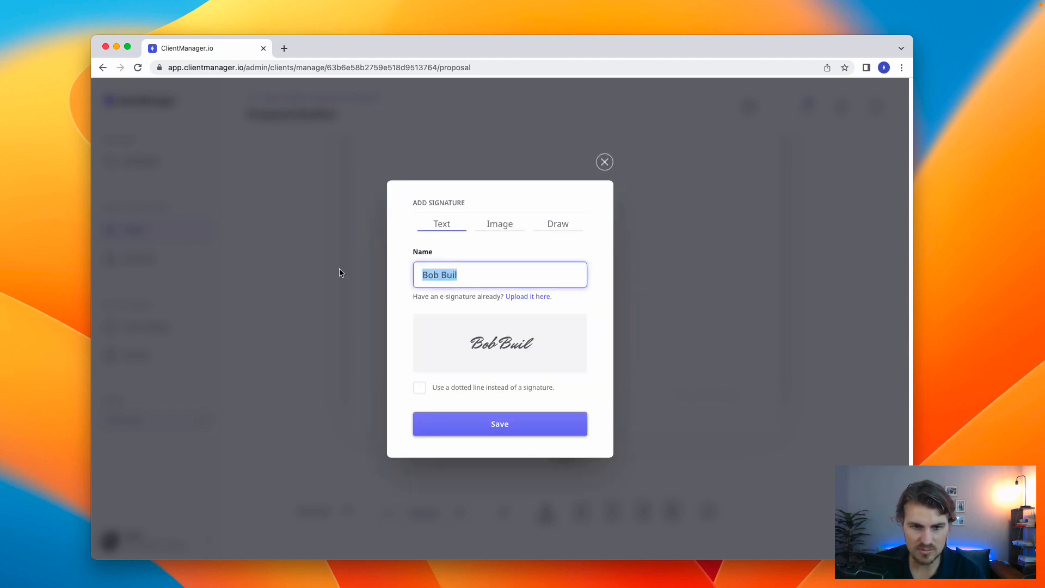
type("Kyle Prinsloo")
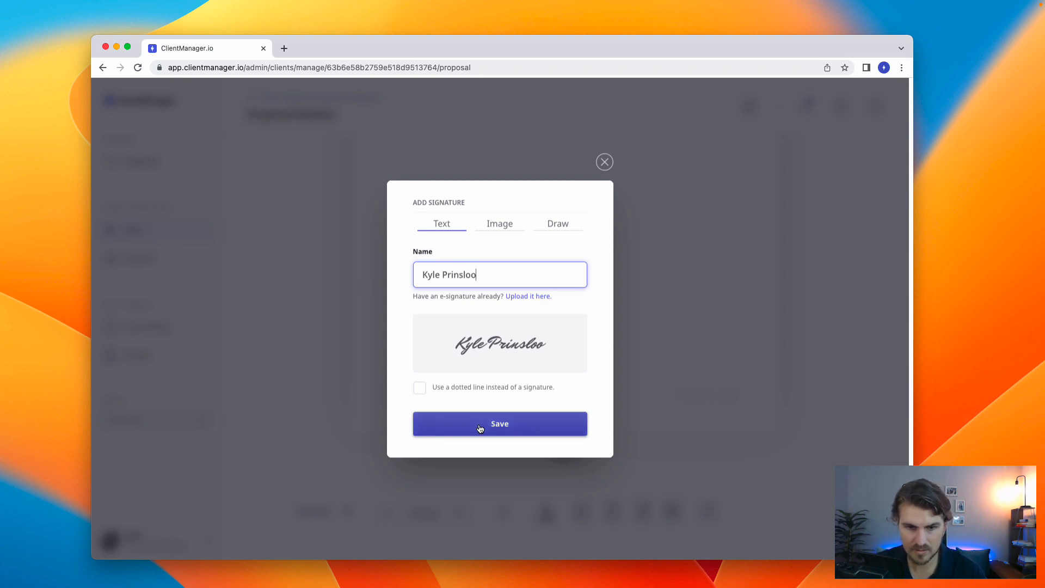
left_click(498, 423)
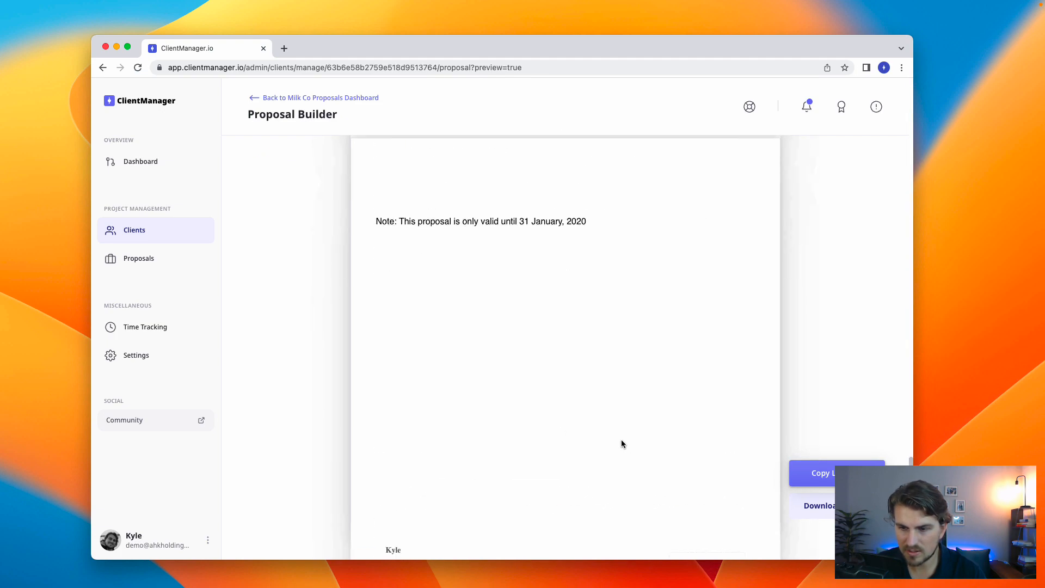
left_click(824, 472)
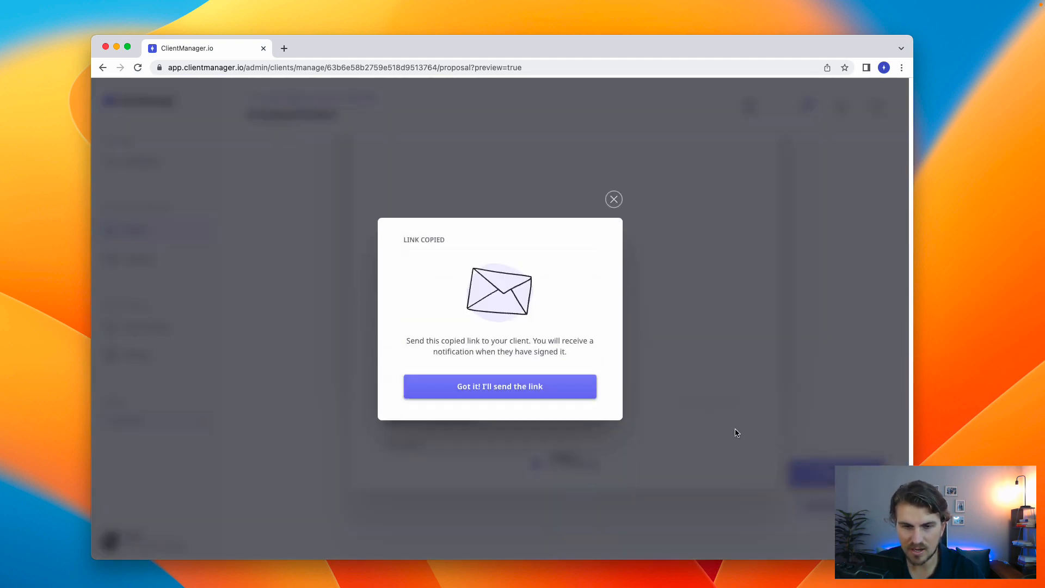
left_click(499, 386)
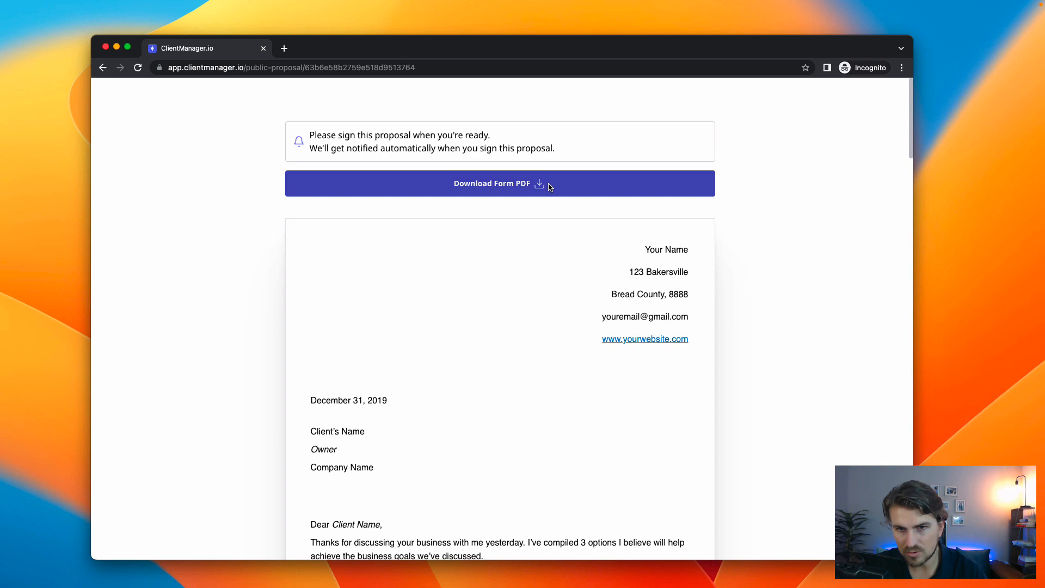
Step: Sign page 4 of the public proposal as client Milk Co and save
scroll("down", 3)
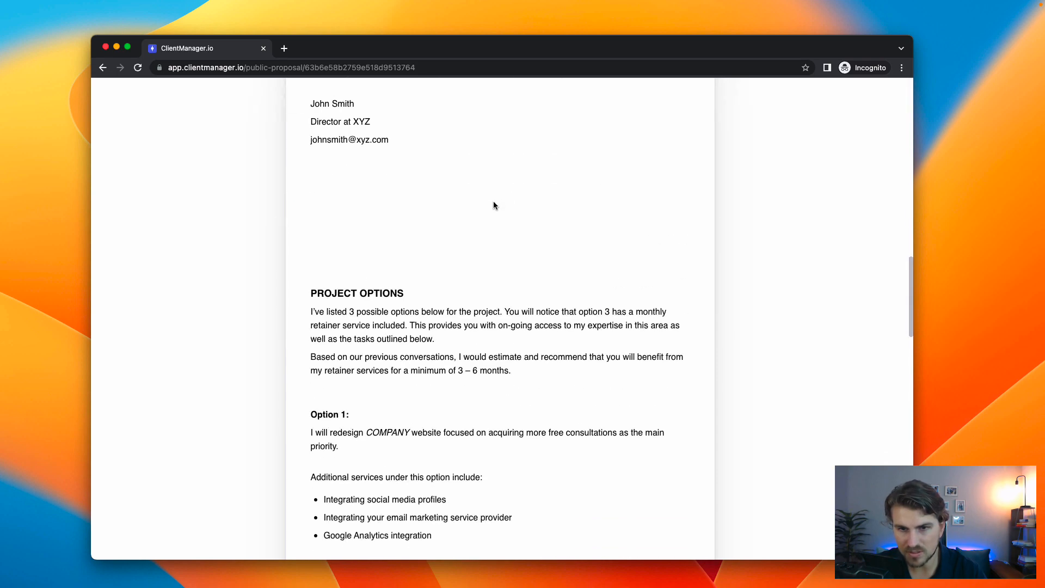
scroll("down", 3)
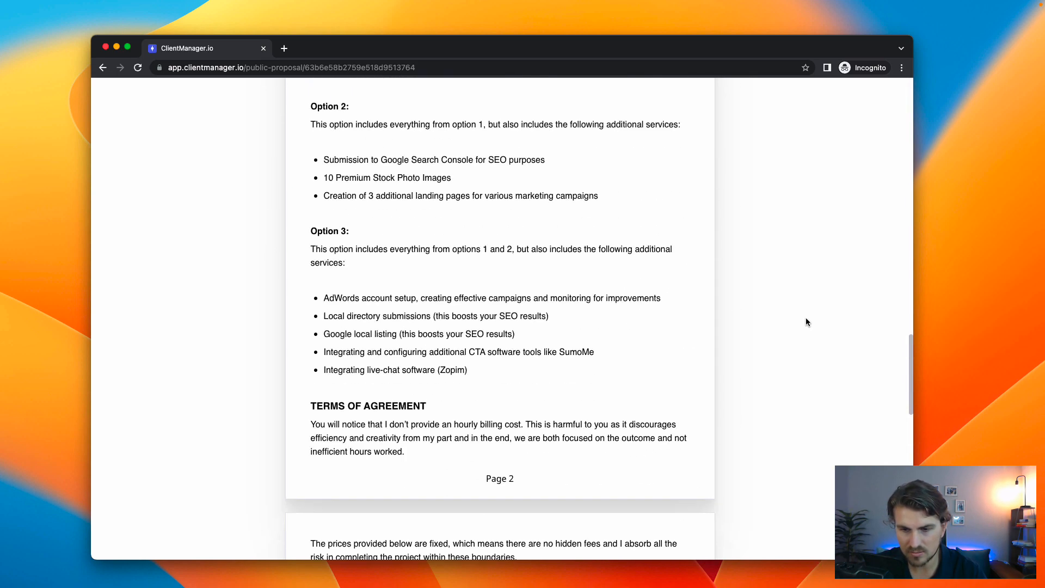
scroll("down", 3)
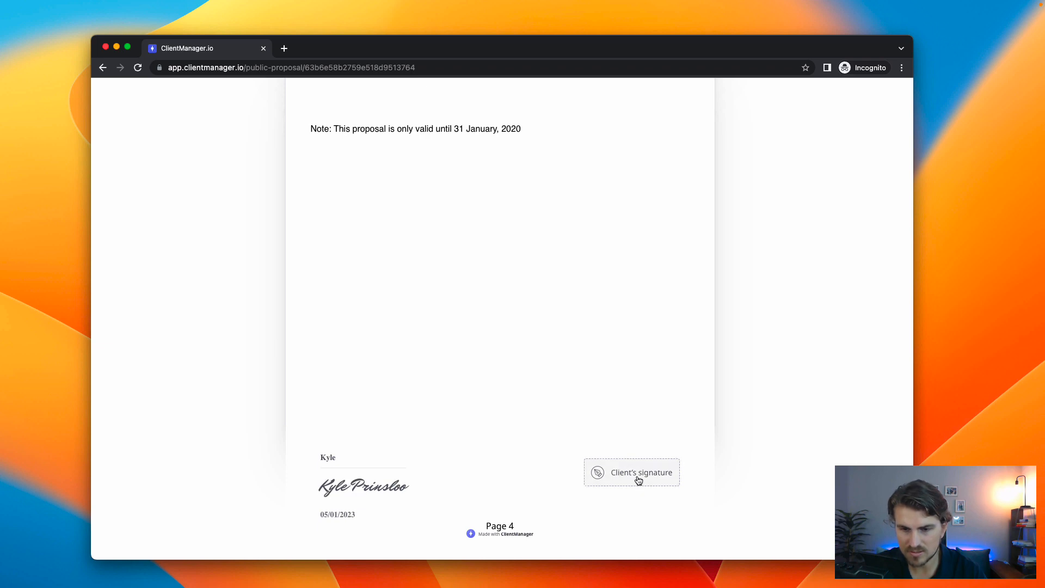
left_click(631, 472)
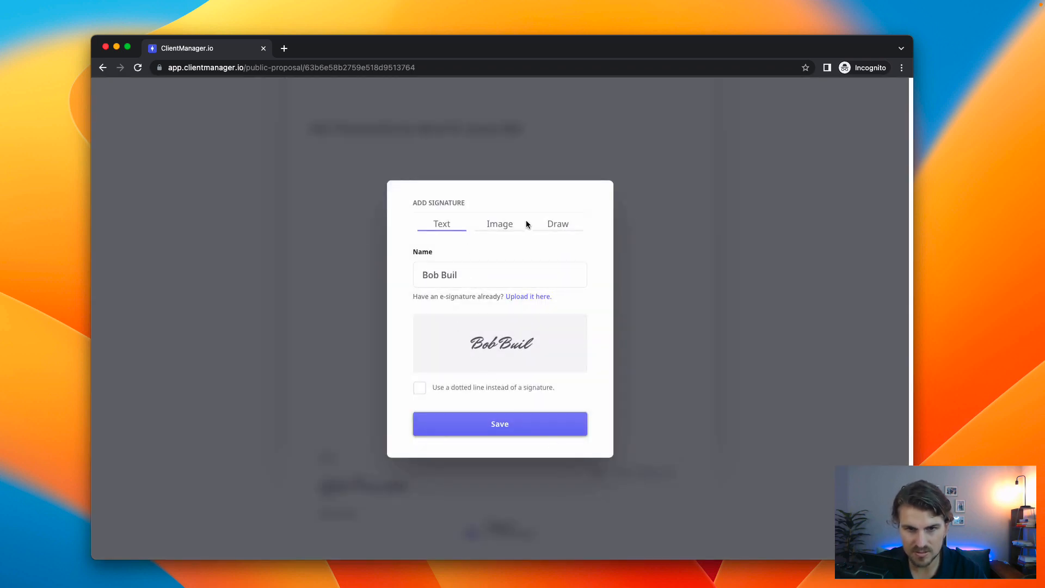
left_click(499, 274)
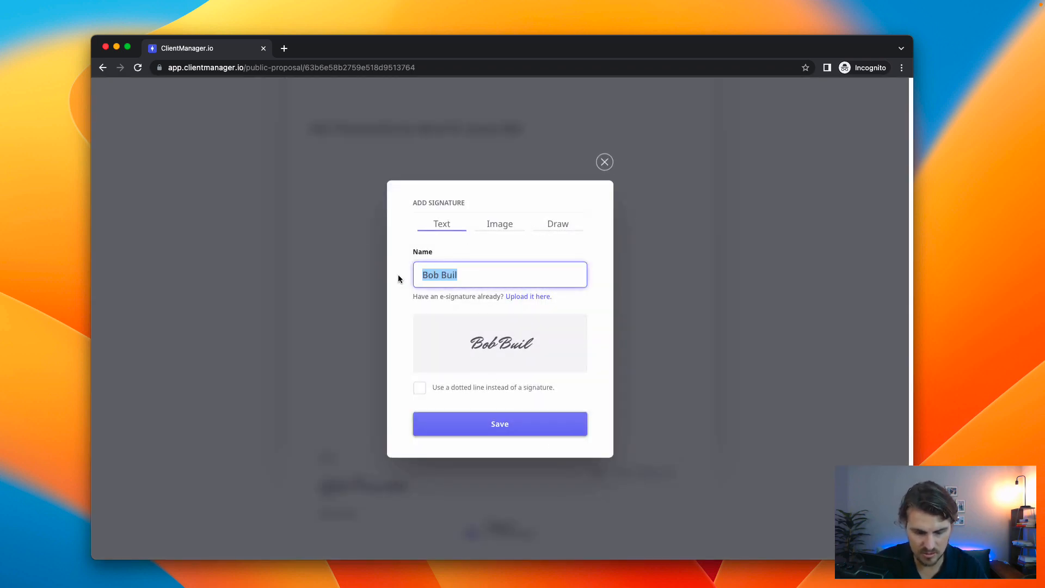
type("Milk Co")
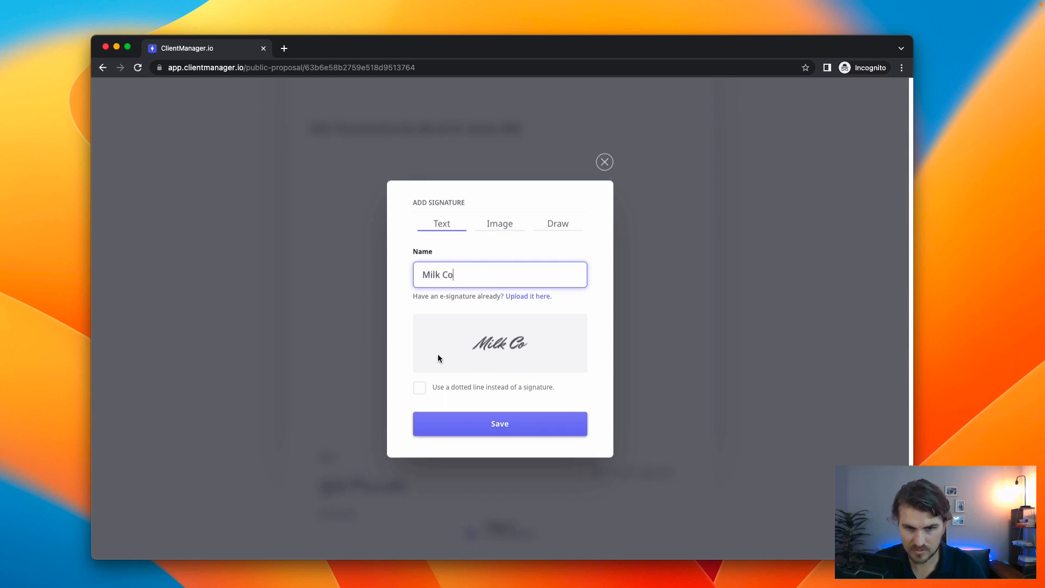
left_click(499, 423)
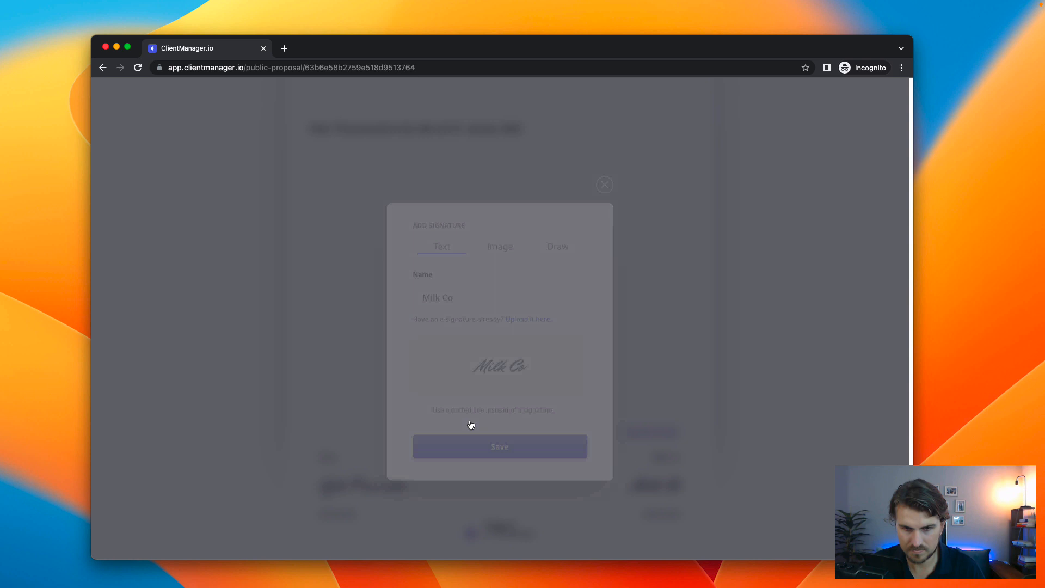
left_click(499, 446)
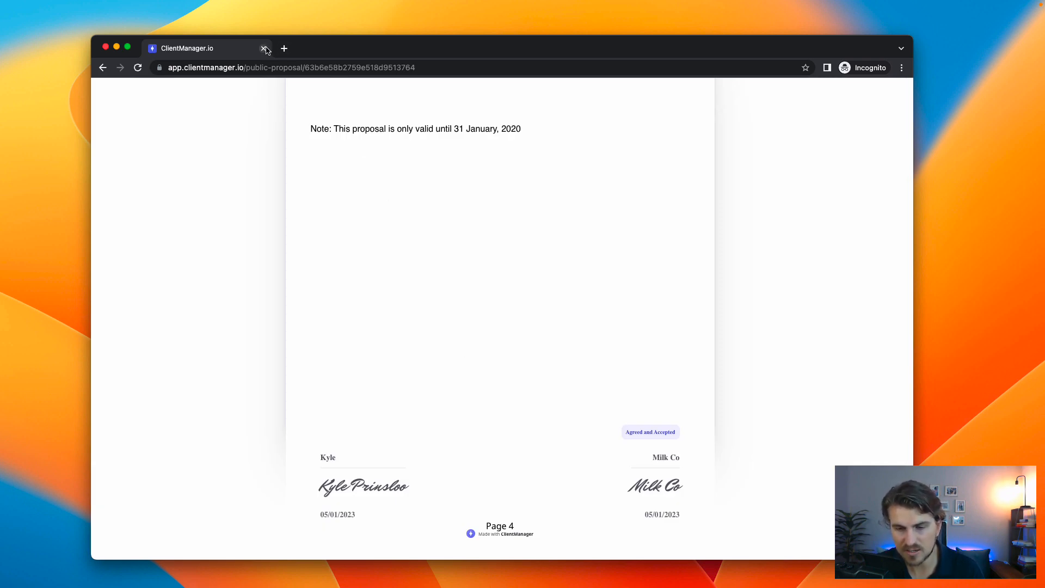
Step: Scroll back up to the top of Milk Co's client page
scroll("up", 3)
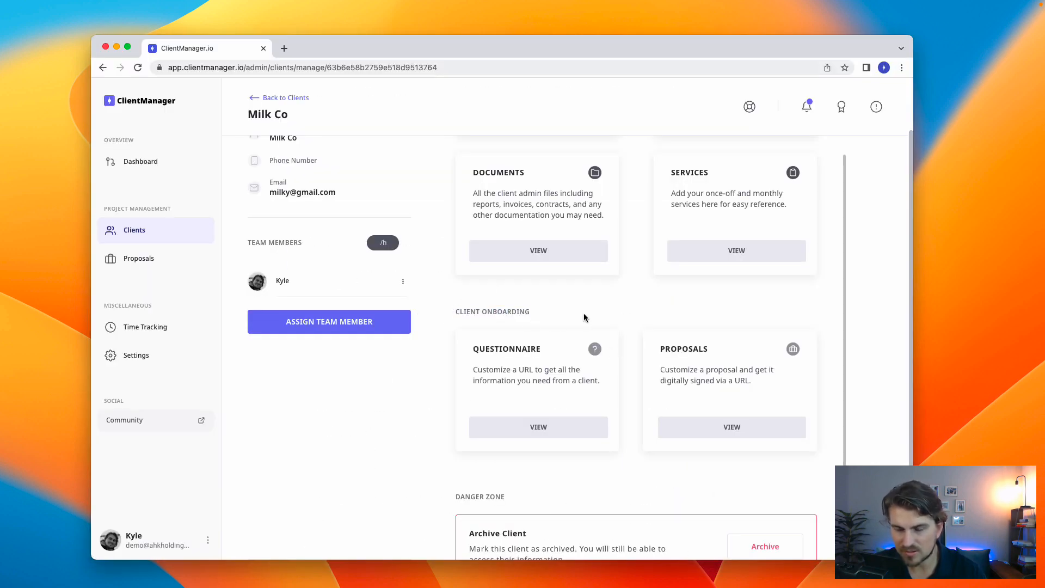
mouse_move(549, 329)
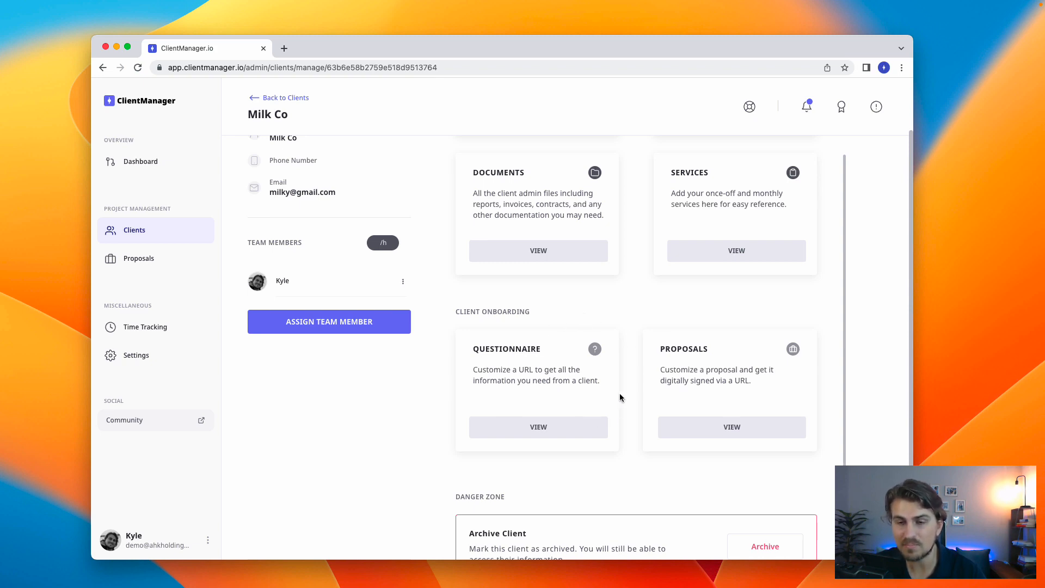
scroll("up", 3)
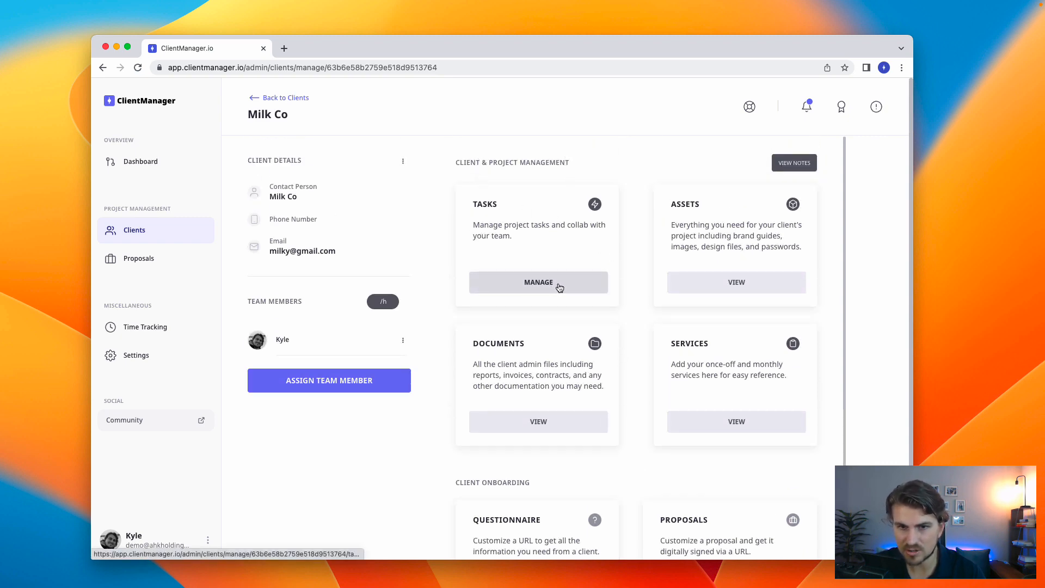
Step: On the task board, move Create Google Map Location below Wireframe Website in To Do
left_click(538, 282)
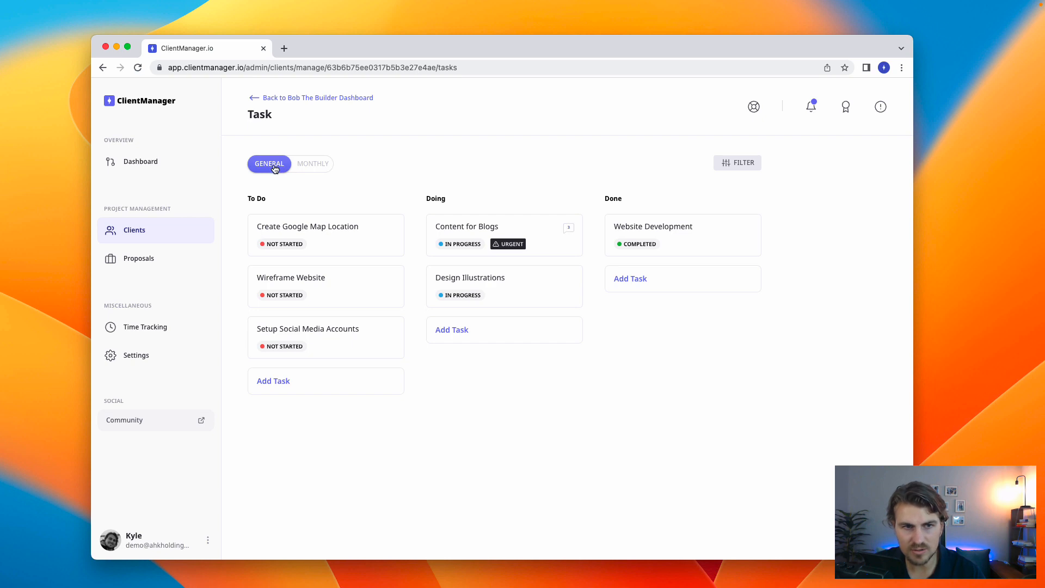
mouse_move(348, 169)
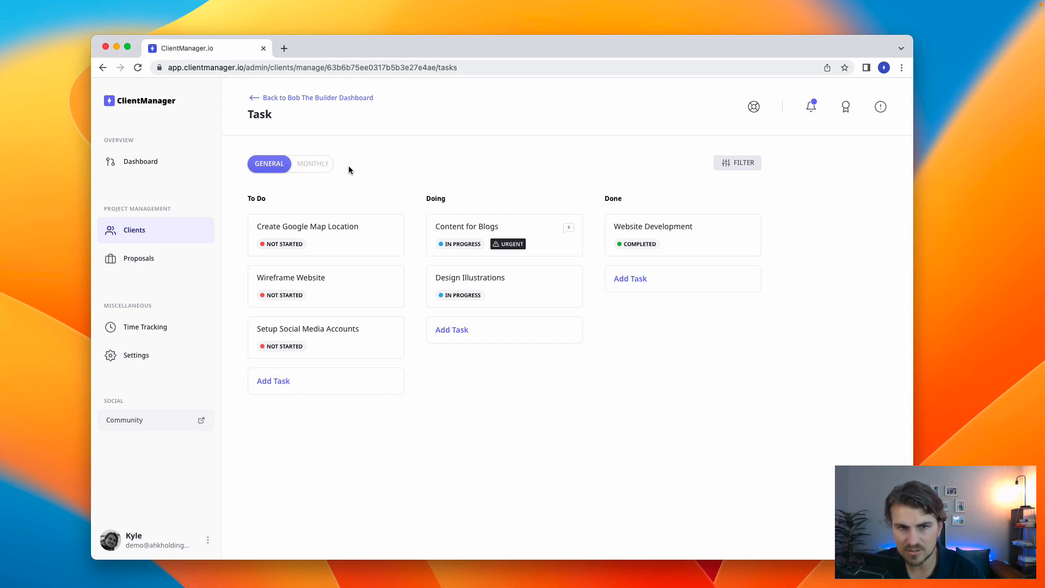
mouse_move(307, 126)
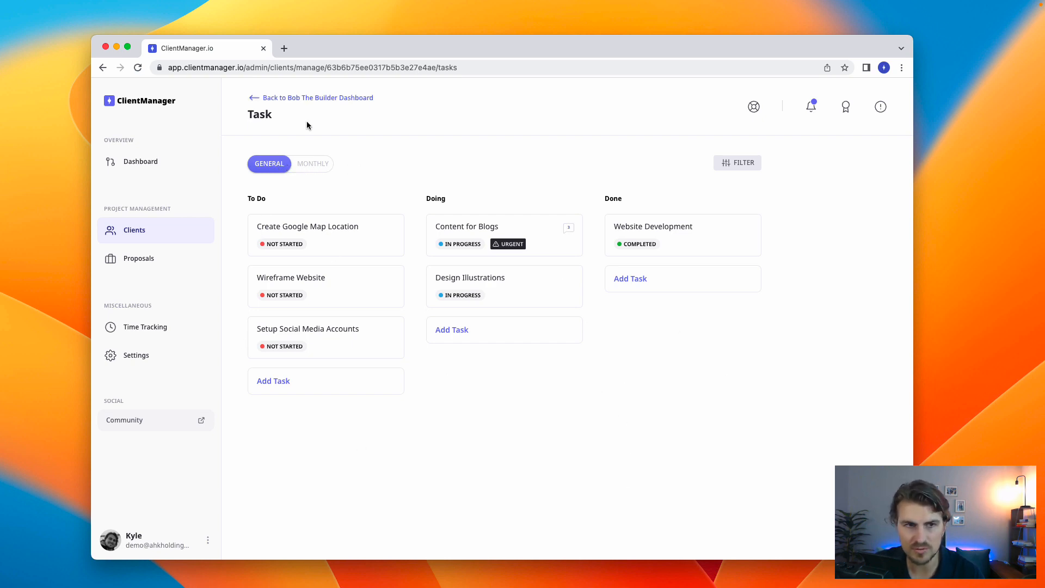
left_click(312, 164)
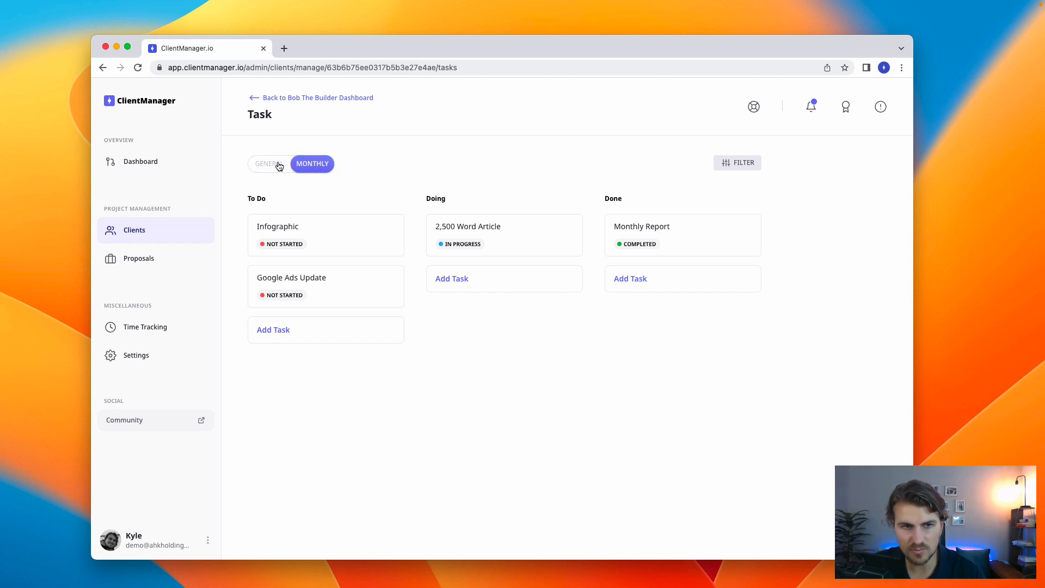
left_click(268, 164)
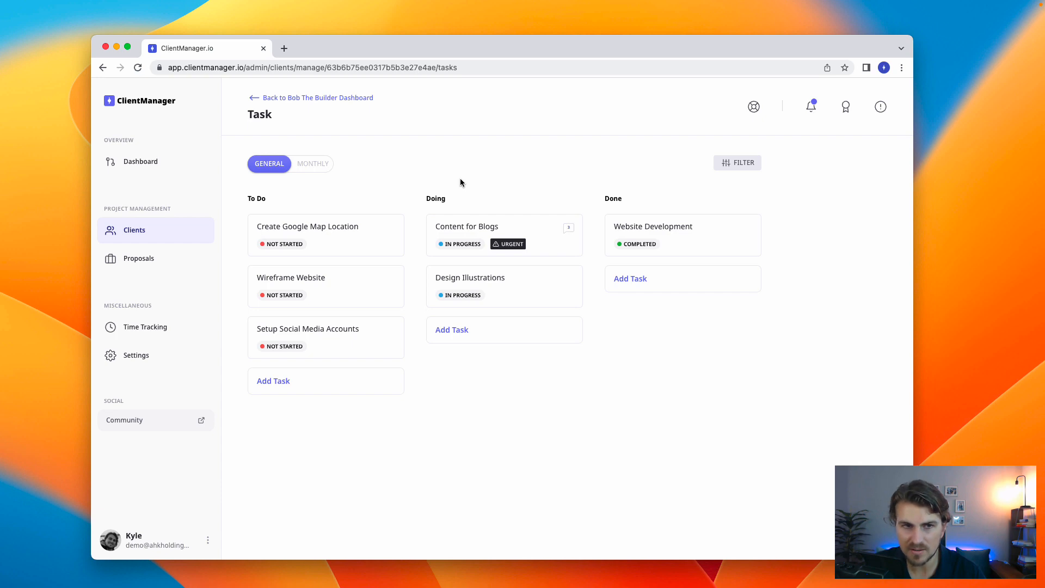
mouse_move(351, 244)
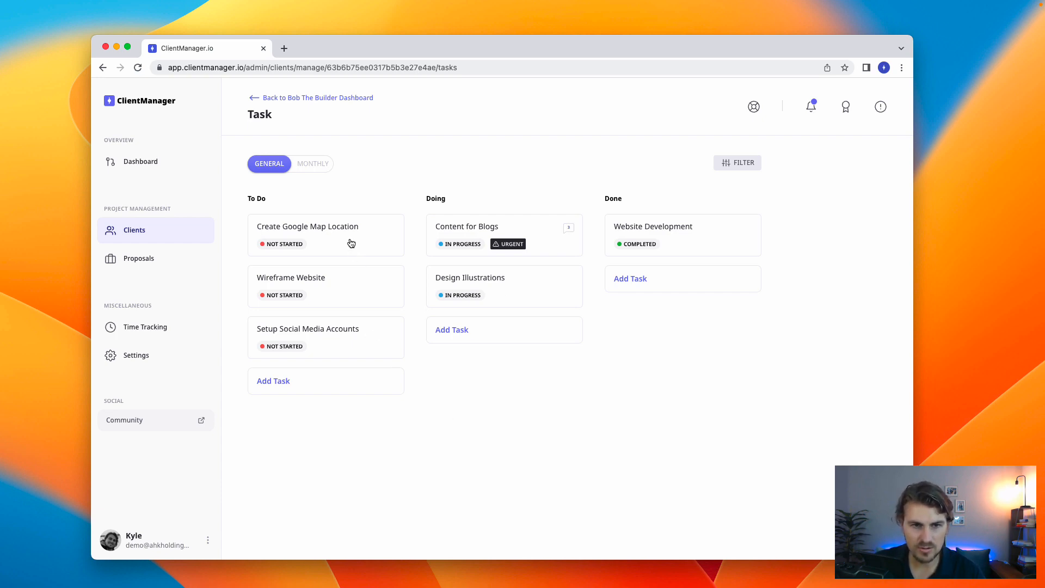
left_click_drag(307, 234, 572, 223)
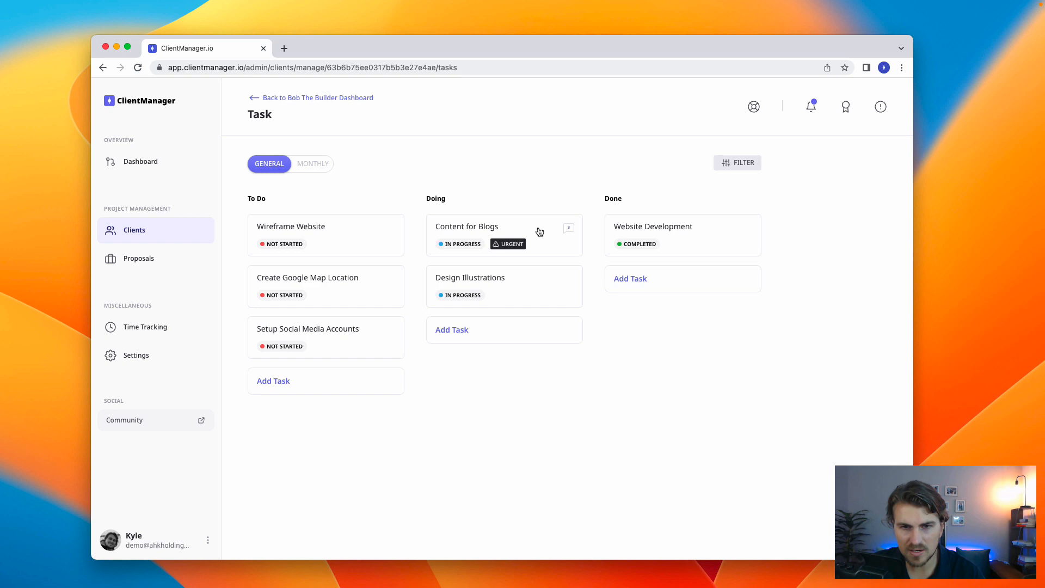
left_click(466, 233)
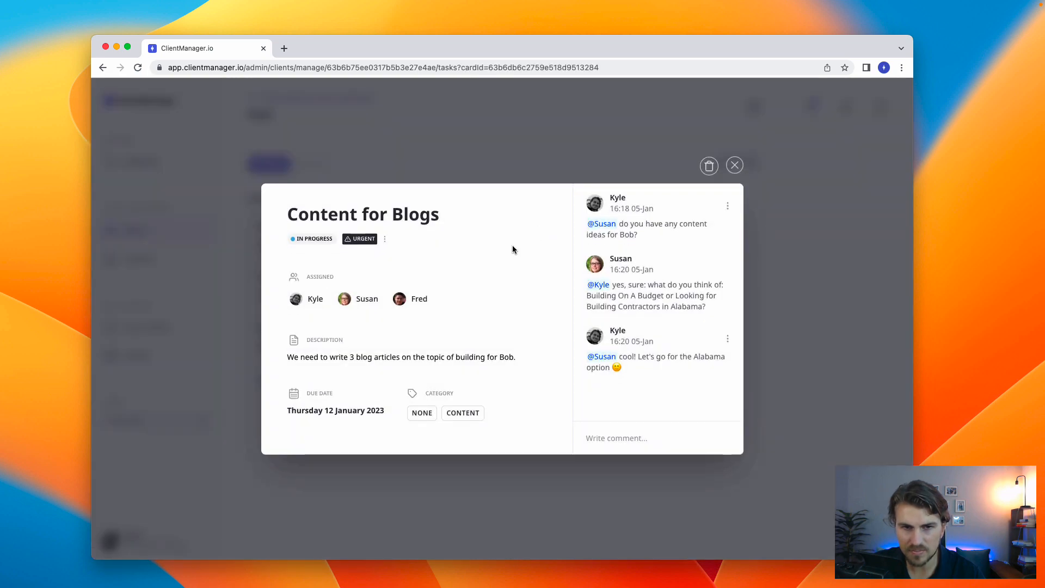
mouse_move(560, 360)
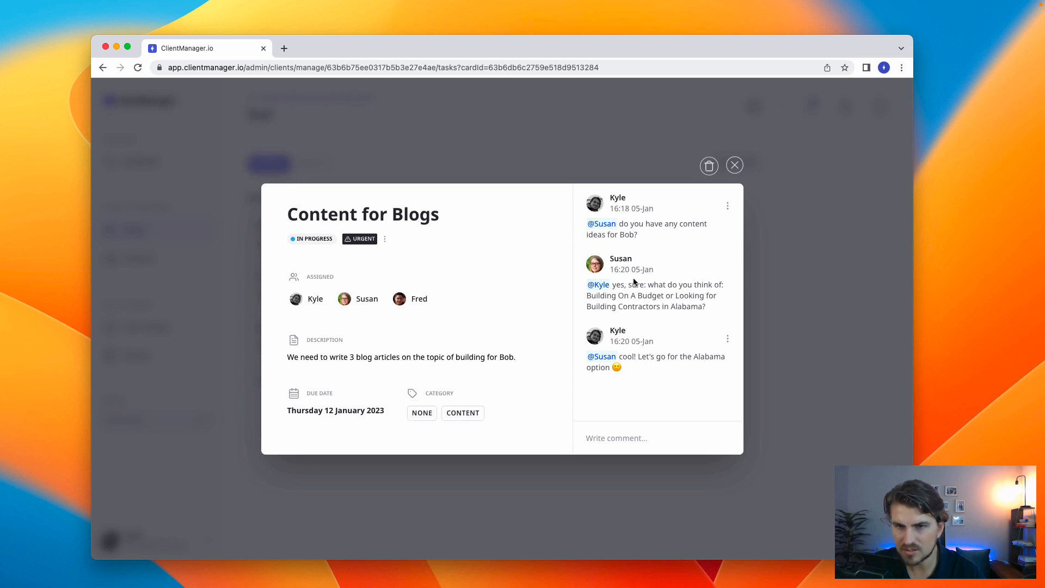
mouse_move(652, 241)
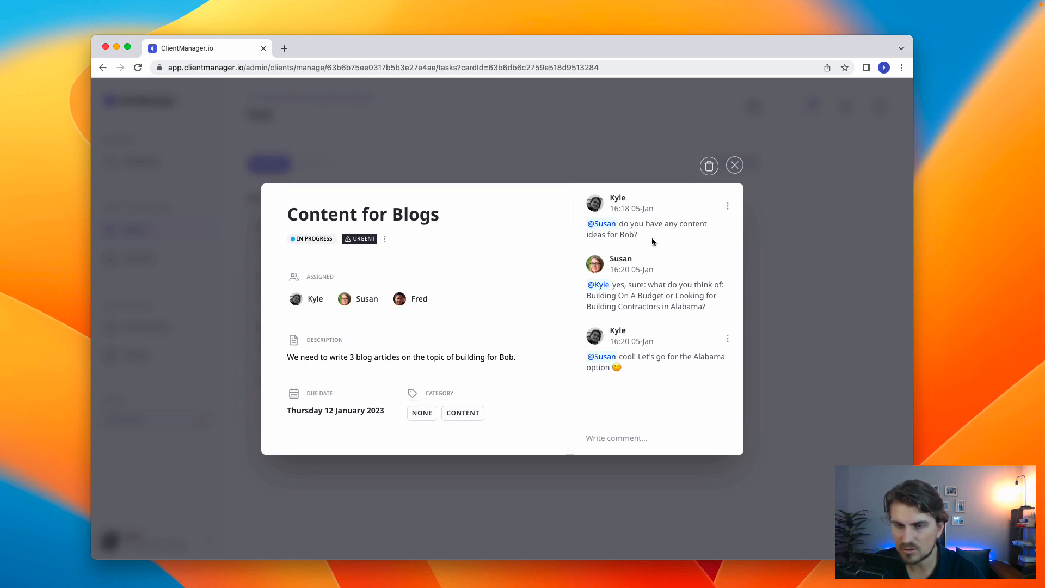
mouse_move(677, 277)
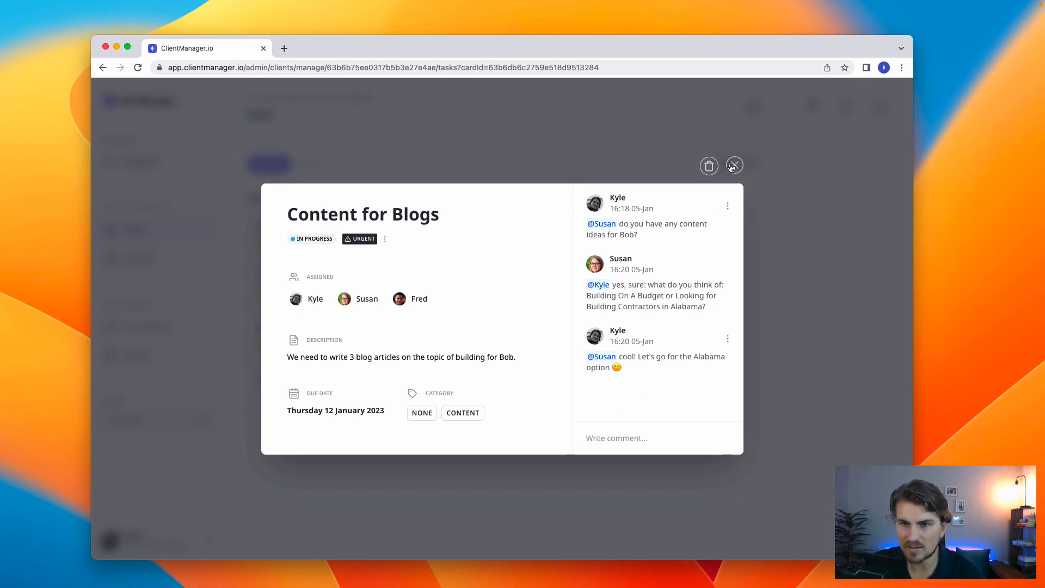
left_click(733, 166)
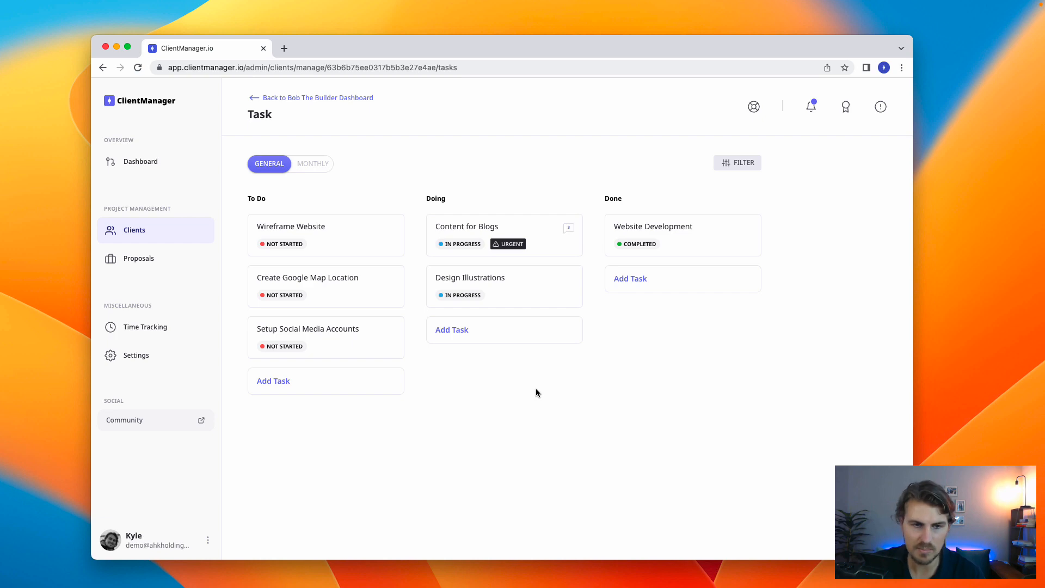
mouse_move(731, 175)
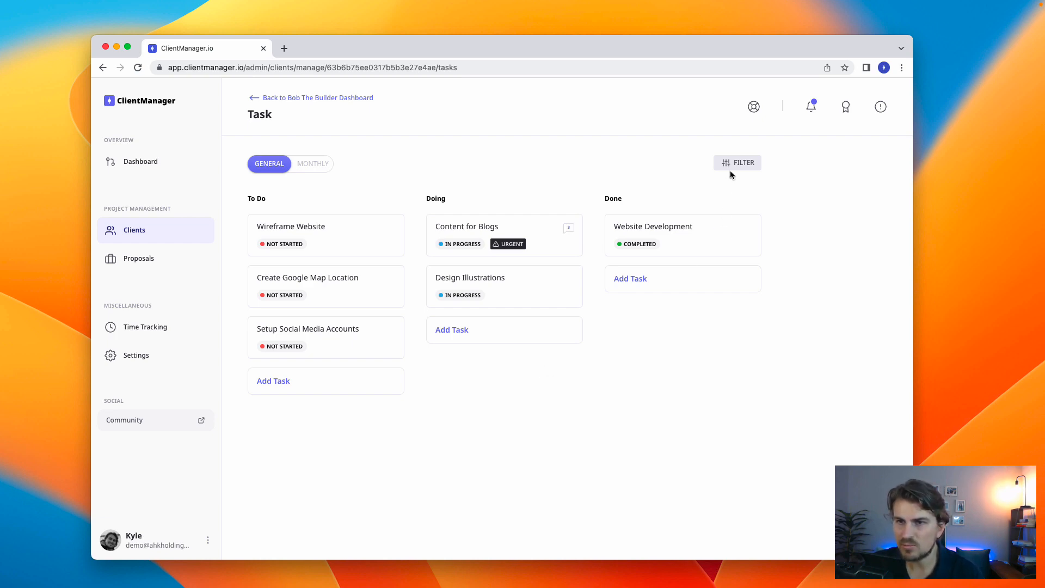
Step: Toggle the Within 7 Days due-date filter on and off, then close the filter panel
left_click(737, 163)
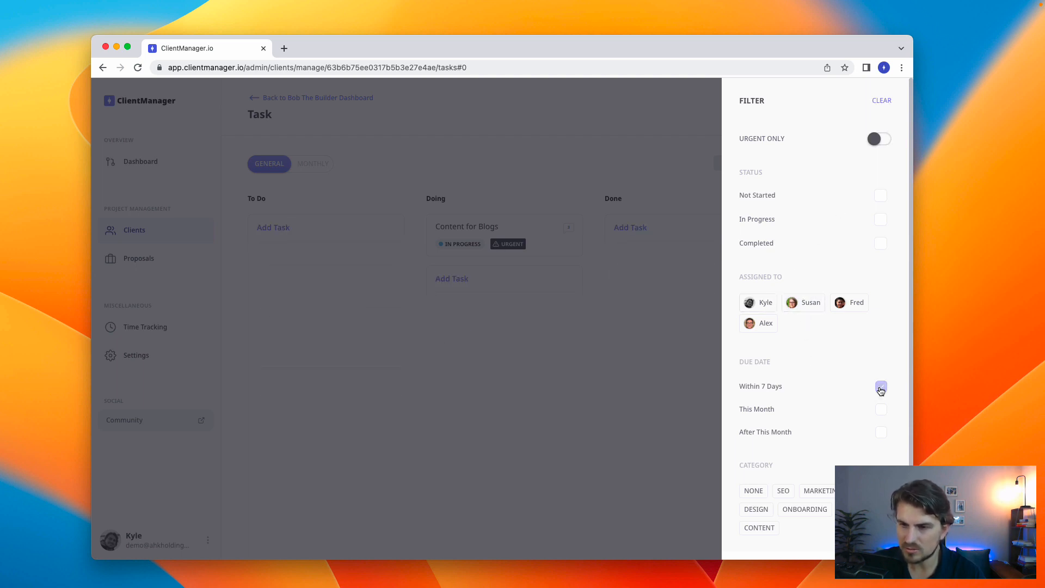
left_click(880, 385)
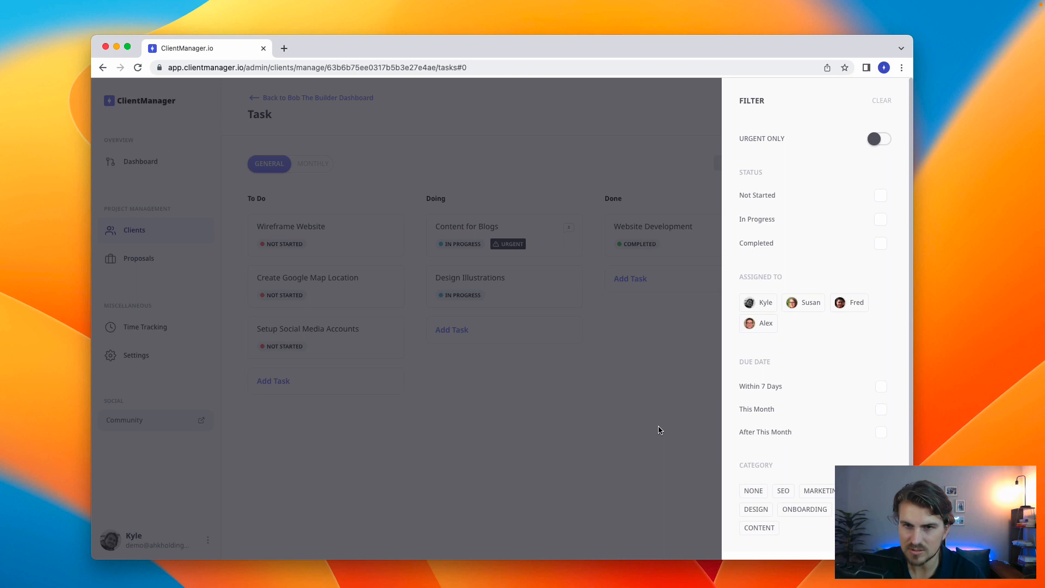
left_click(737, 162)
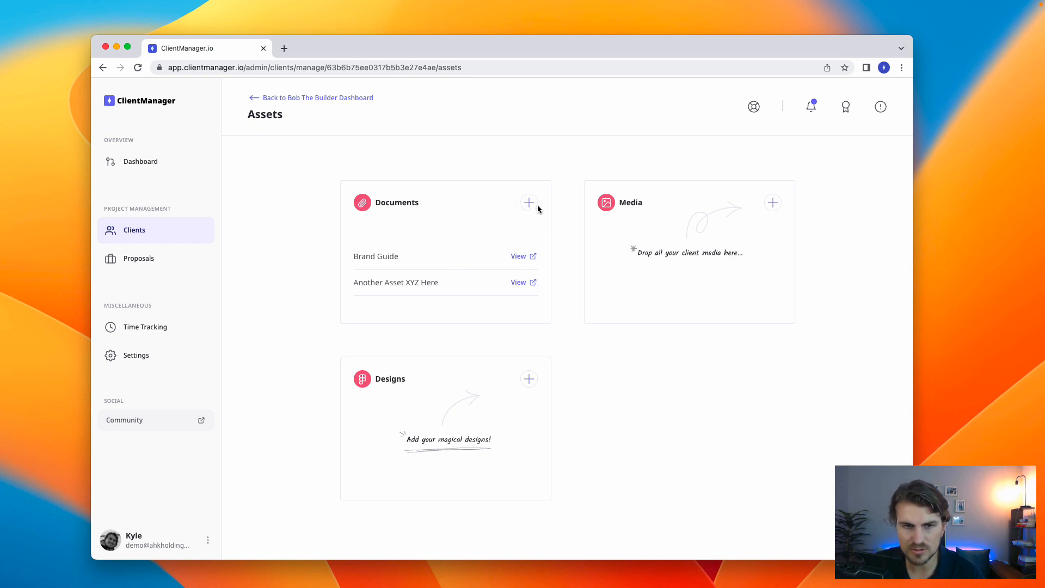
Step: Open and dismiss the New Asset form for Documents, then return to Bob The Builder's dashboard
left_click(528, 202)
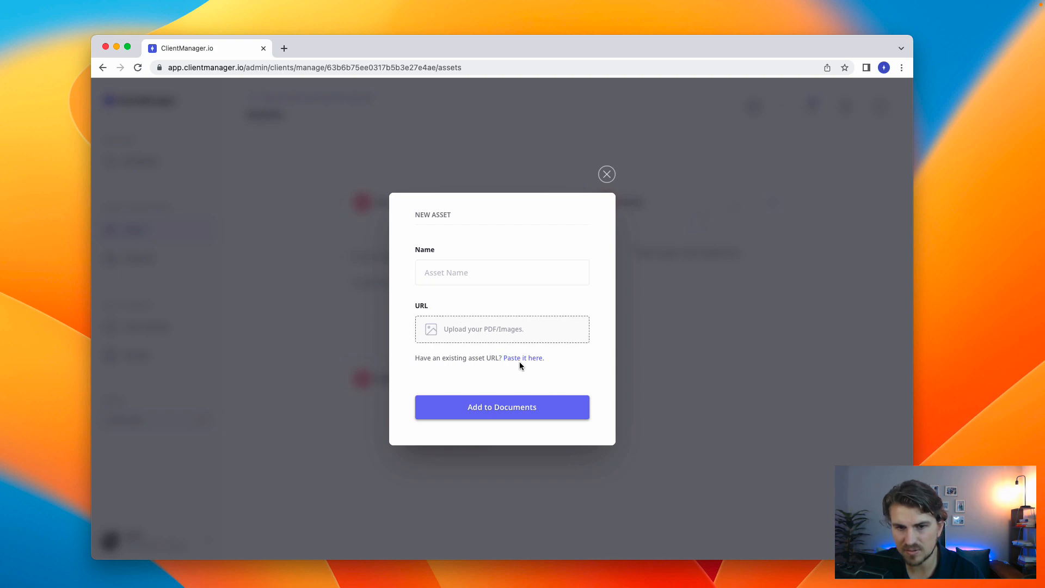
left_click(606, 174)
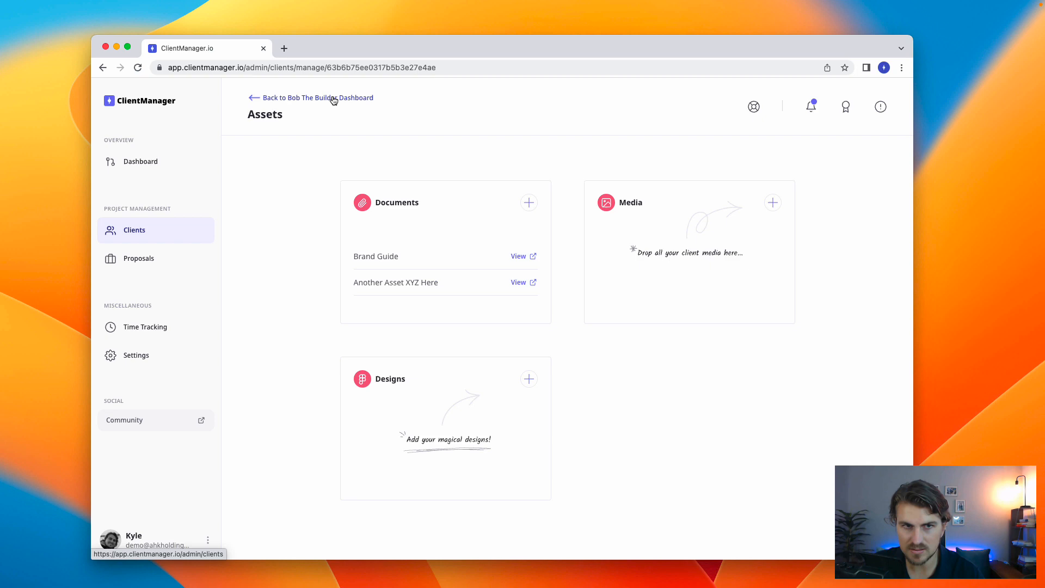
left_click(313, 98)
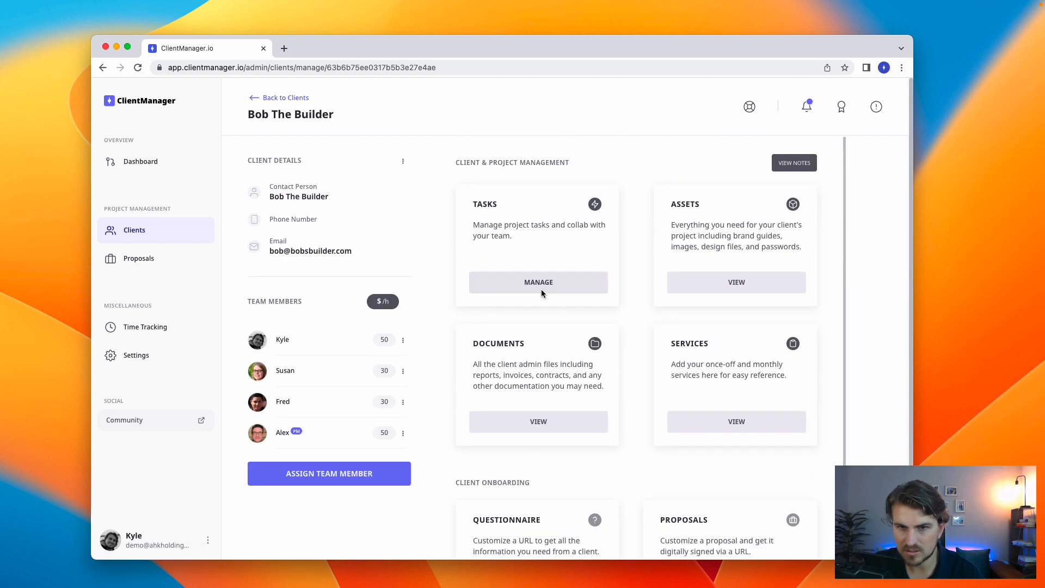
left_click(538, 422)
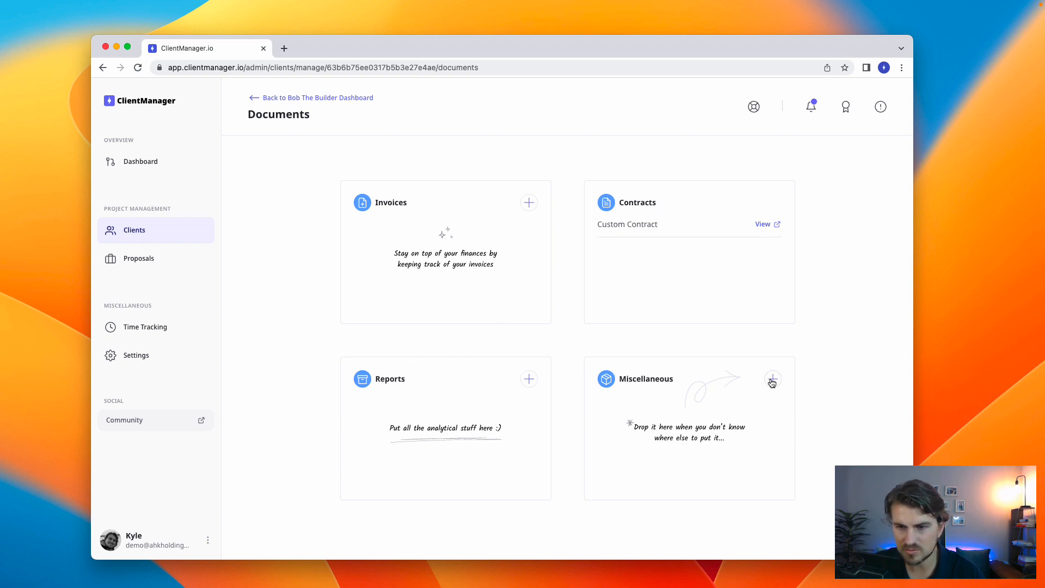
mouse_move(523, 205)
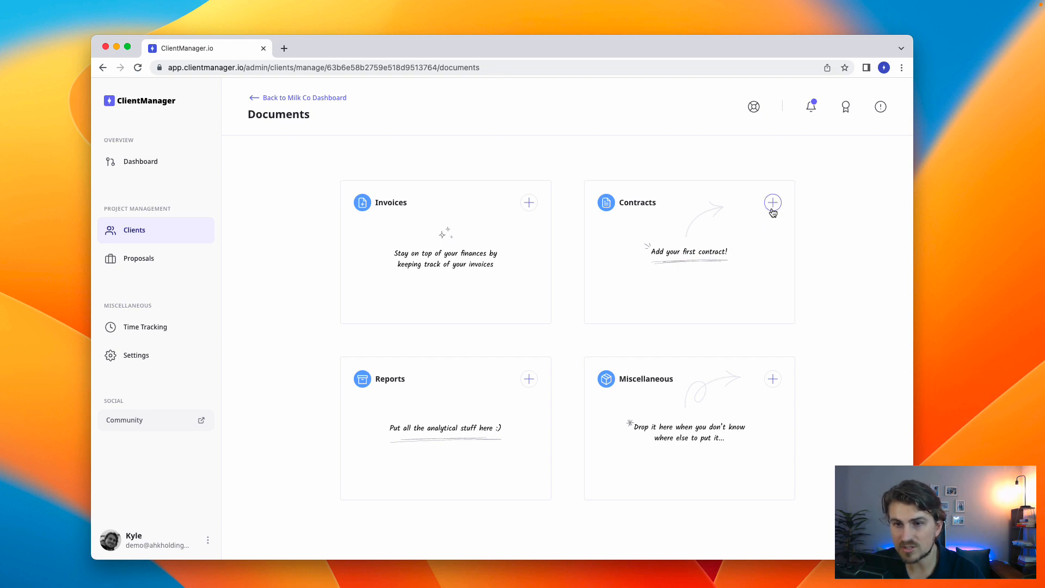
mouse_move(800, 216)
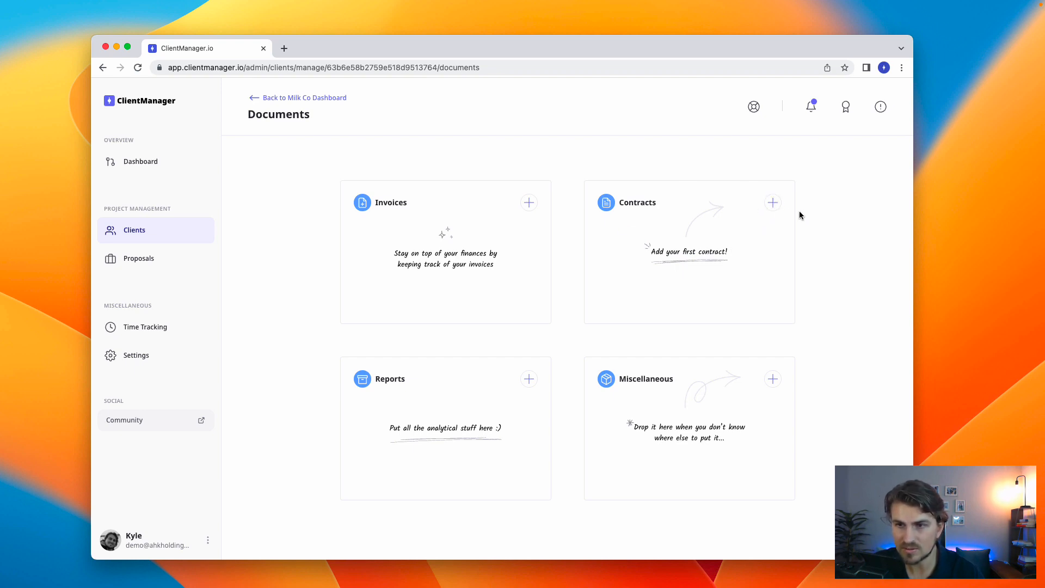
left_click(772, 202)
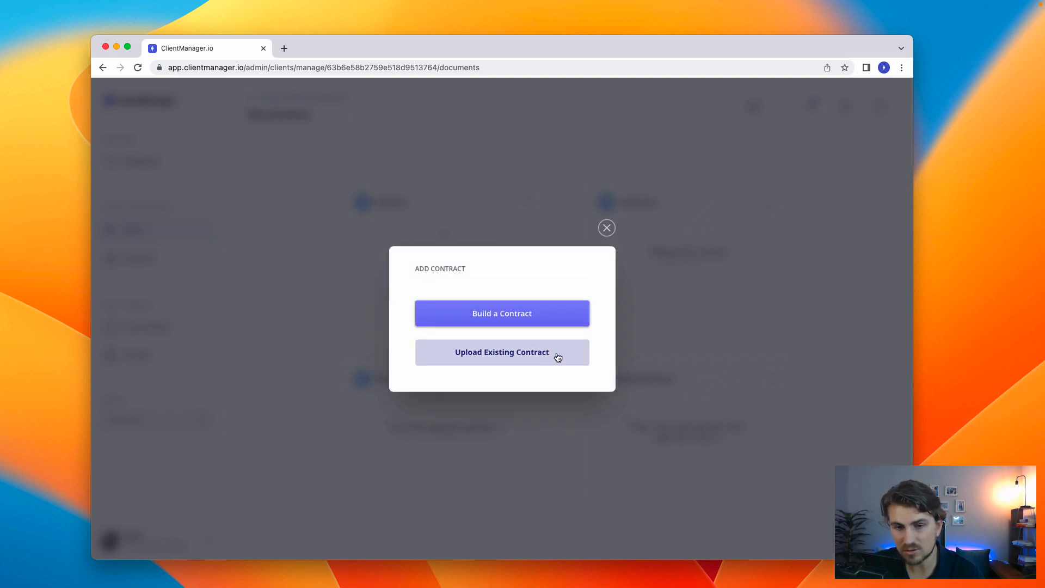
left_click(501, 313)
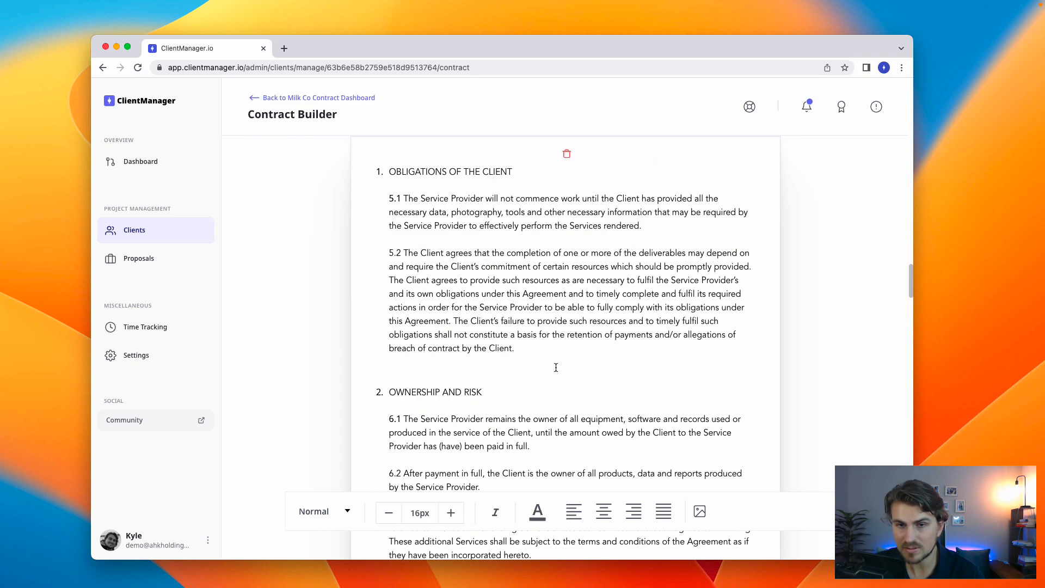
scroll("down", 3)
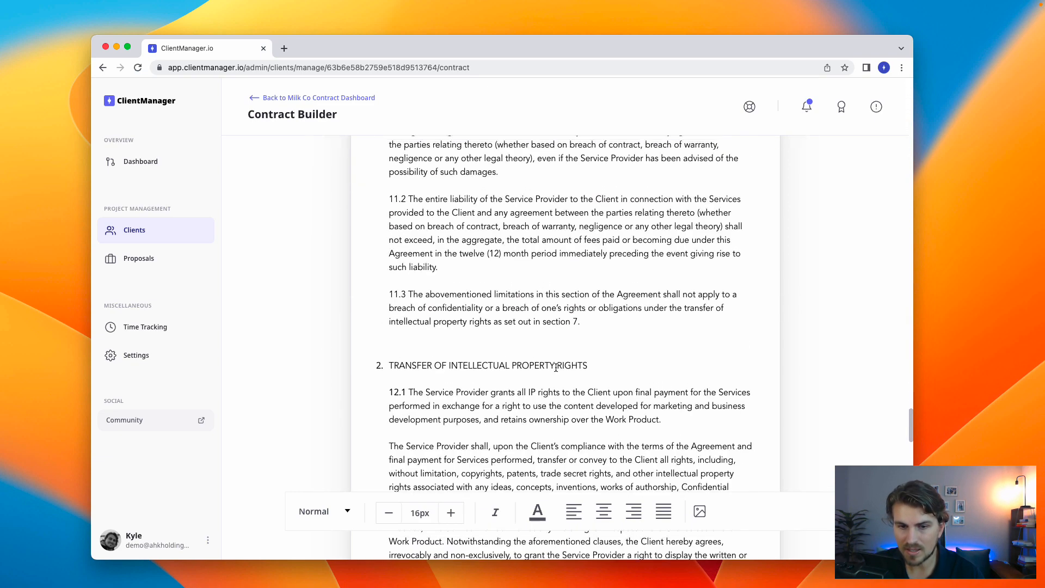
scroll("down", 3)
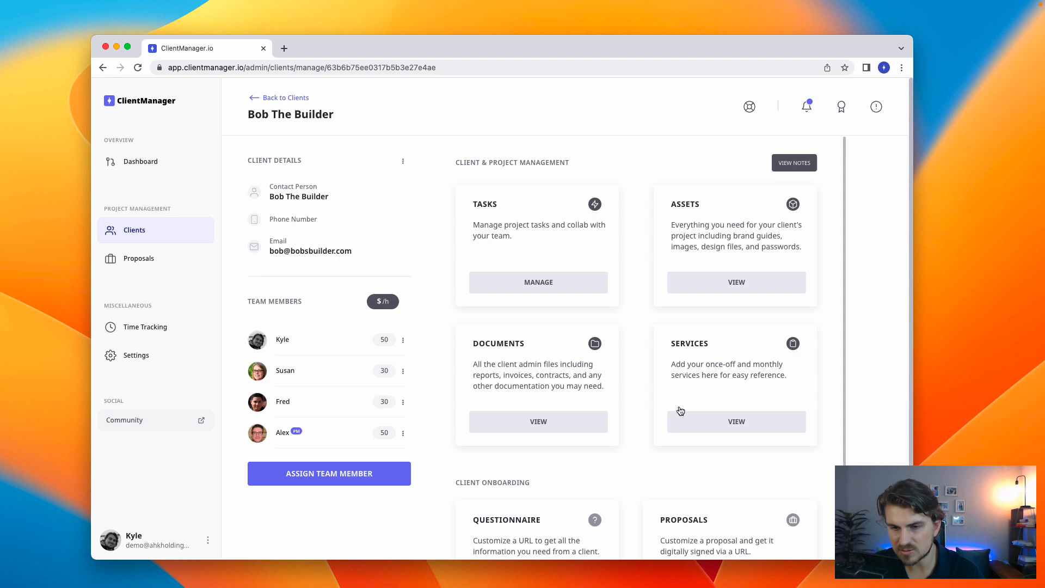
mouse_move(736, 421)
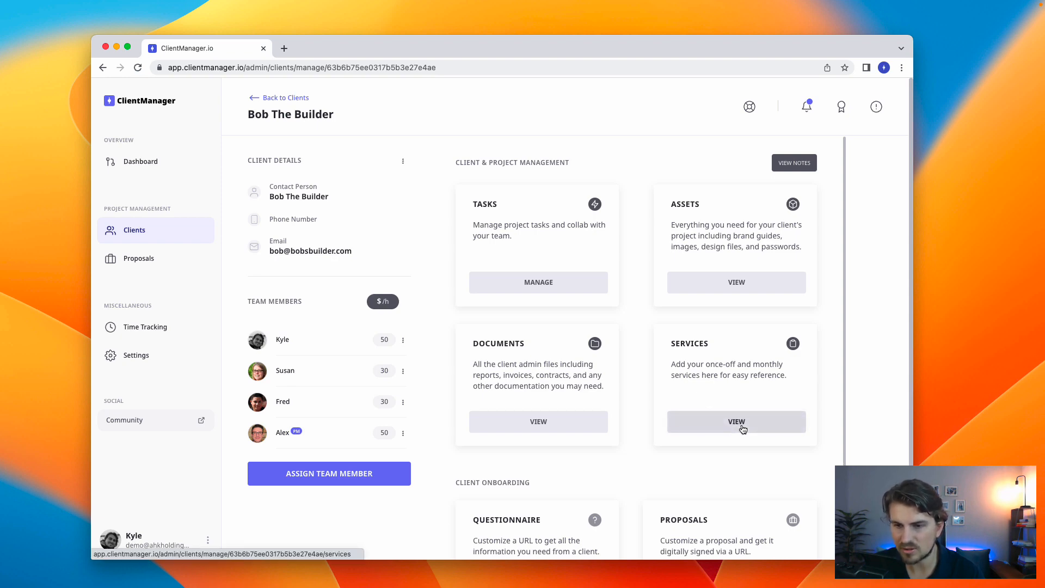
Step: Review Bob The Builder's one-off and monthly services, then go to the Proposals Dashboard
left_click(735, 421)
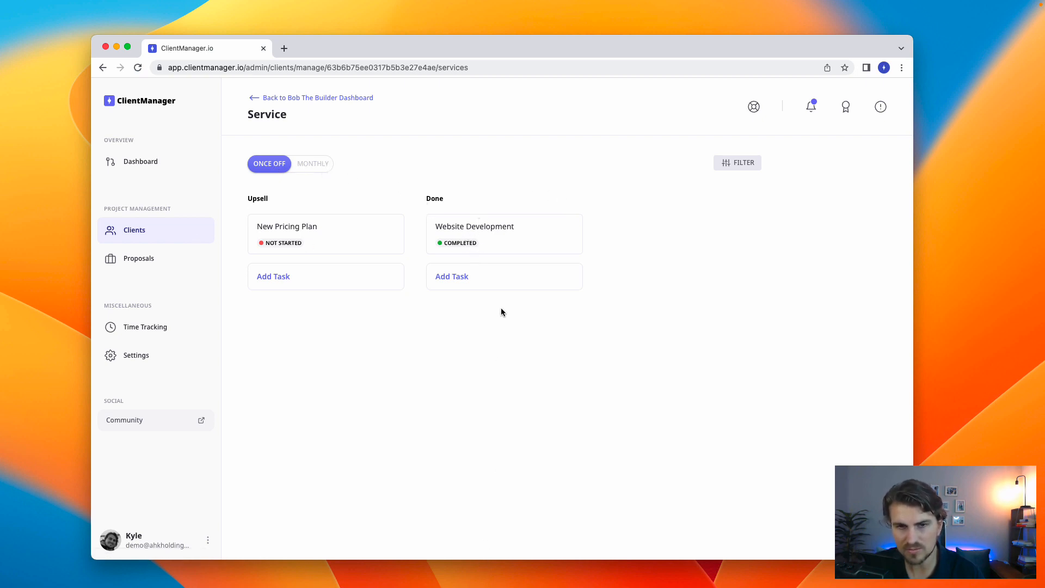
mouse_move(496, 388)
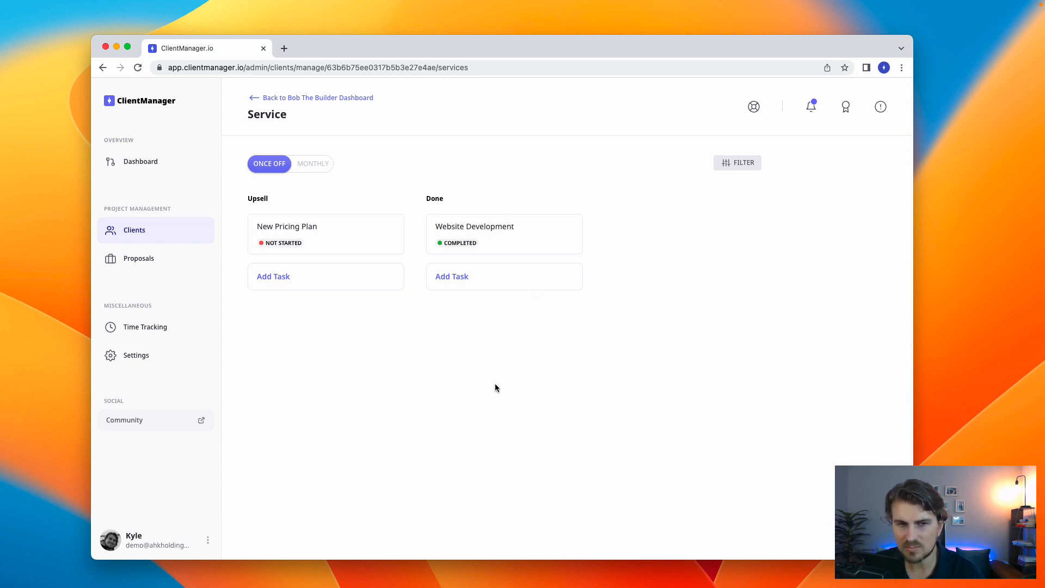
mouse_move(330, 231)
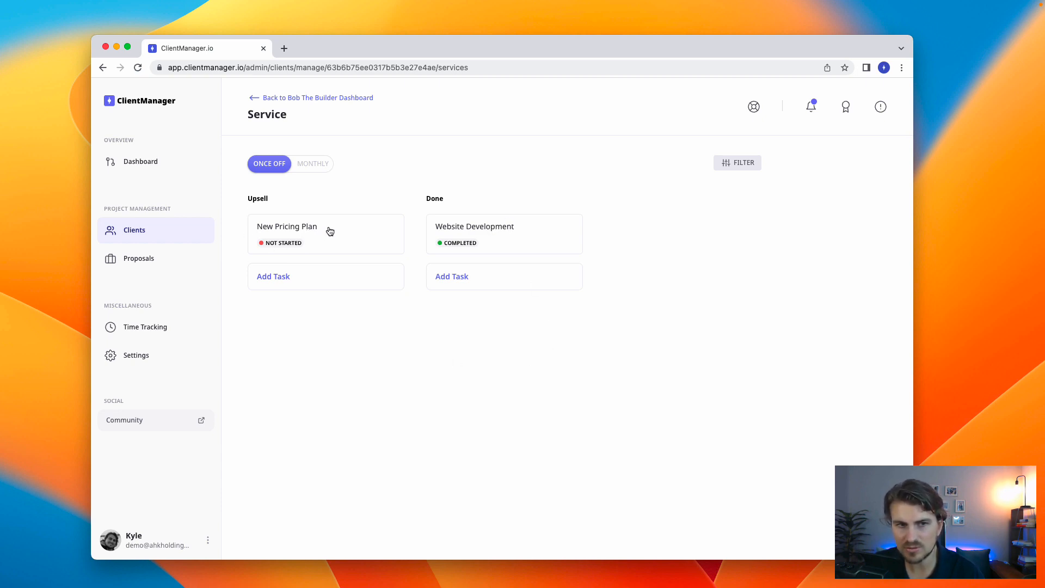
mouse_move(290, 240)
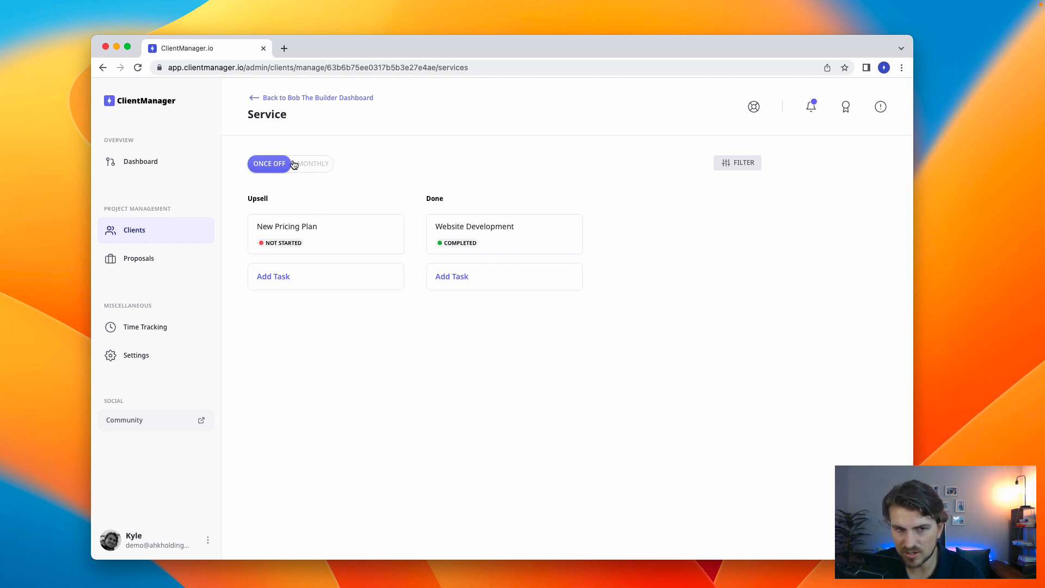
mouse_move(320, 168)
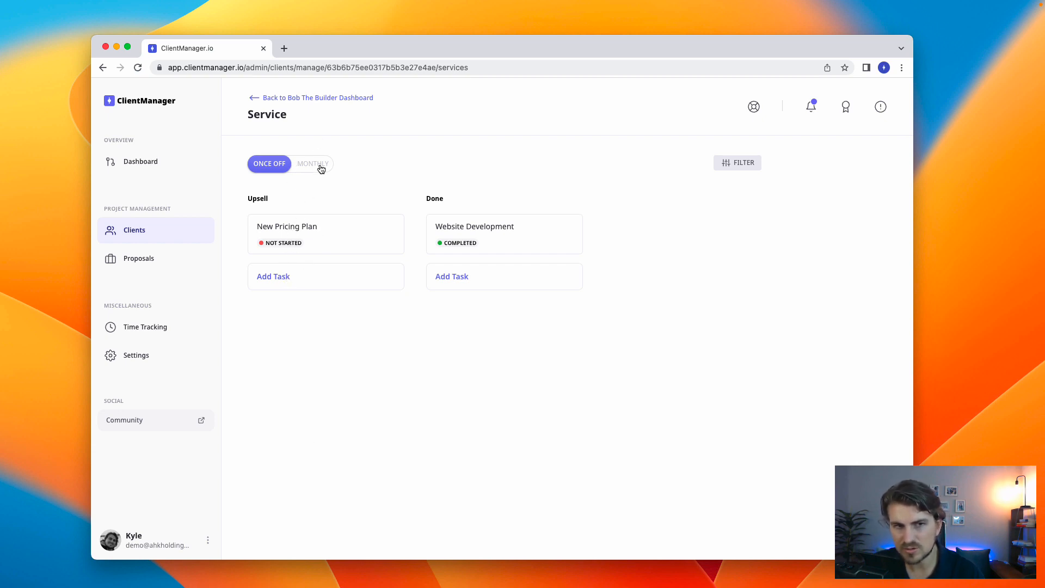
left_click(312, 163)
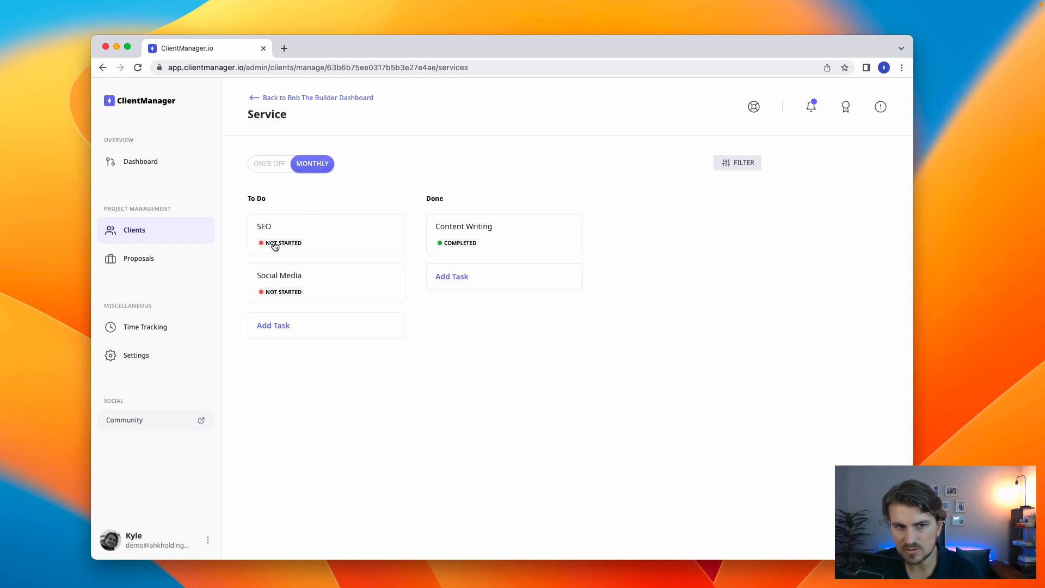
mouse_move(350, 225)
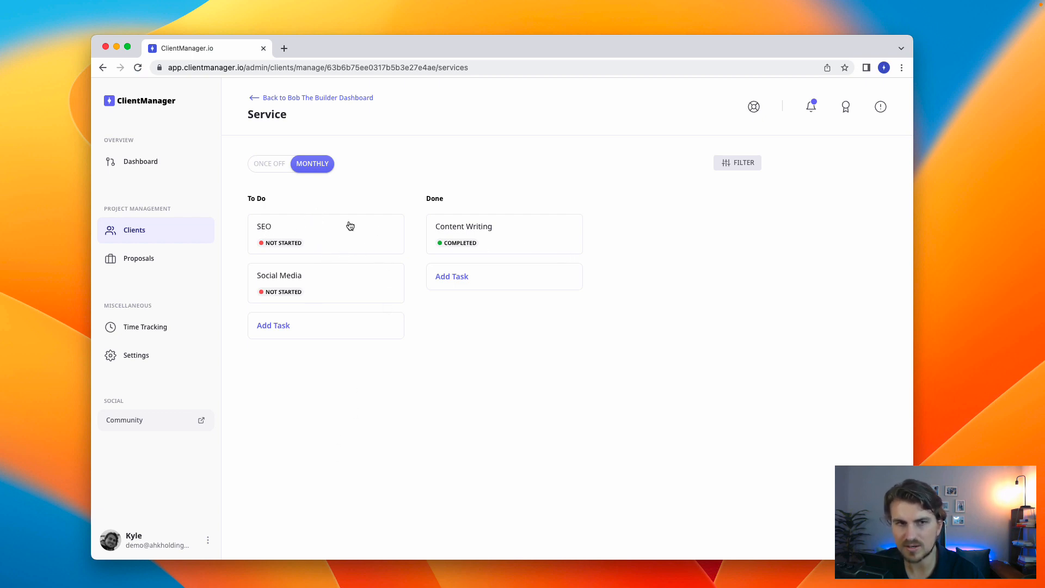
mouse_move(278, 100)
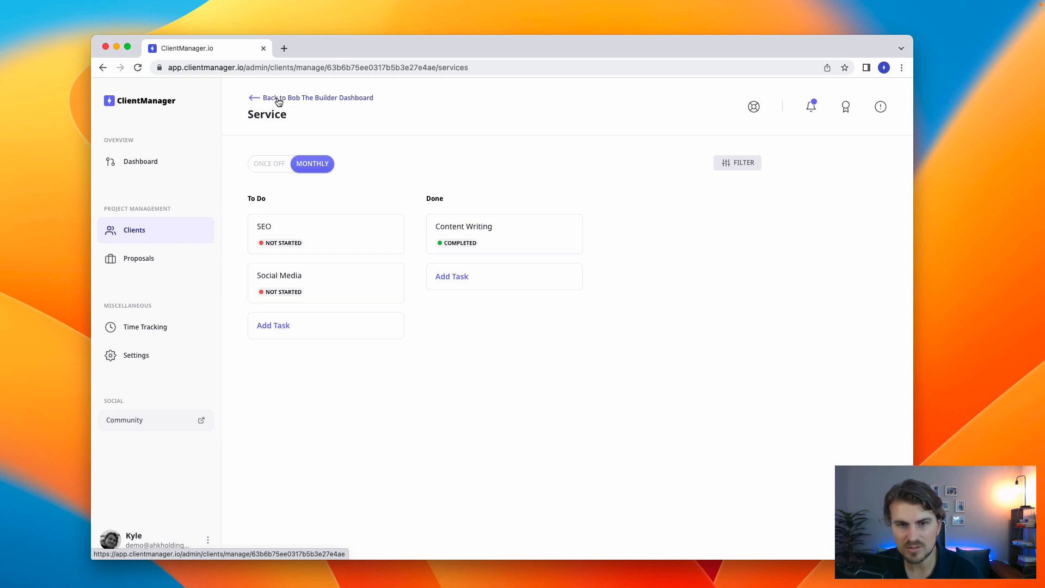
left_click(138, 258)
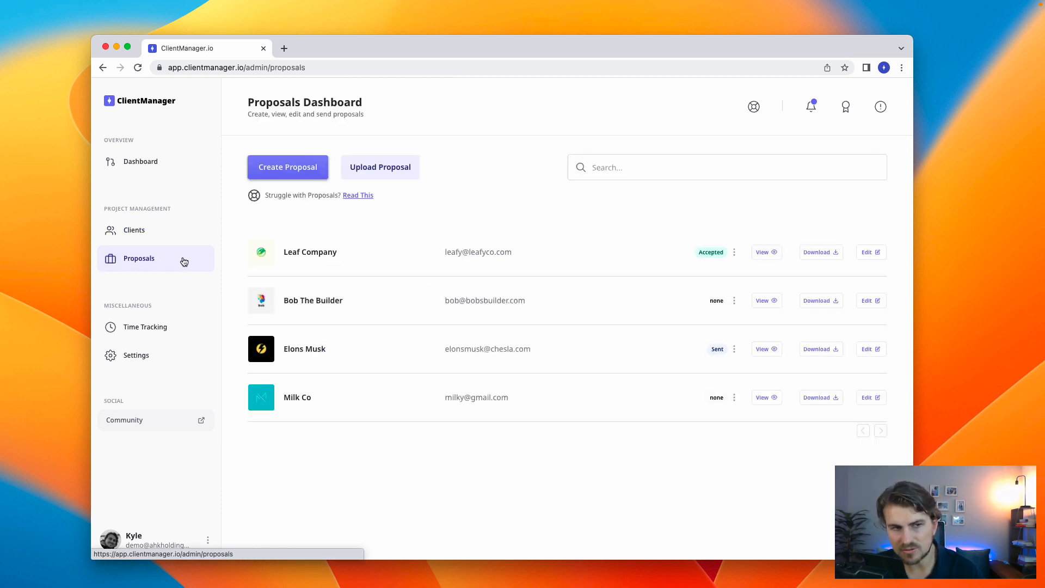
mouse_move(325, 84)
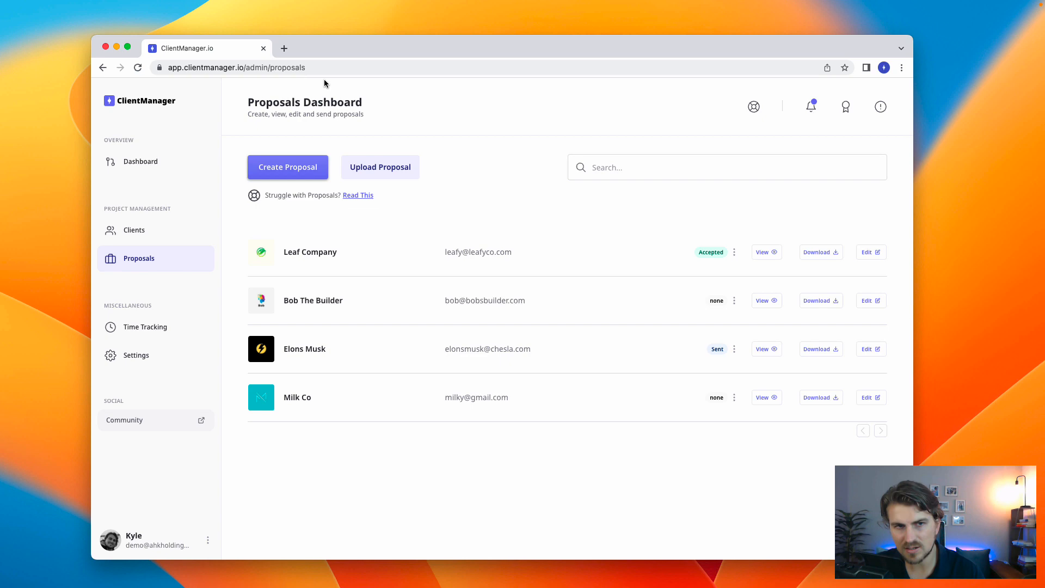
mouse_move(718, 278)
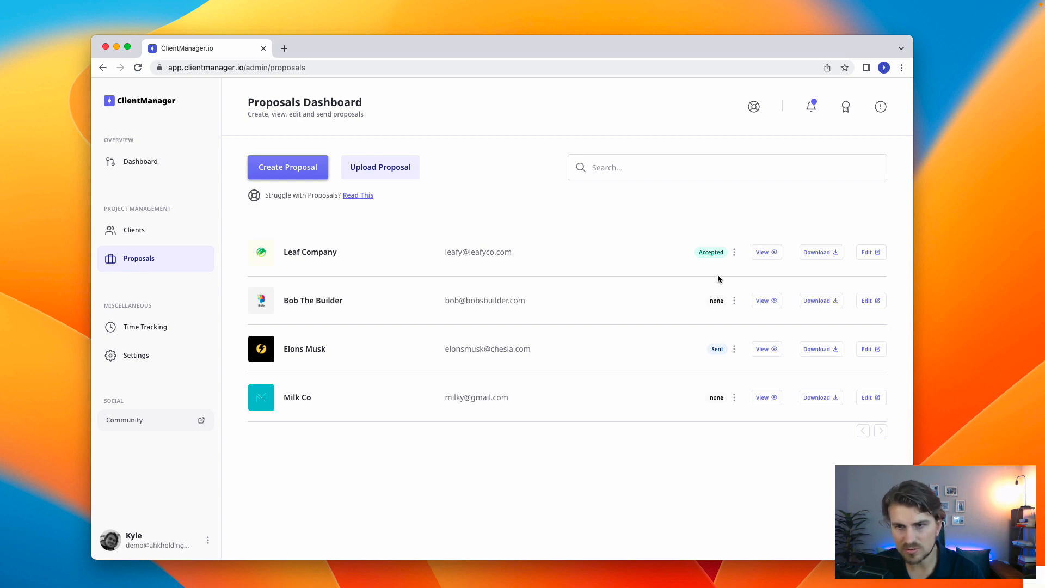
Step: Open the Time Tracking page from the Proposals Dashboard sidebar
left_click(733, 252)
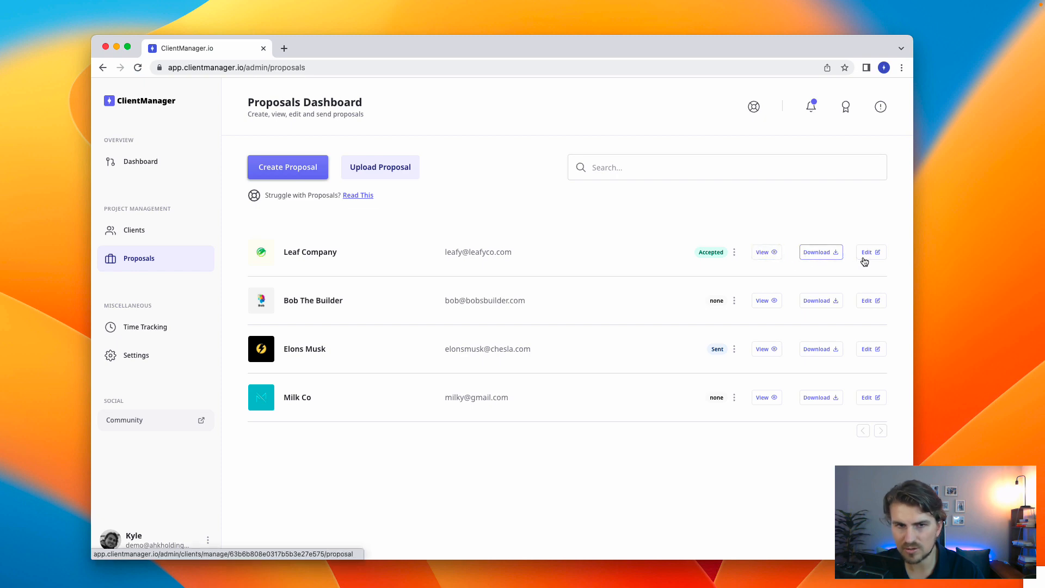
left_click(146, 326)
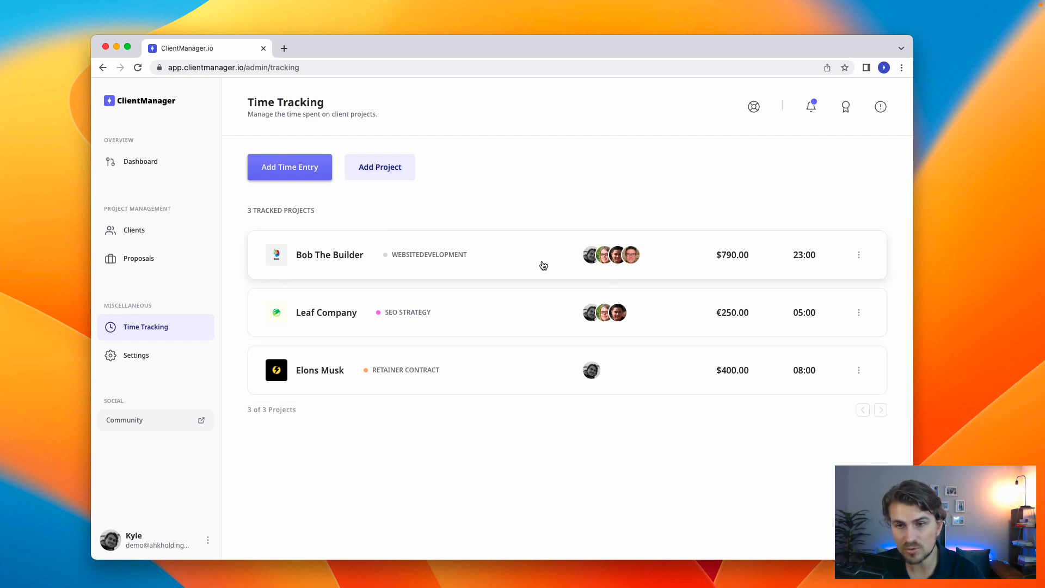
mouse_move(541, 249)
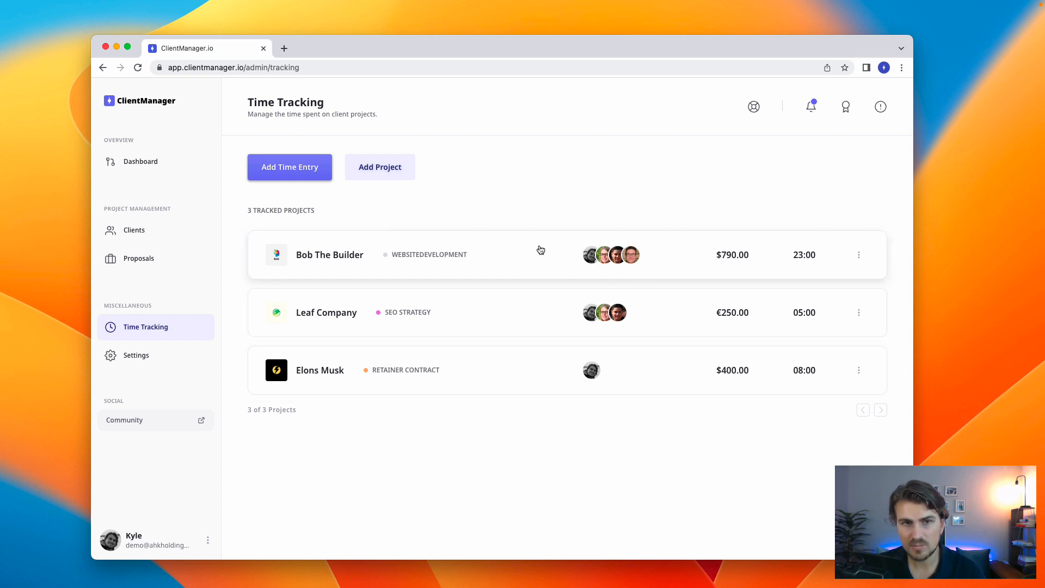
mouse_move(537, 248)
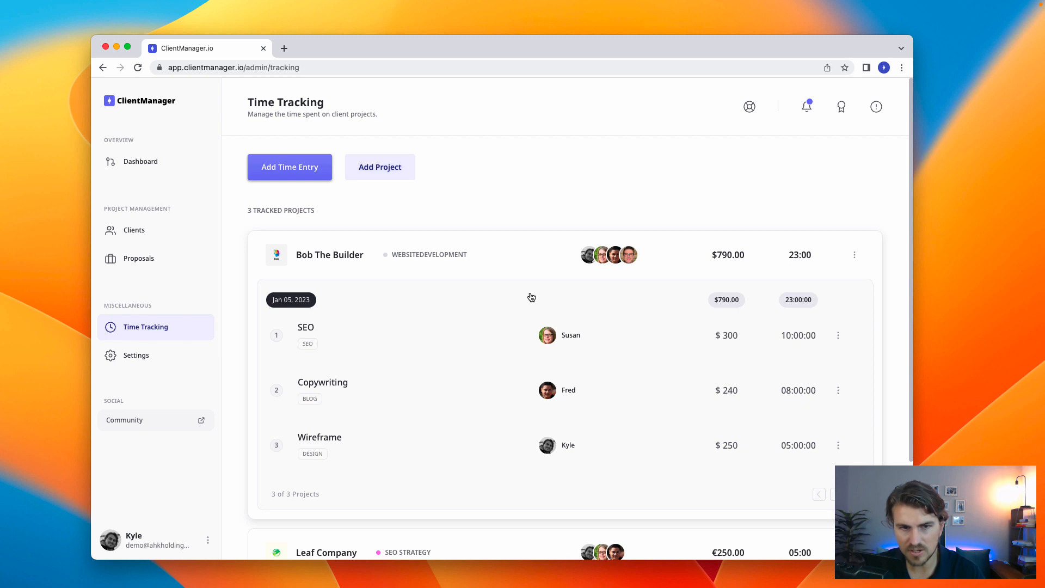
Step: Collapse Bob The Builder's time entries and expand Leaf Company's SEO entry
left_click(543, 254)
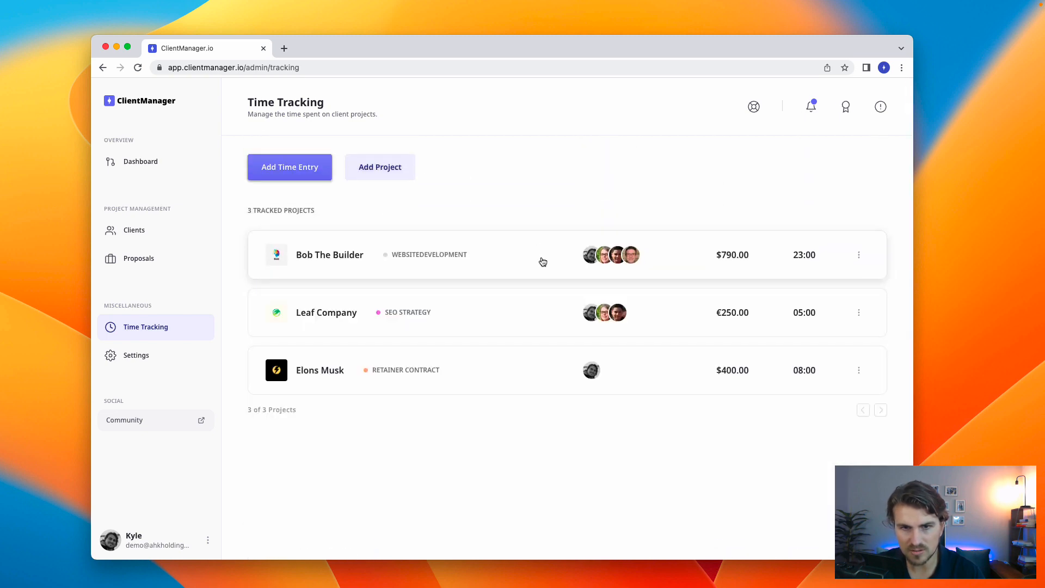
left_click(327, 311)
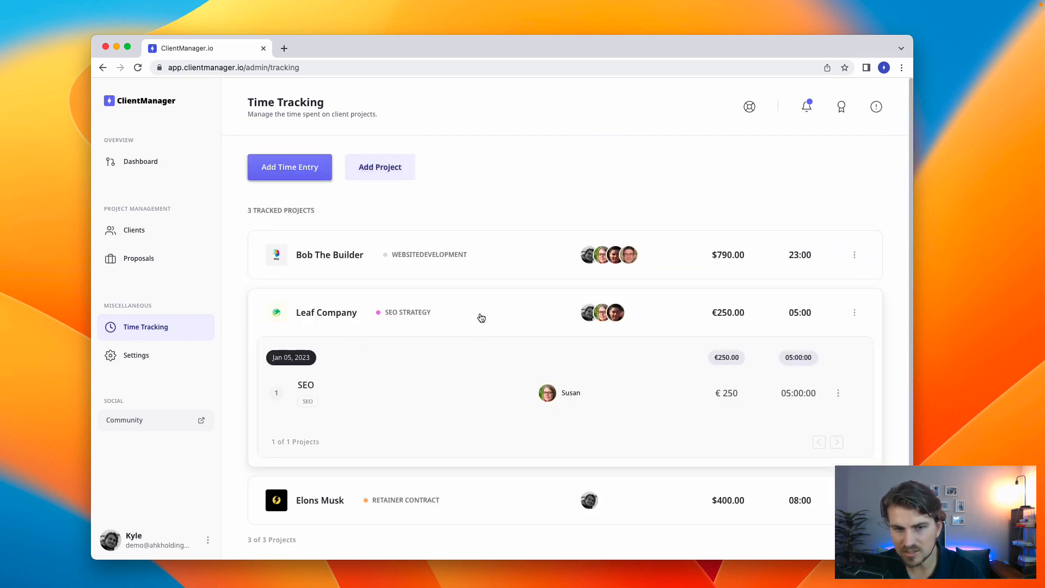
mouse_move(505, 323)
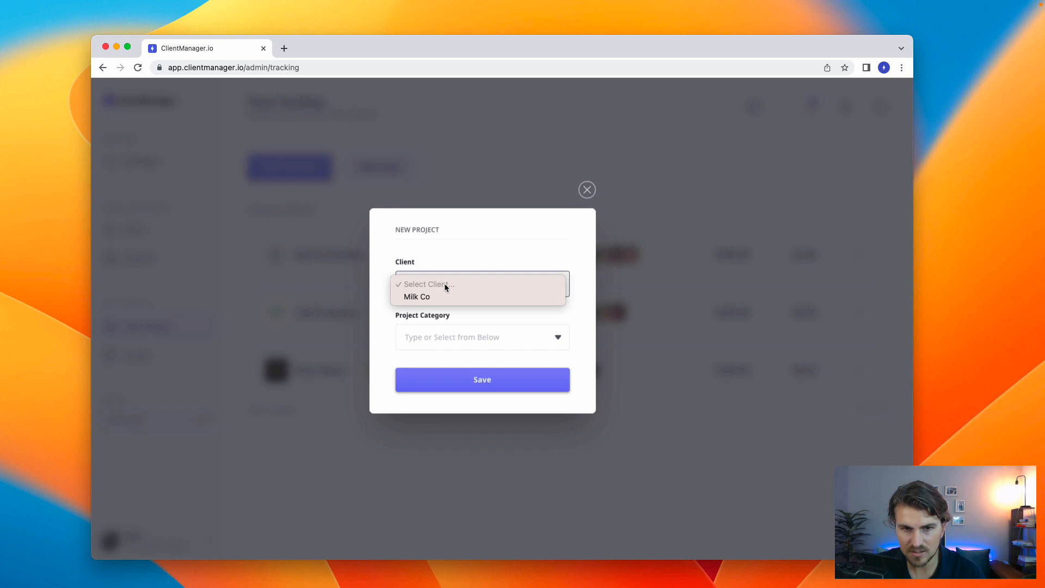
Step: Create a Milk Co project in the Database Development category
left_click(416, 297)
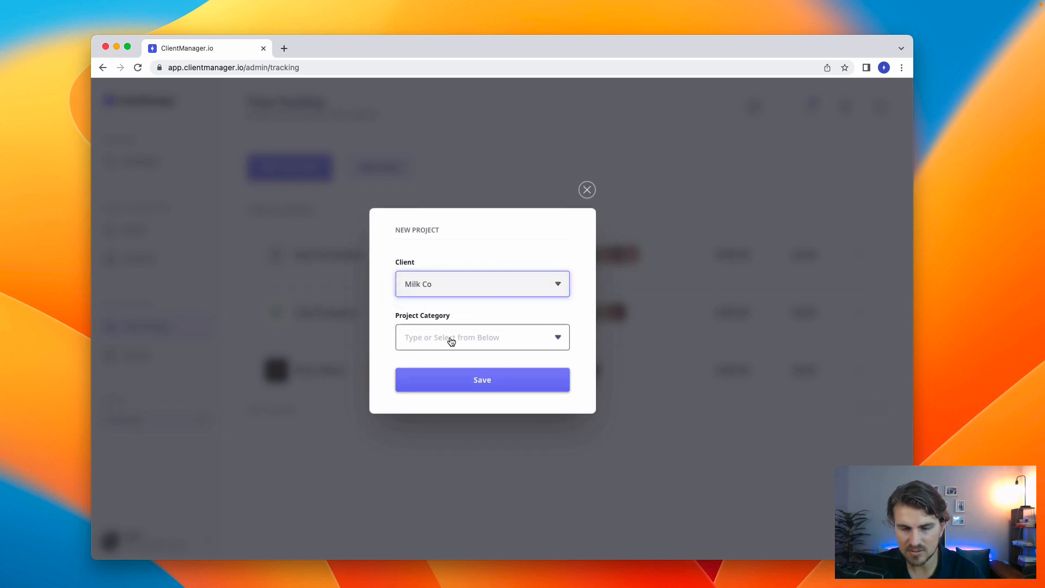
left_click(482, 336)
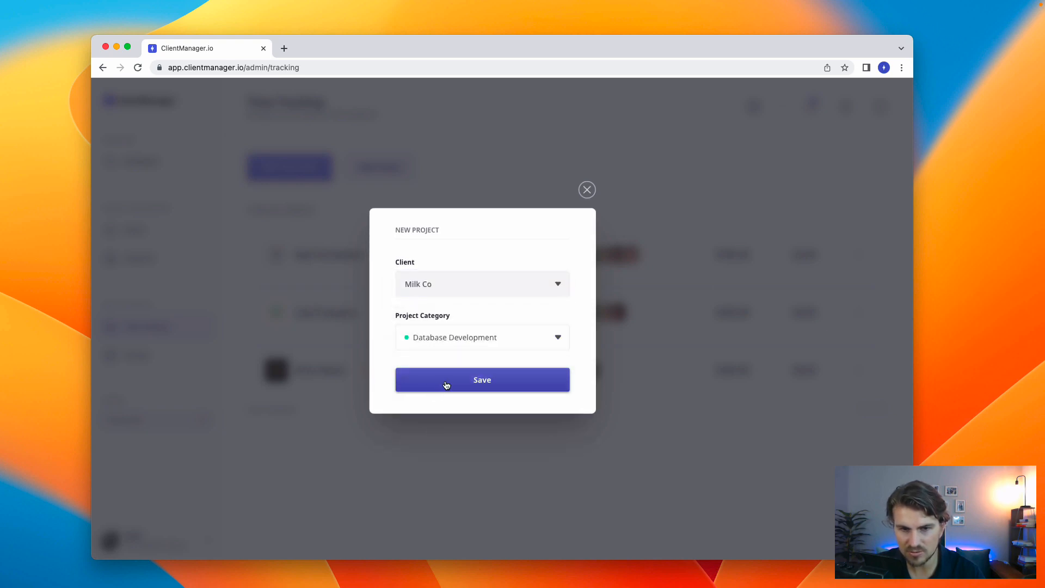
left_click(481, 380)
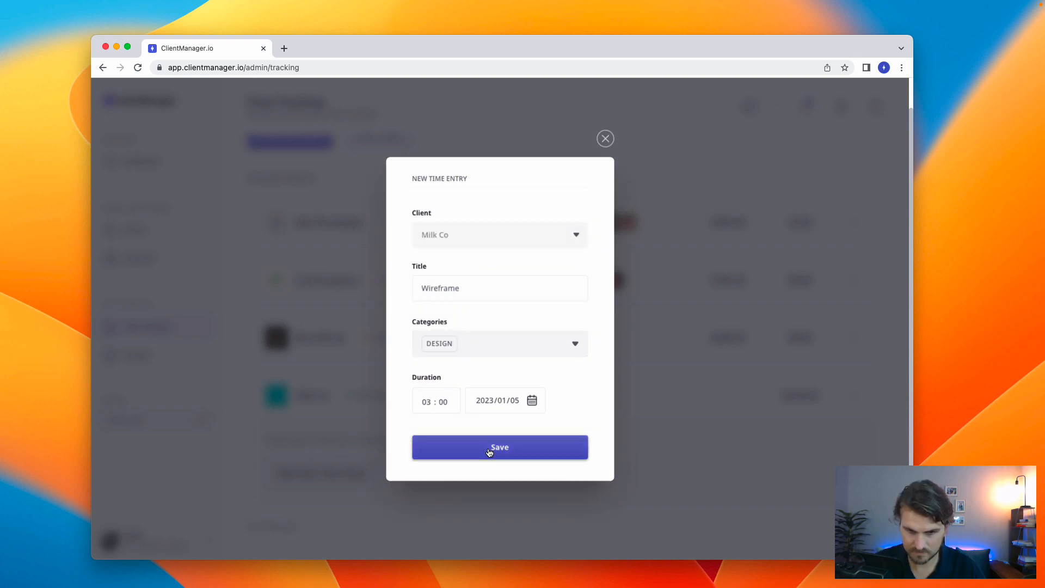
Step: Save a 03:00 Wireframe DESIGN time entry for Milk Co and return to the Dashboard
left_click(499, 446)
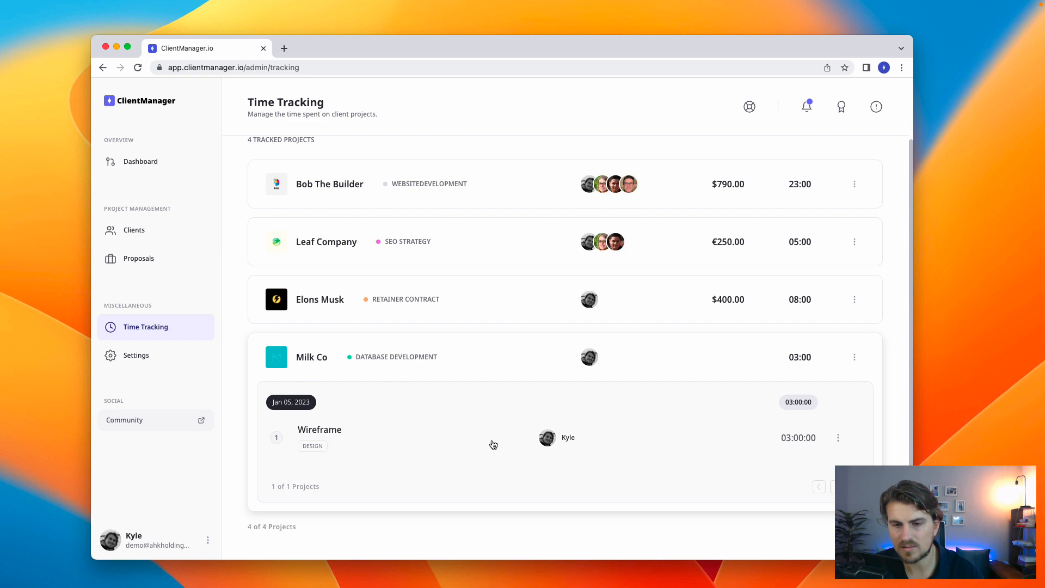
mouse_move(842, 440)
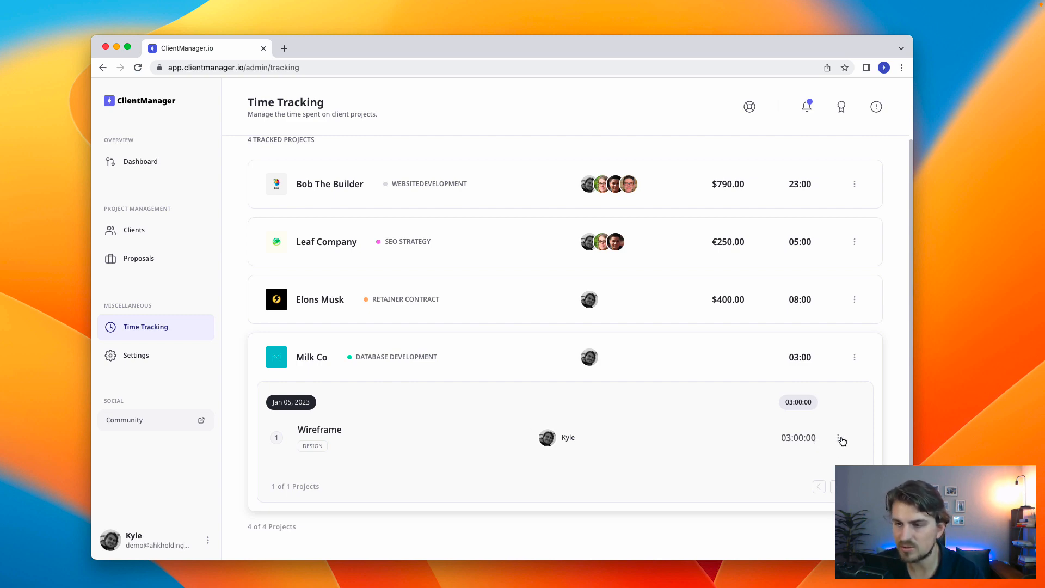
left_click(842, 437)
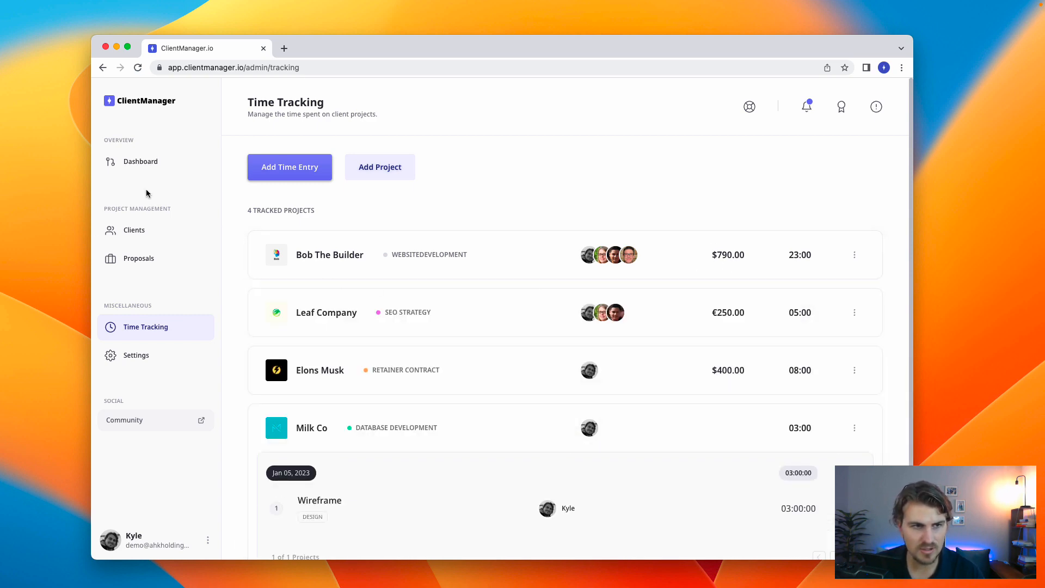
left_click(140, 161)
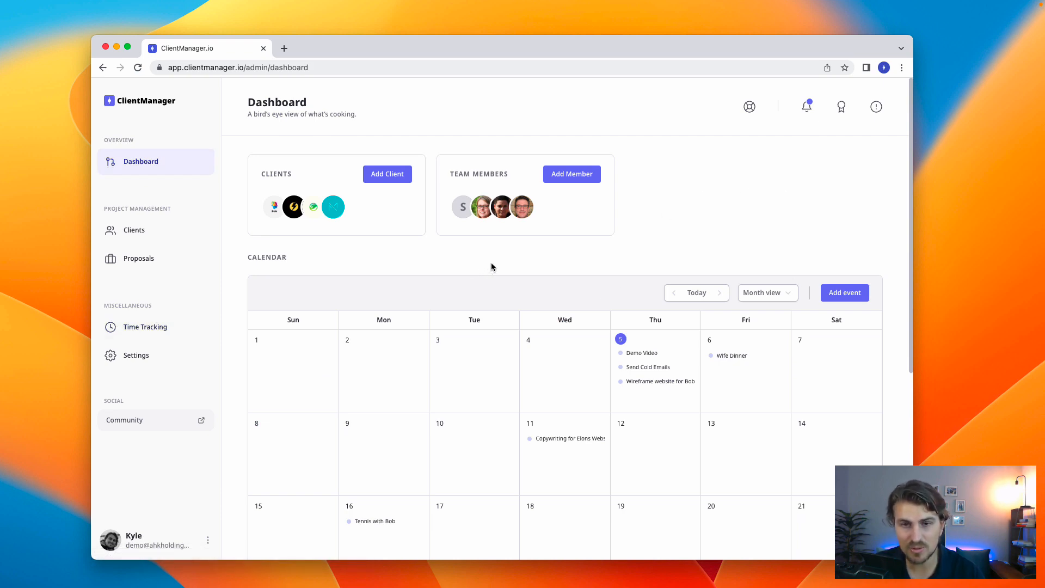
mouse_move(128, 373)
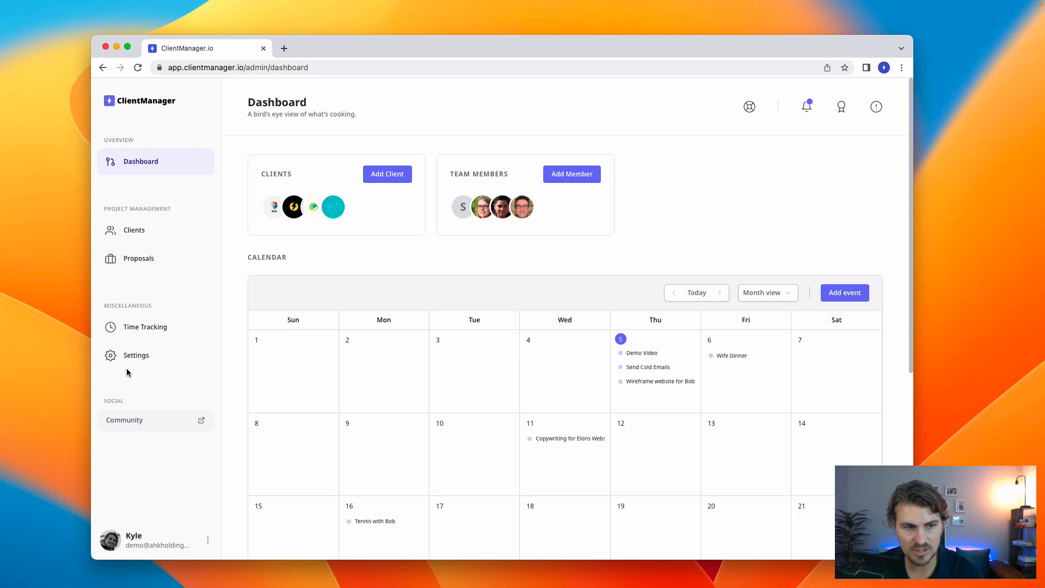
Step: Open Settings and scroll through the profile, plan and team members
left_click(136, 354)
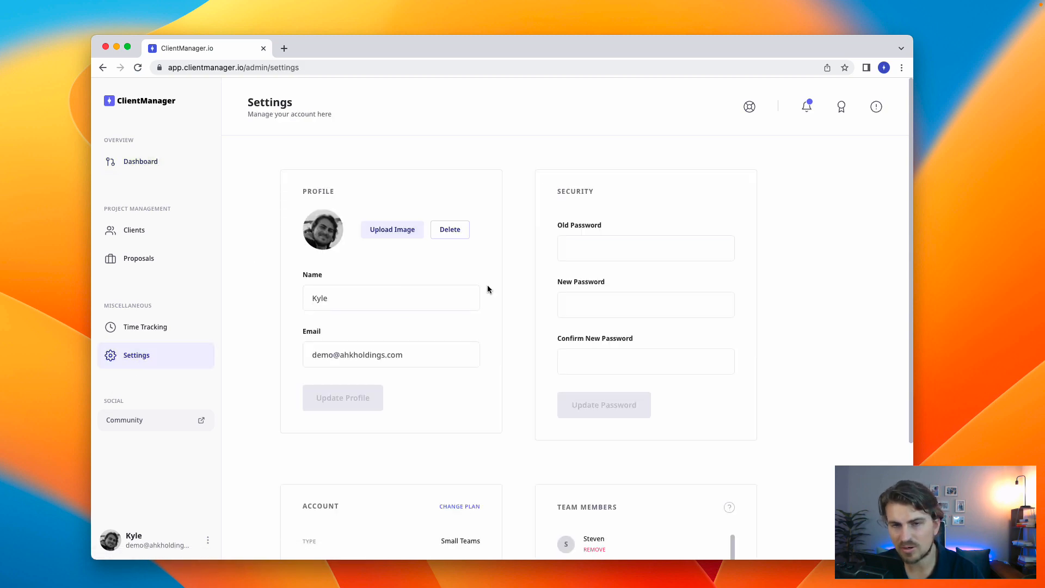
scroll("down", 3)
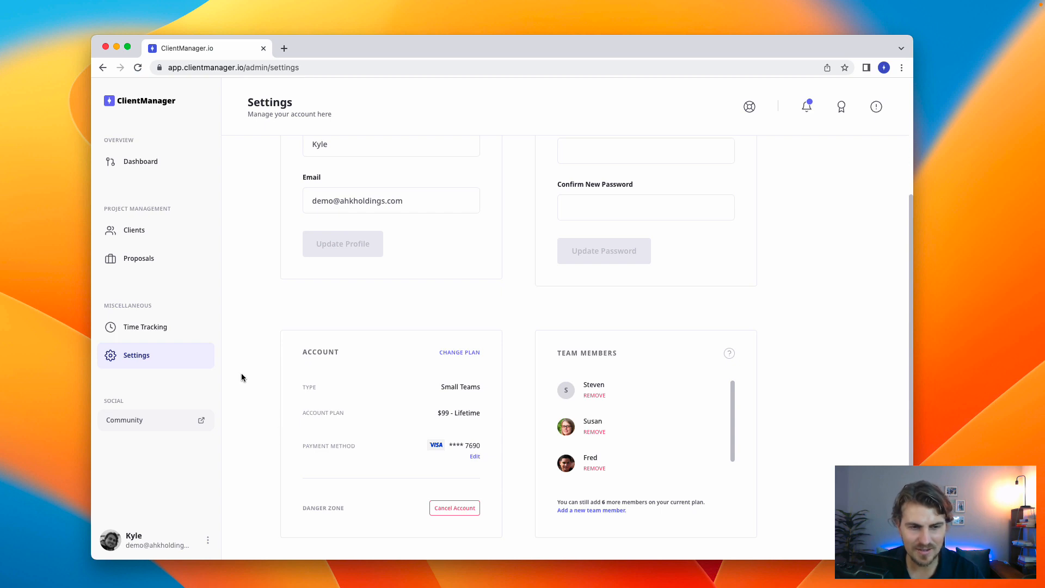
mouse_move(144, 419)
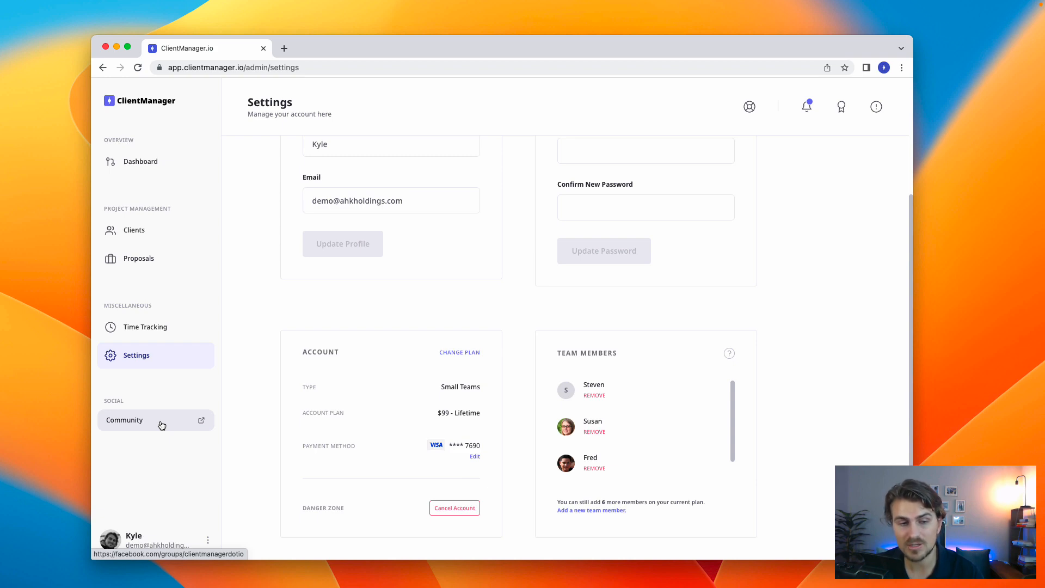
mouse_move(160, 448)
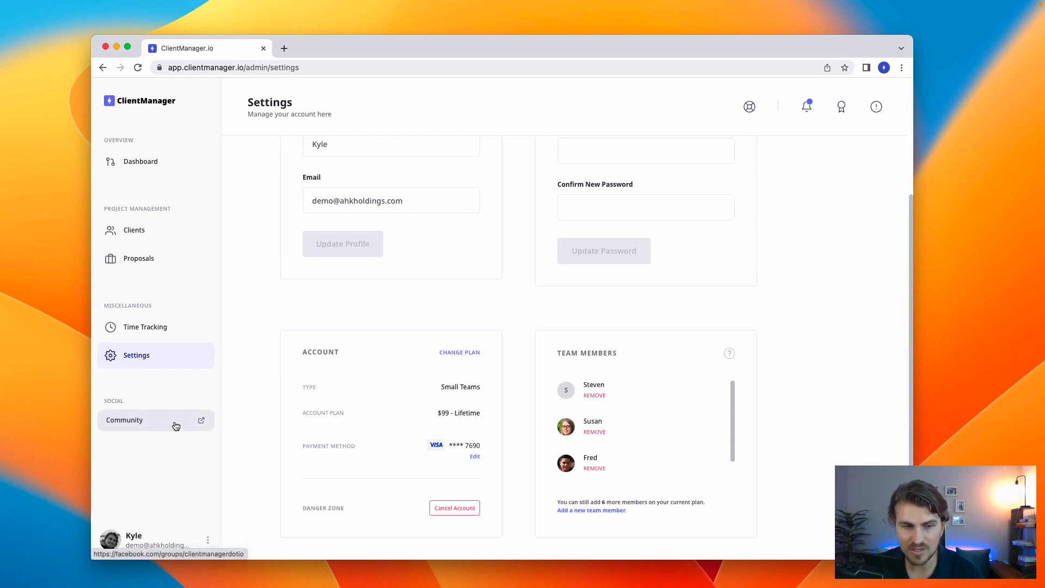
mouse_move(190, 434)
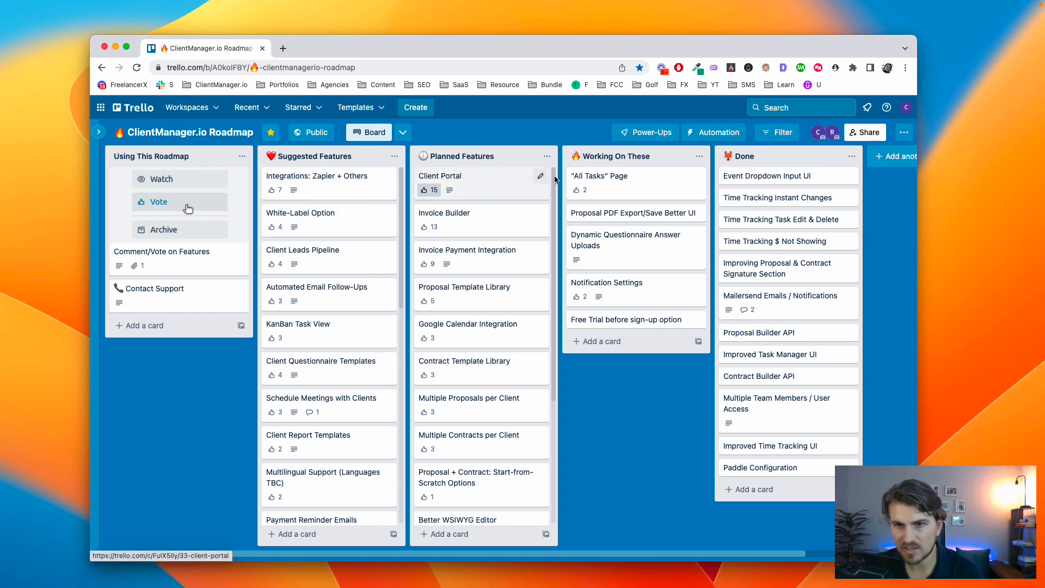
Step: Browse the Trello roadmap's suggested, planned, in-progress and done lists, then close it
left_click(158, 201)
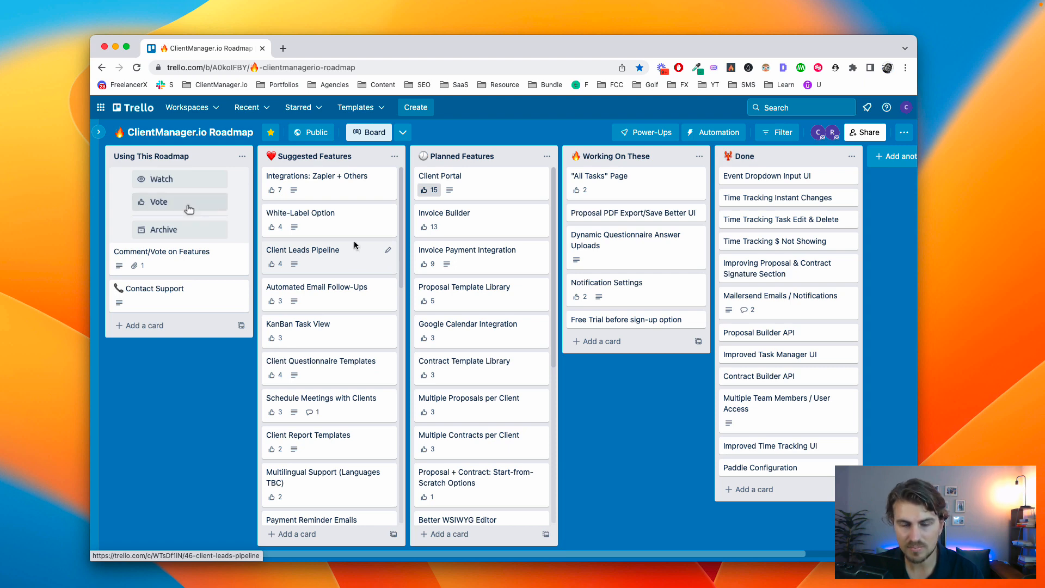
left_click(158, 202)
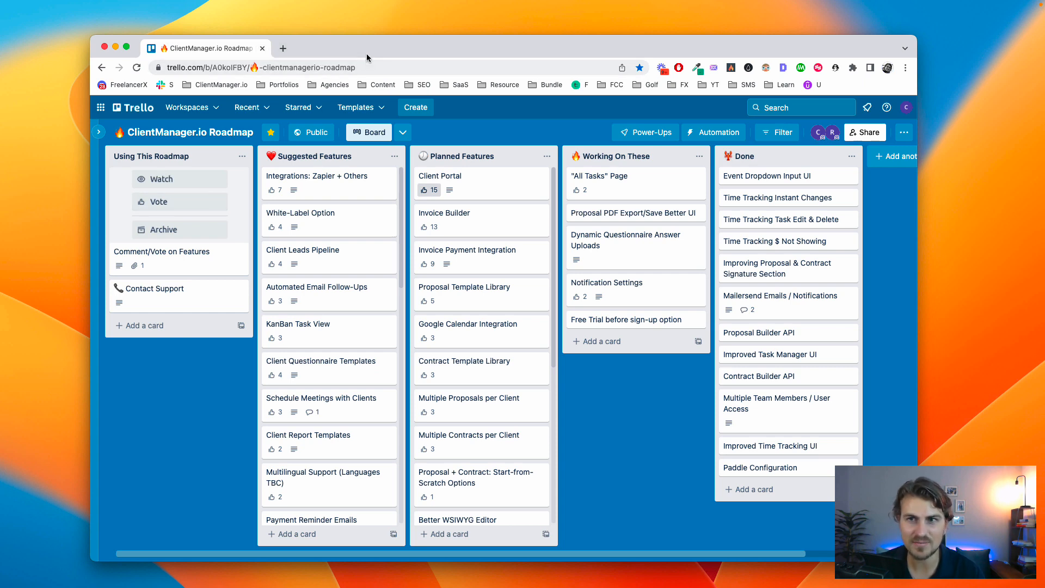
left_click(158, 201)
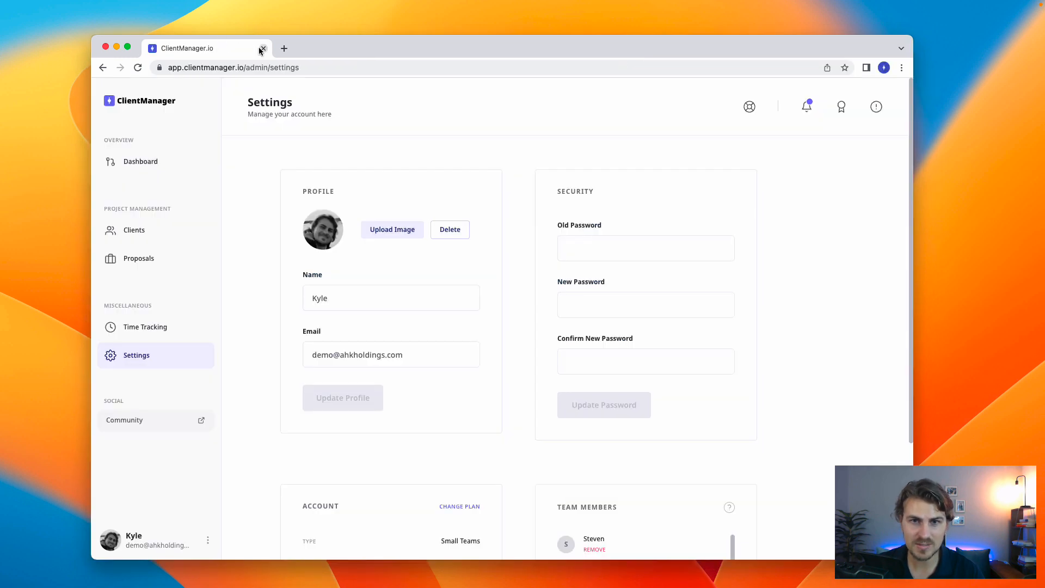
Step: Return to the Dashboard, then show and dismiss the support contact email
left_click(140, 161)
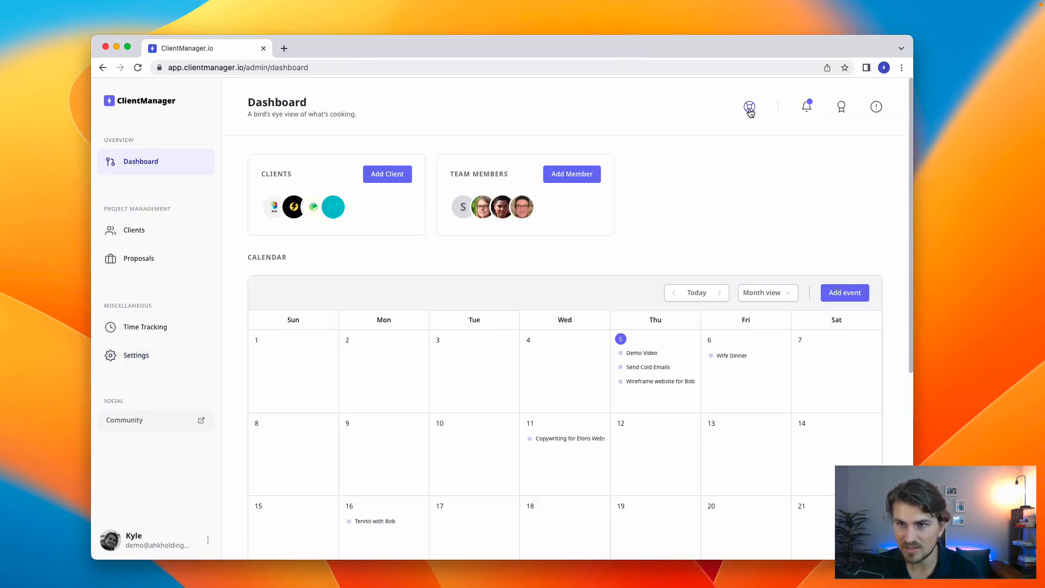
left_click(749, 107)
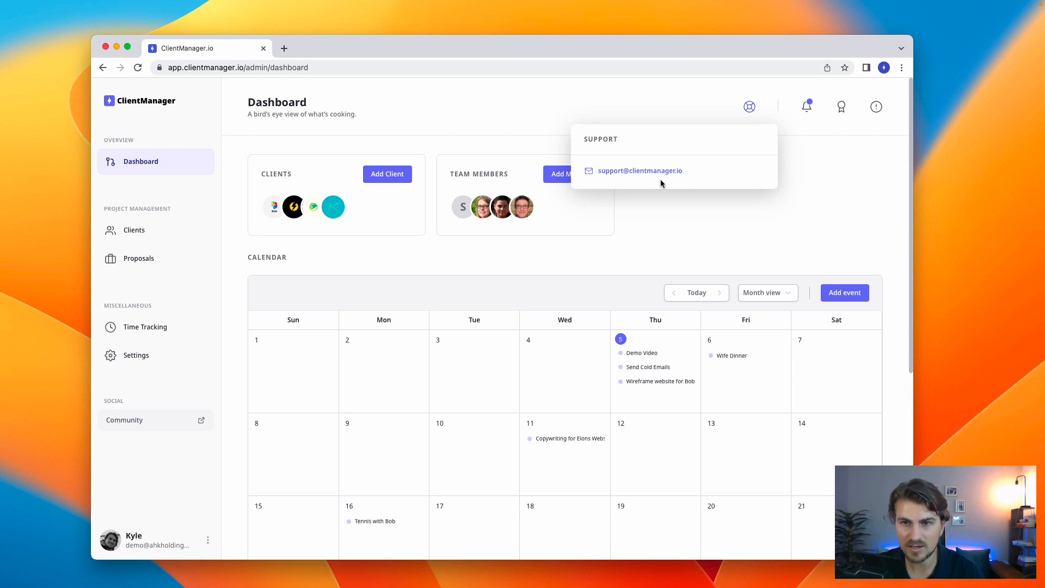
left_click(634, 115)
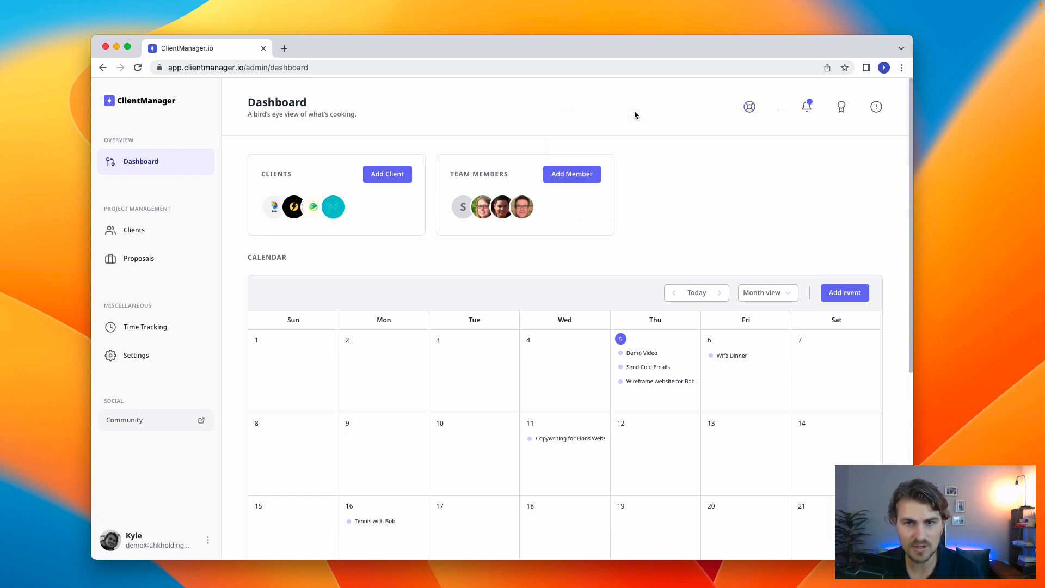
mouse_move(642, 119)
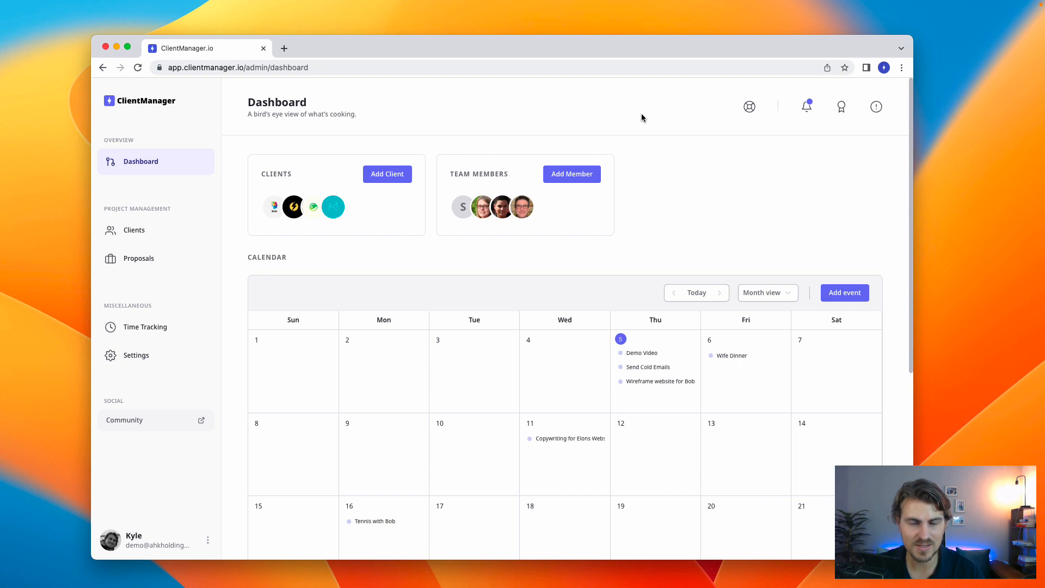
mouse_move(656, 152)
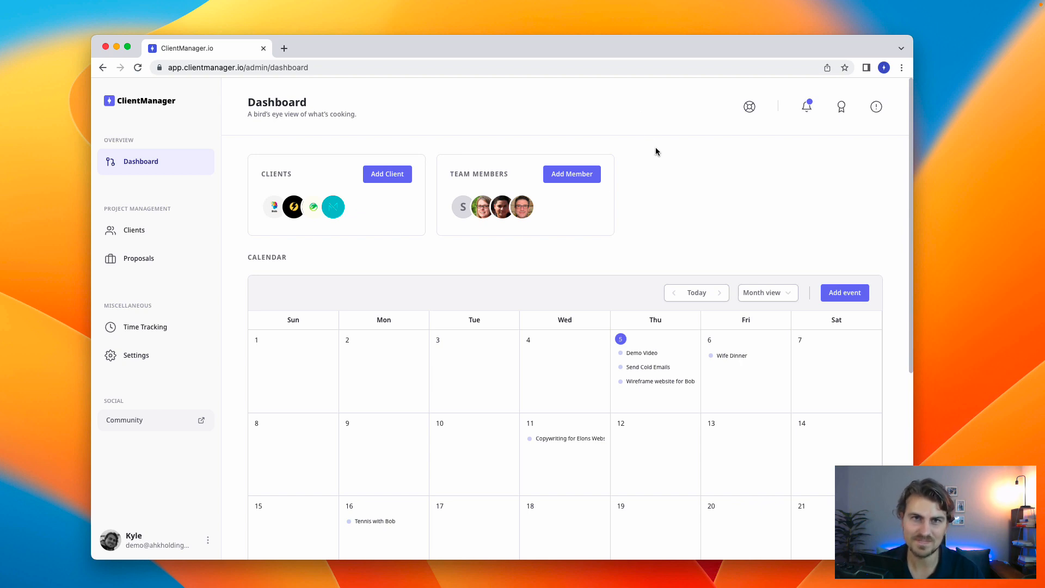